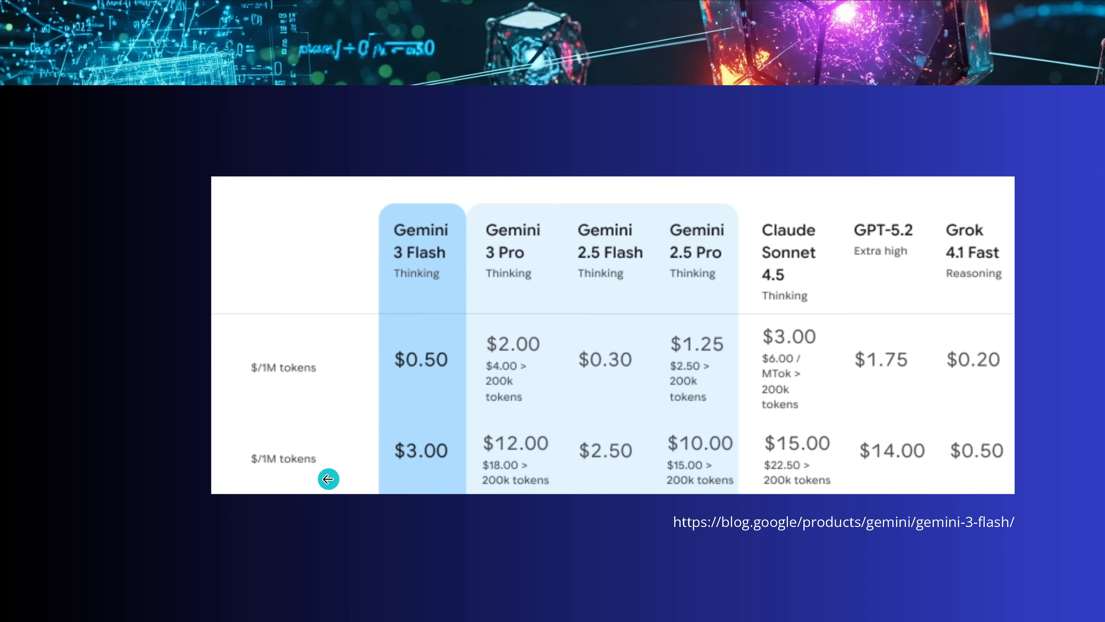
Advance the slides from the Gemini 3 Flash pricing comparison to the 'All known benchmarks' table.
{"action": "left_click", "coordinate": [329, 478]}
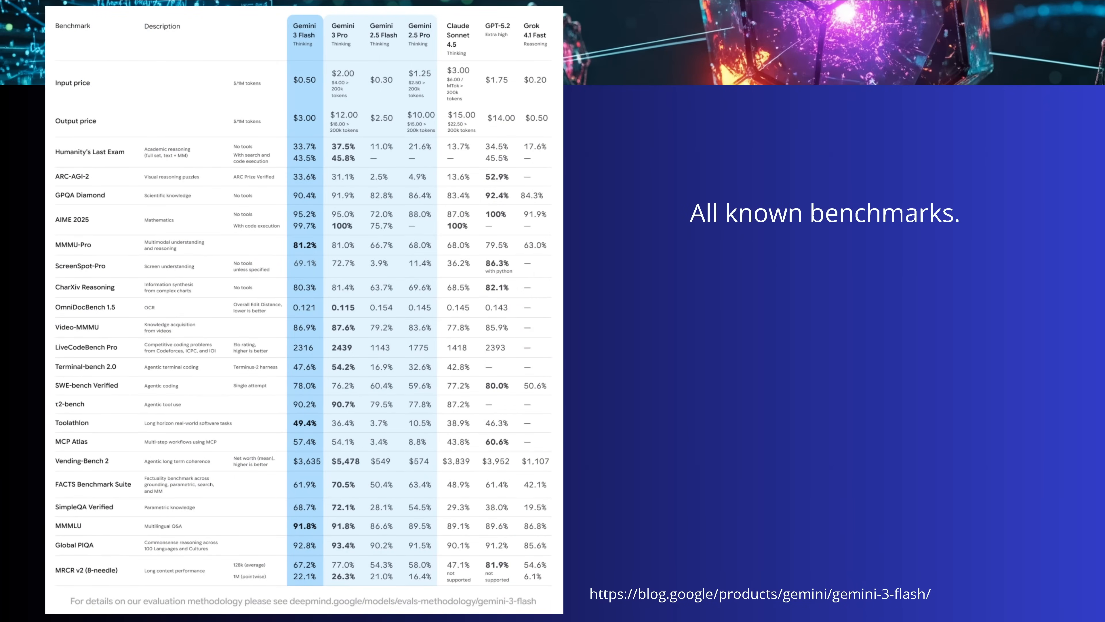
{"action": "type", "text": "Great."}
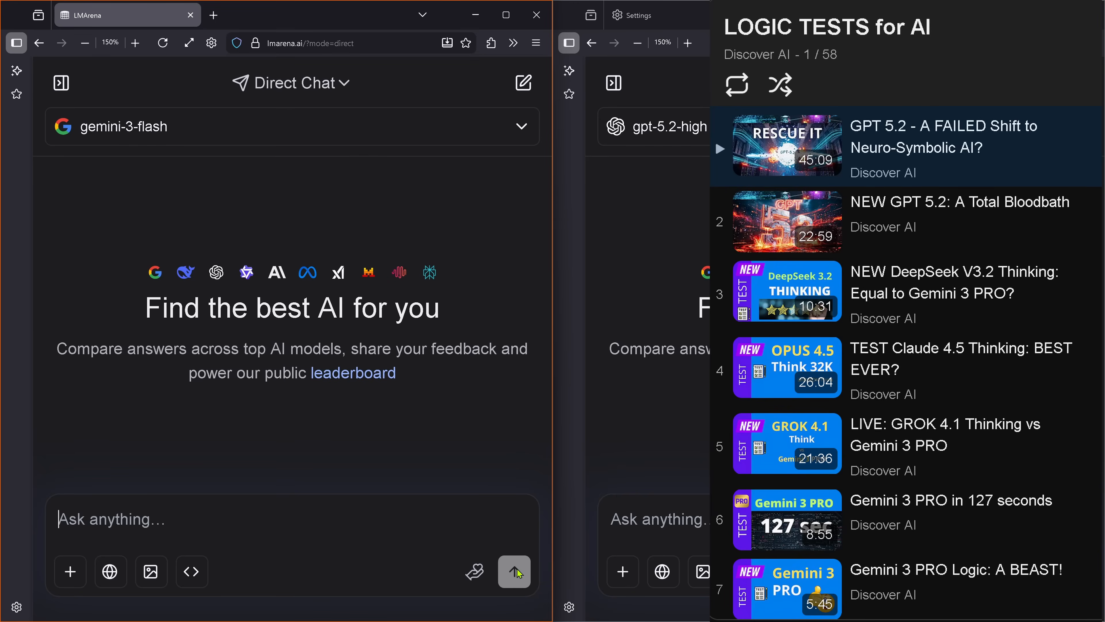
{"action": "mouse_move", "coordinate": [516, 586]}
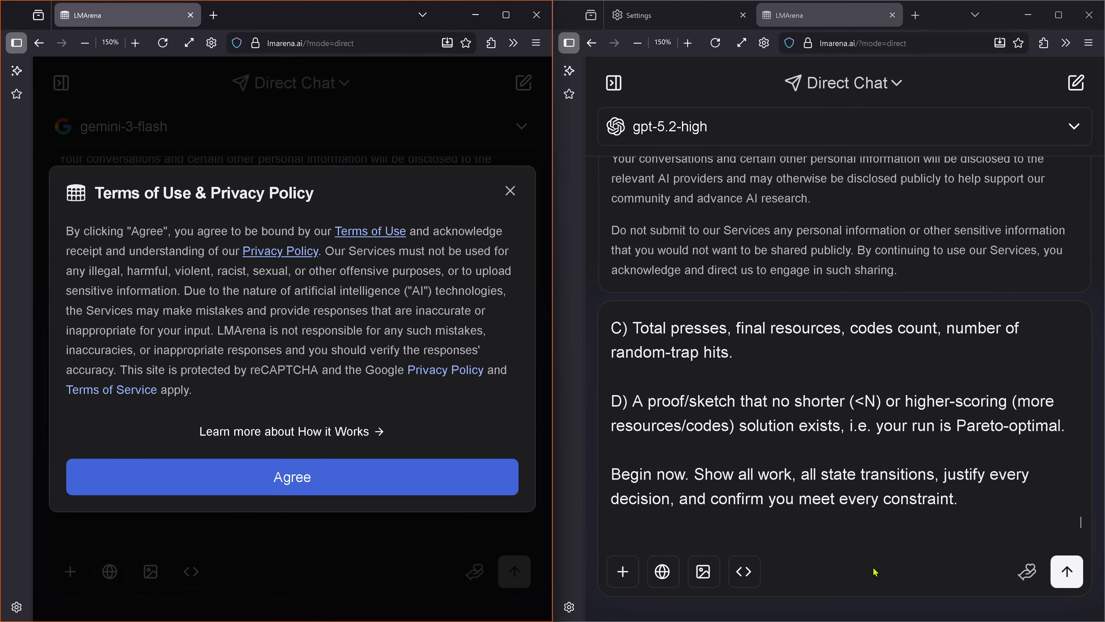
Accept the Terms of Use and submit the button-press puzzle to both gemini-3-flash and gpt-5.2-high.
{"action": "left_click", "coordinate": [291, 476]}
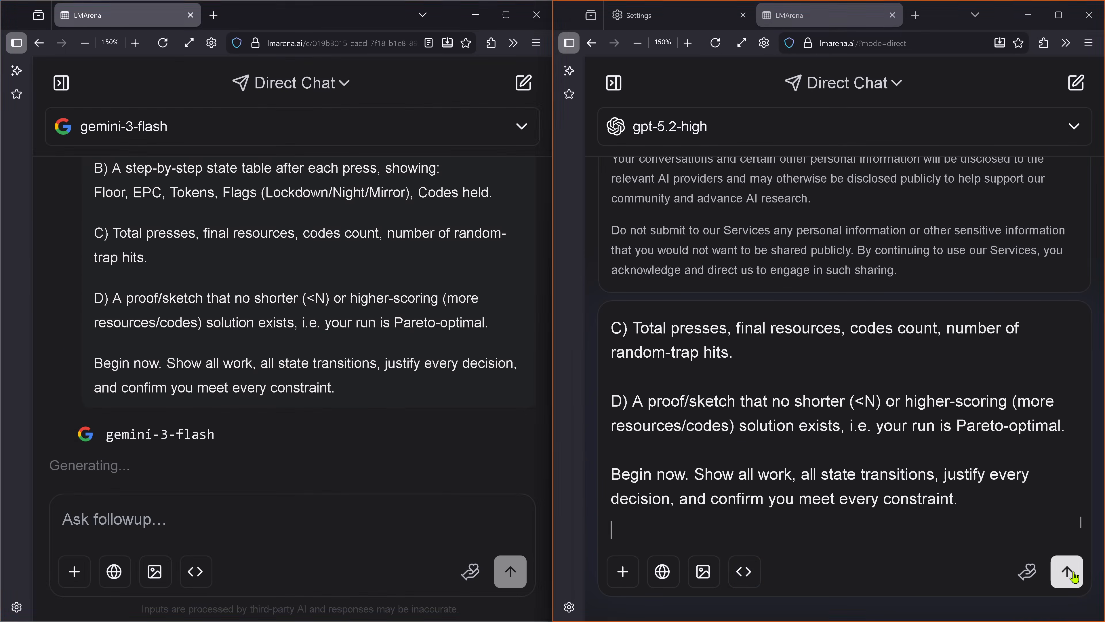
{"action": "left_click", "coordinate": [1065, 572]}
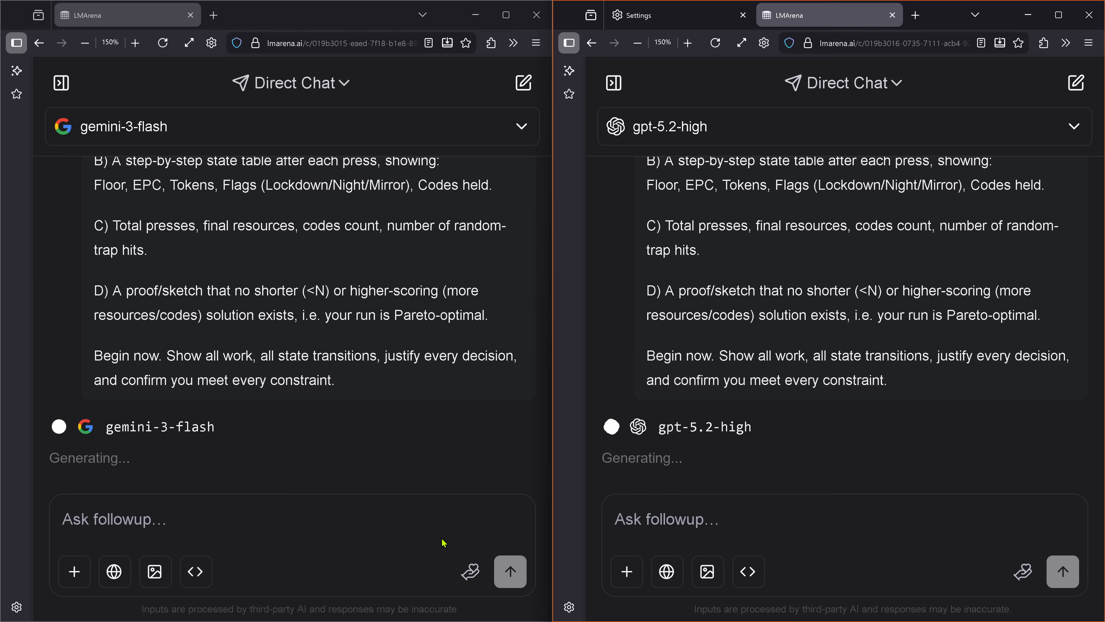
{"action": "mouse_move", "coordinate": [511, 478]}
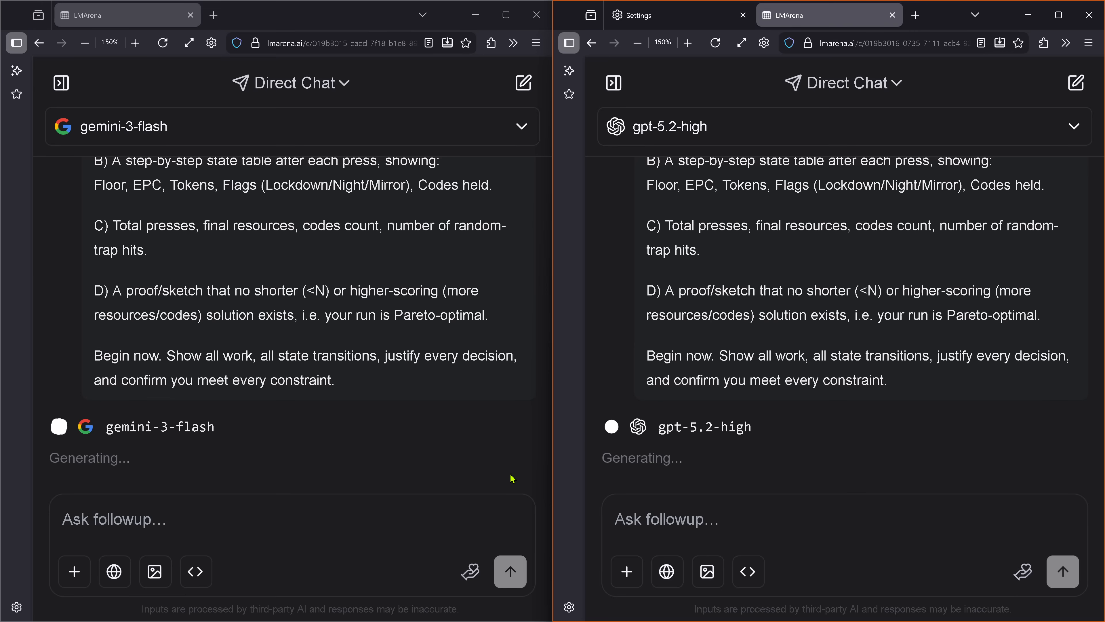
{"action": "mouse_move", "coordinate": [566, 575]}
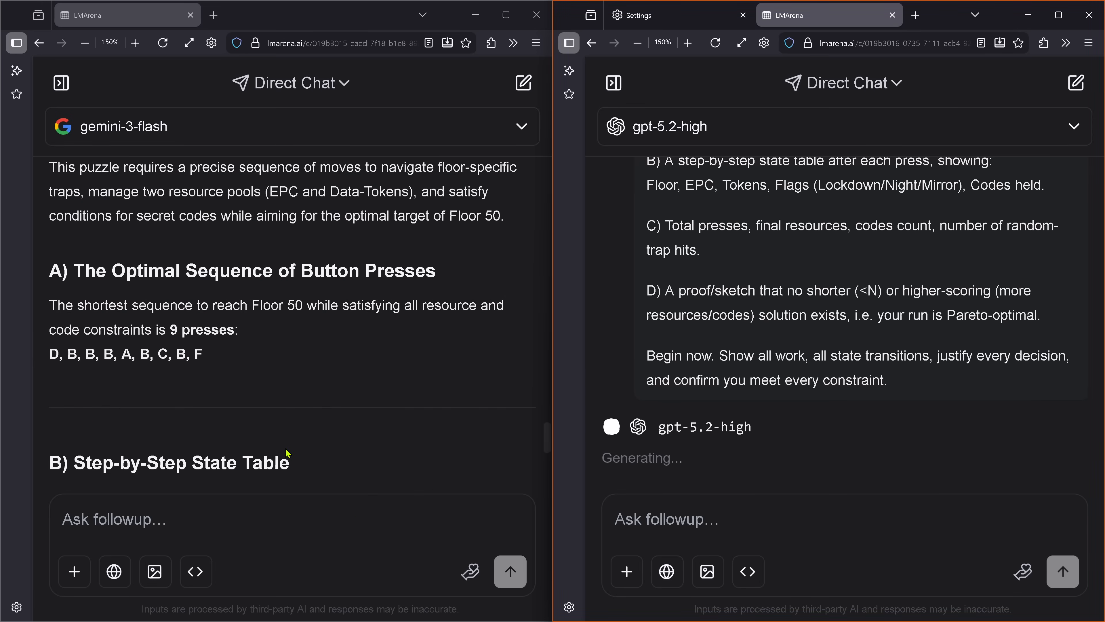
{"action": "mouse_move", "coordinate": [50, 358]}
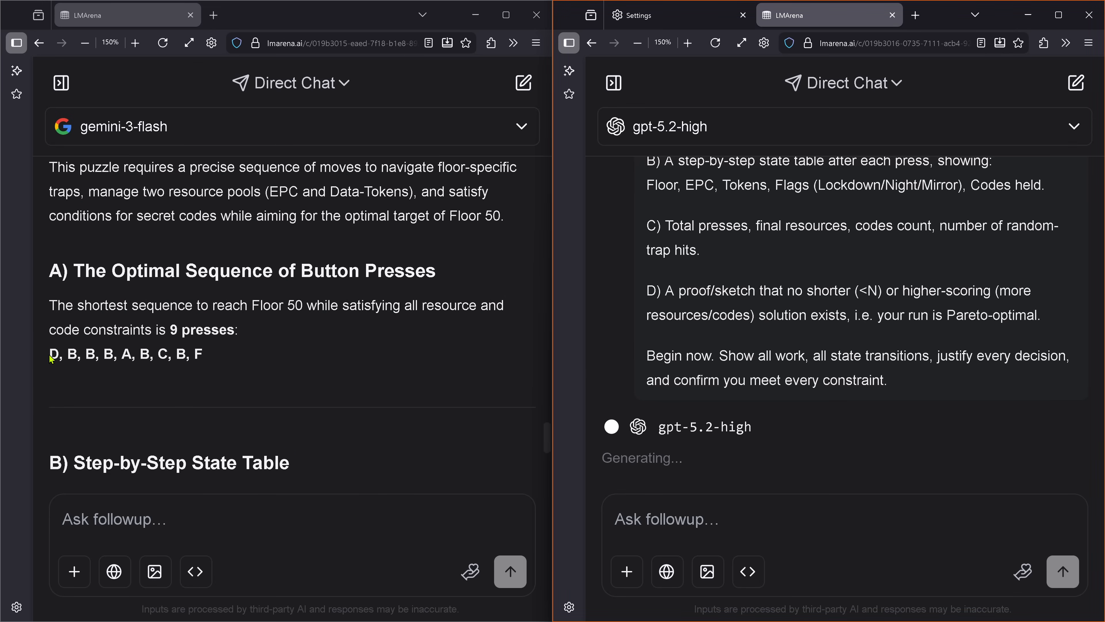
Read Gemini's answer, marking its press sequence and final results: 9 presses, Floor 50, 7 EPC, 2 tokens.
{"action": "left_click_drag", "start_coordinate": [66, 354], "coordinate": [205, 354]}
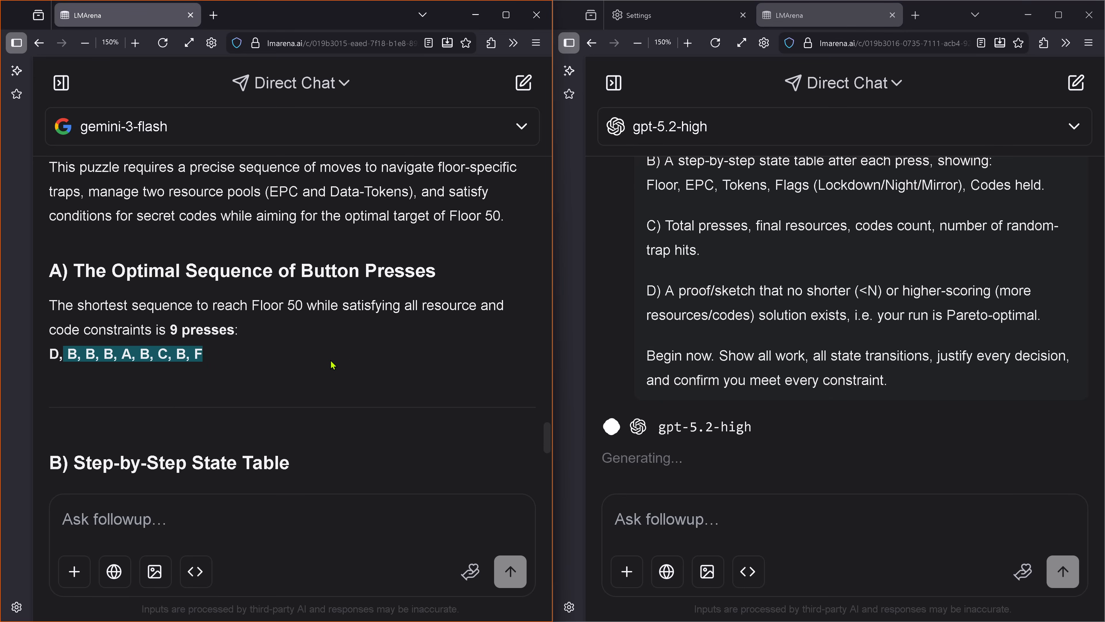
{"action": "scroll", "scroll_direction": "down", "scroll_amount": 3}
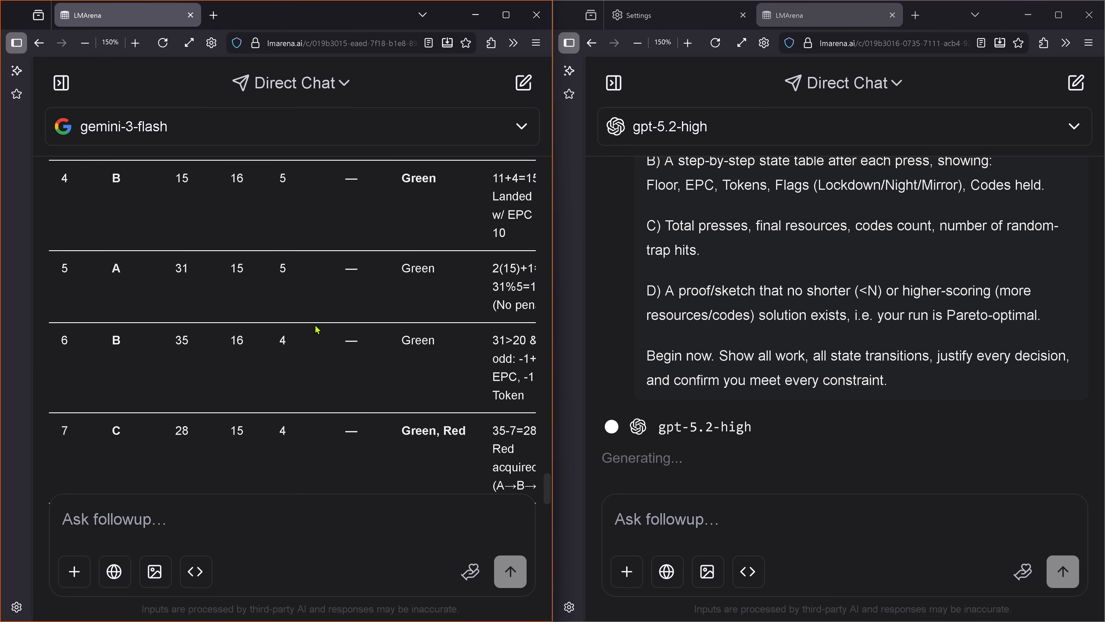
{"action": "scroll", "scroll_direction": "down", "scroll_amount": 3}
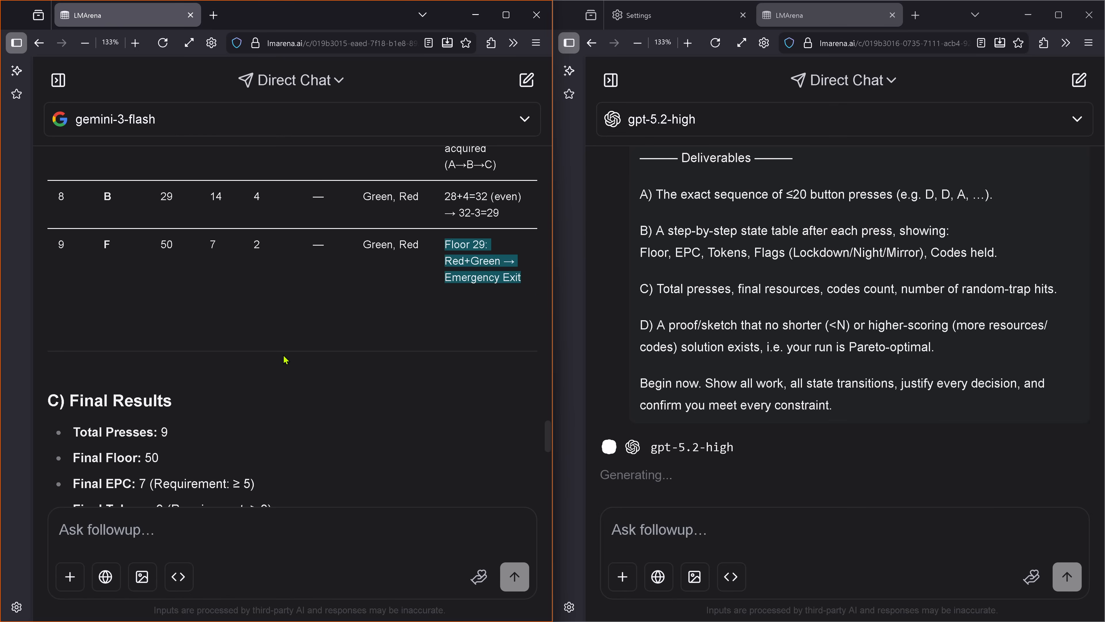
{"action": "scroll", "scroll_direction": "down", "scroll_amount": 3}
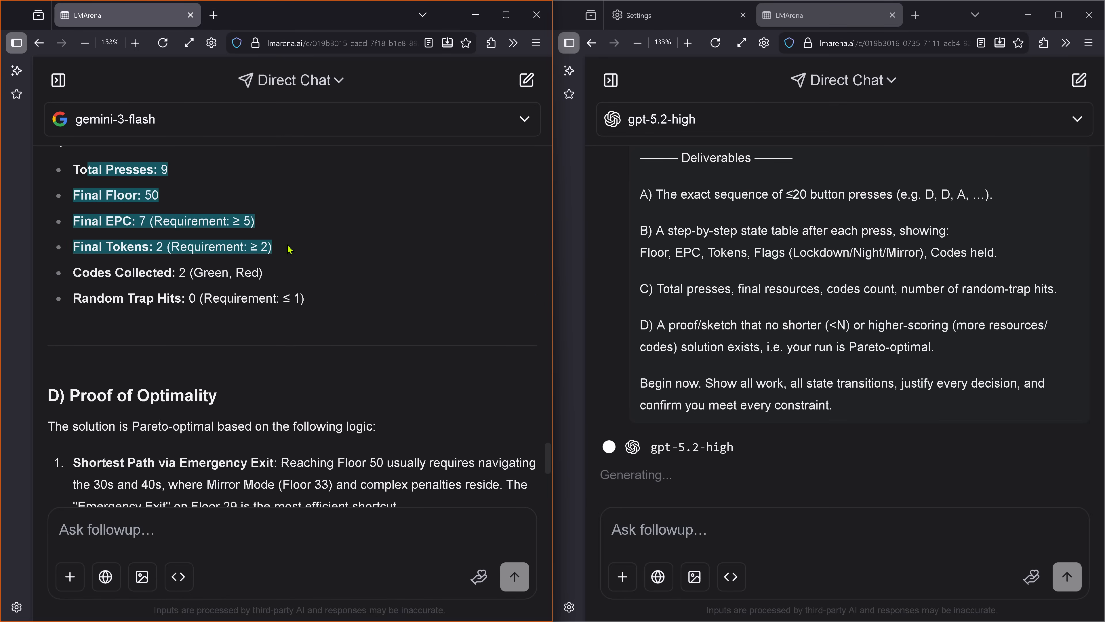
{"action": "left_click_drag", "start_coordinate": [160, 426], "coordinate": [366, 426]}
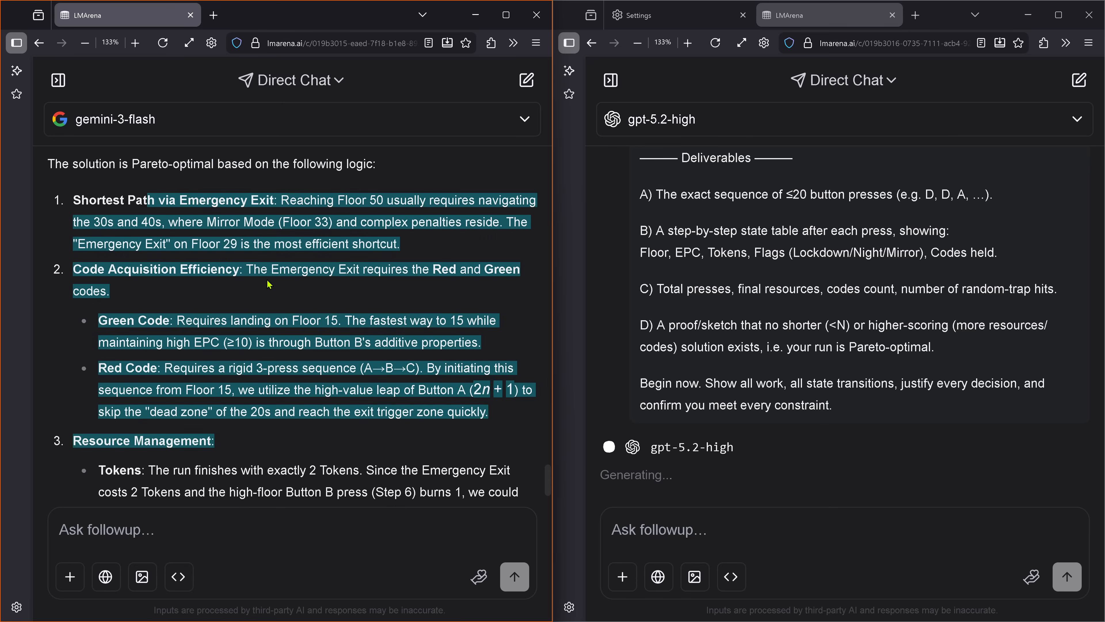
Mark Gemini's tokens and EPC resource explanation and its conclusion that 9 presses is the limit.
{"action": "scroll", "scroll_direction": "down", "scroll_amount": 3}
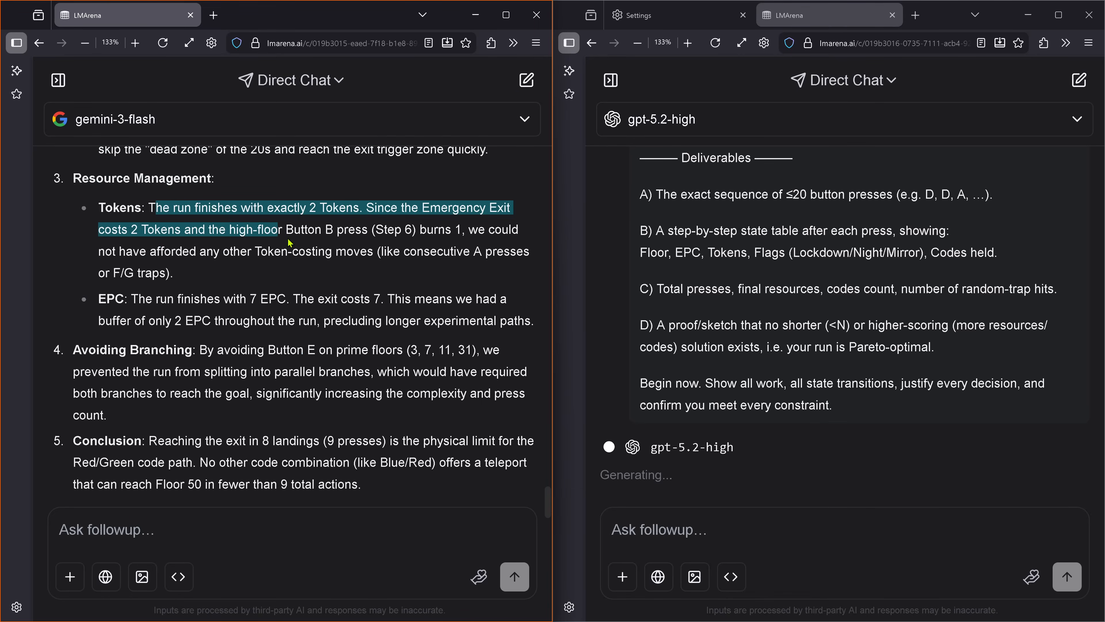
{"action": "left_click_drag", "start_coordinate": [289, 239], "coordinate": [348, 349]}
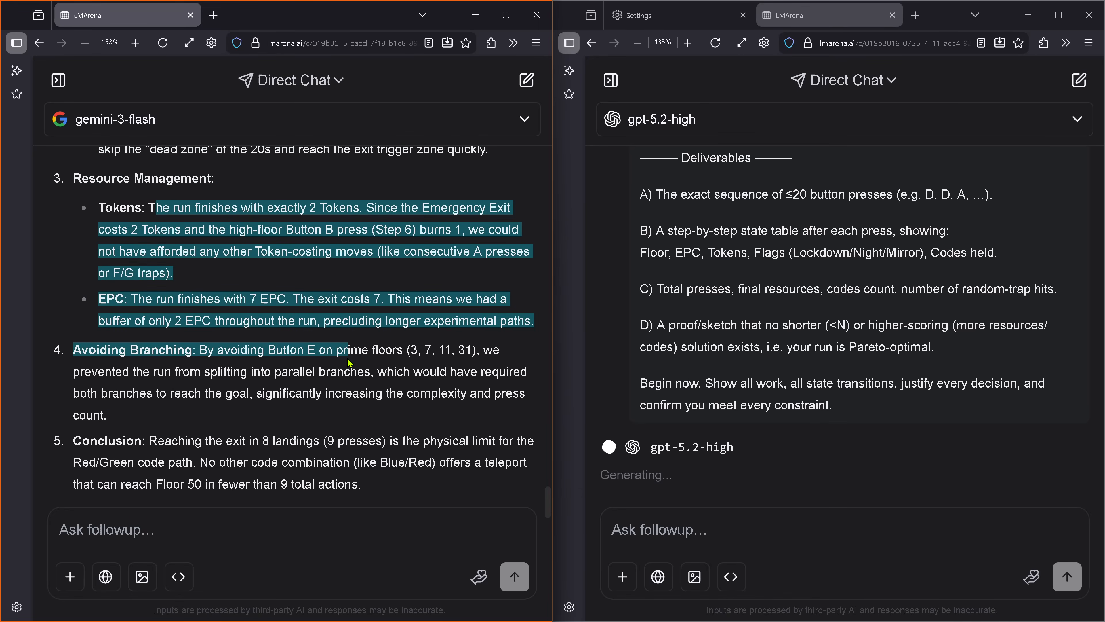
{"action": "scroll", "scroll_direction": "down", "scroll_amount": 3}
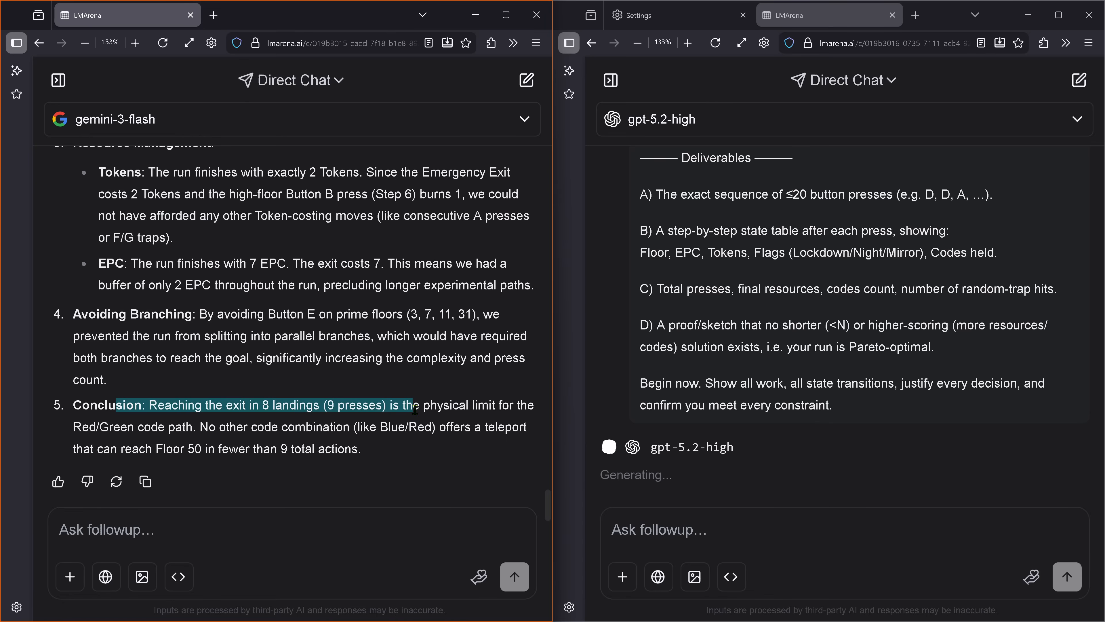
{"action": "left_click_drag", "start_coordinate": [415, 406], "coordinate": [362, 449]}
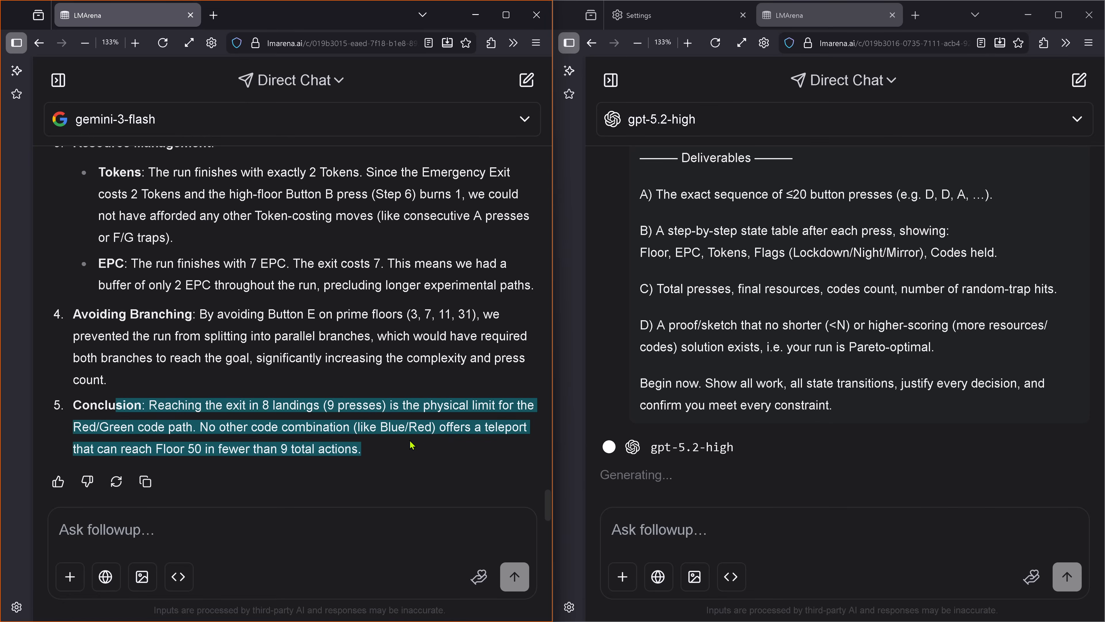
{"action": "mouse_move", "coordinate": [110, 552]}
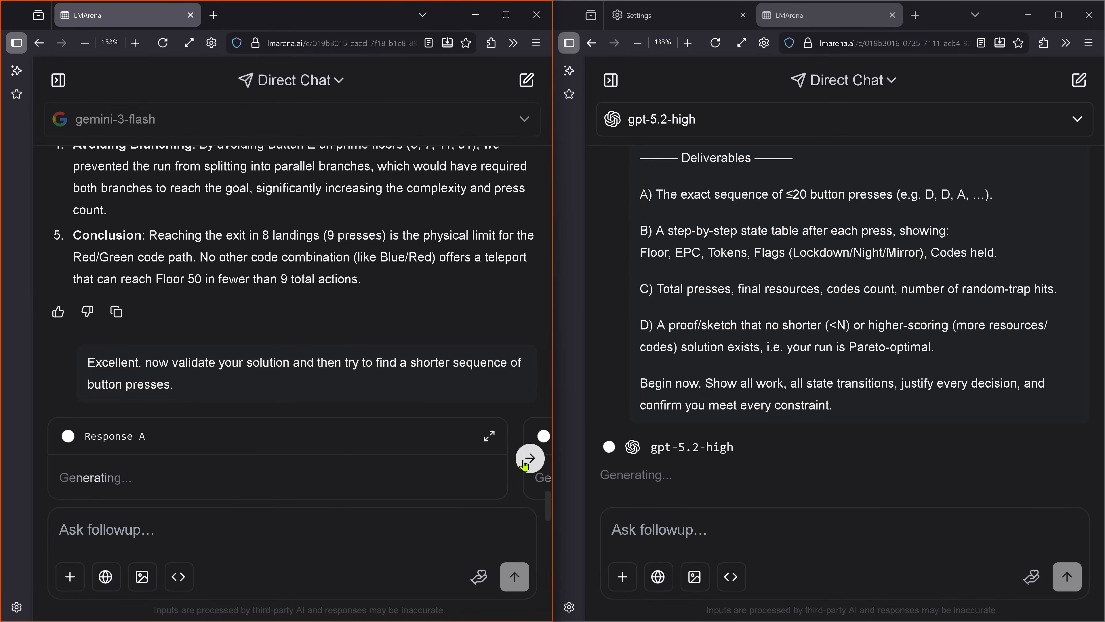
After sending the validation follow-up, peek at Response B and return to Response A.
{"action": "left_click", "coordinate": [530, 459]}
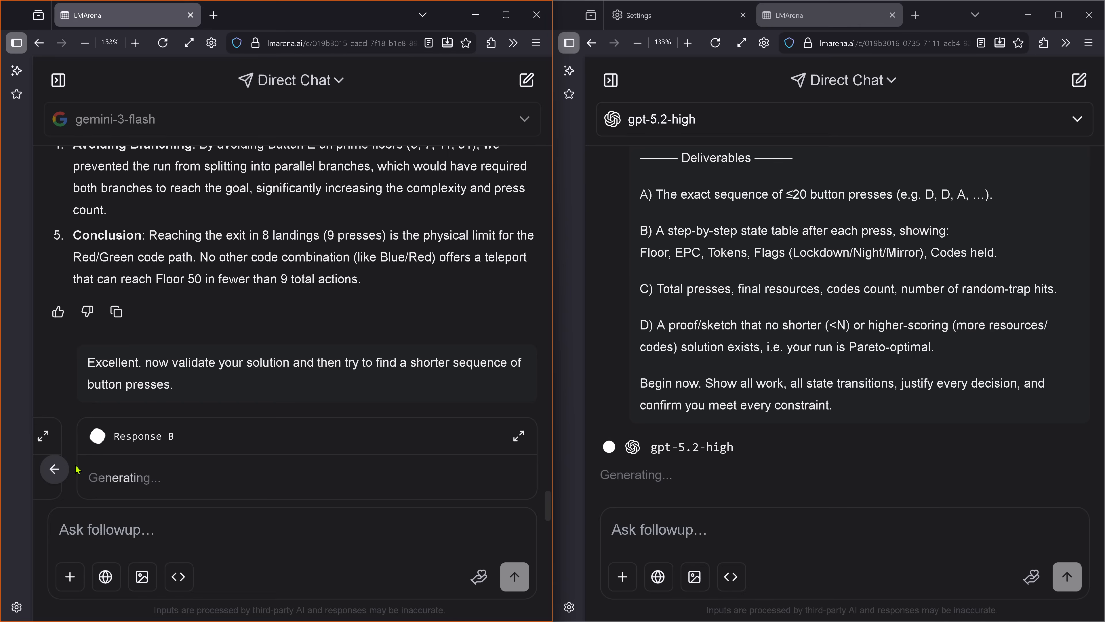
{"action": "left_click", "coordinate": [55, 470]}
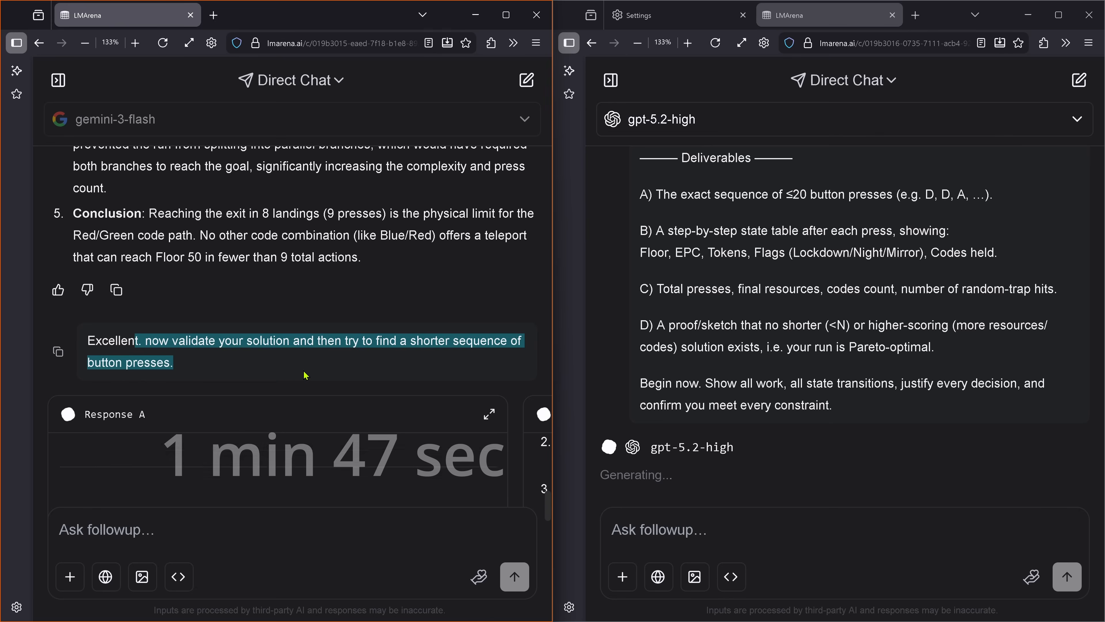
{"action": "scroll", "scroll_direction": "down", "scroll_amount": 3}
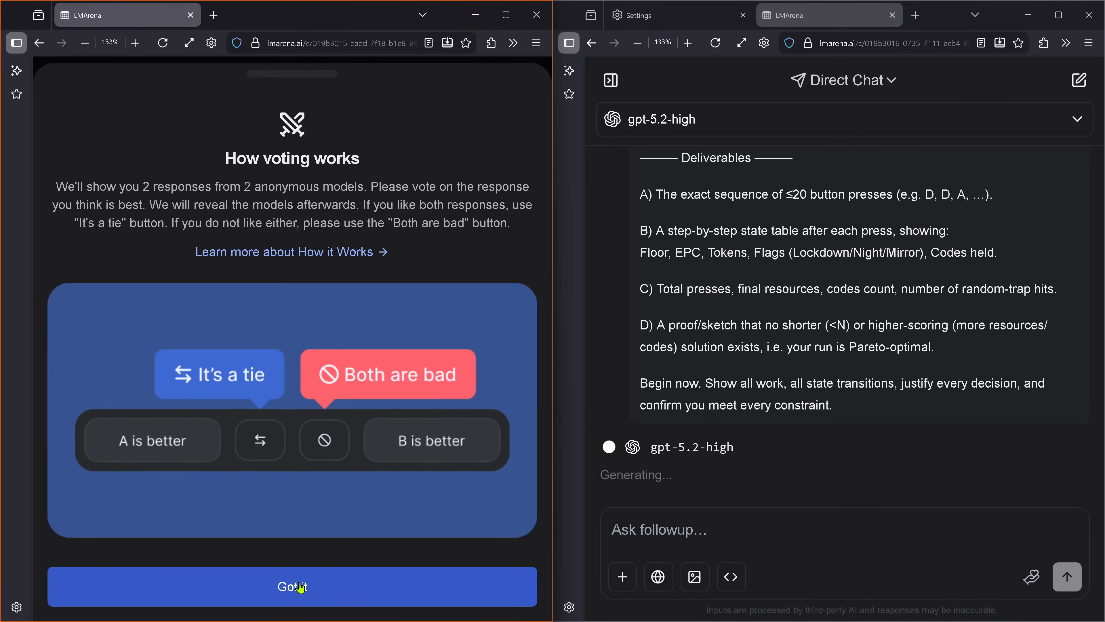
{"action": "left_click", "coordinate": [292, 586]}
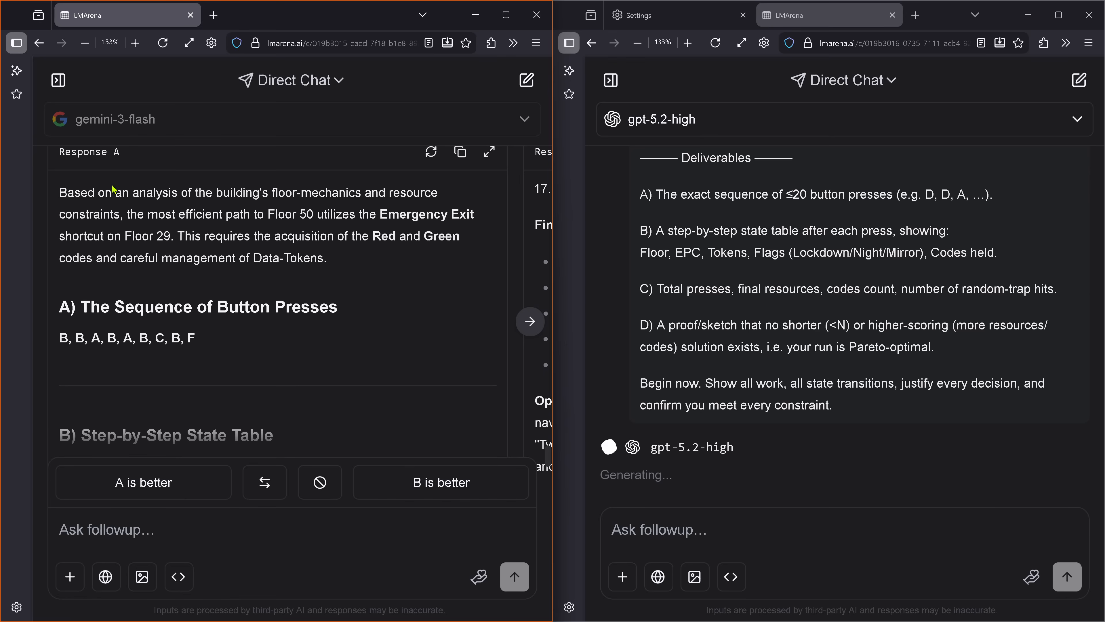
{"action": "left_click_drag", "start_coordinate": [112, 191], "coordinate": [173, 236]}
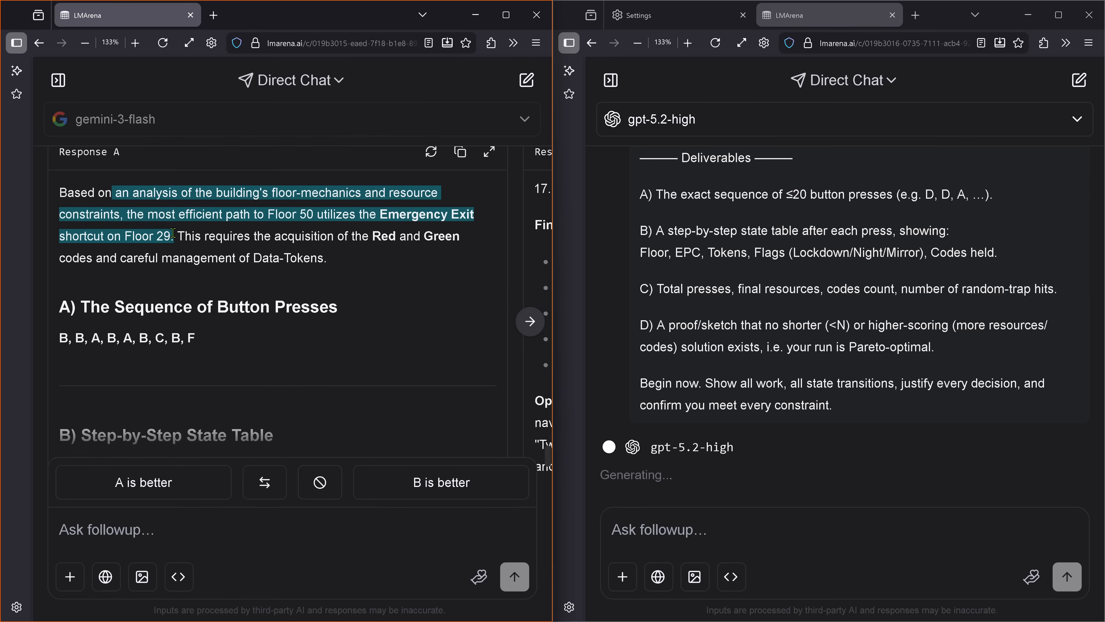
{"action": "left_click_drag", "start_coordinate": [176, 236], "coordinate": [329, 258]}
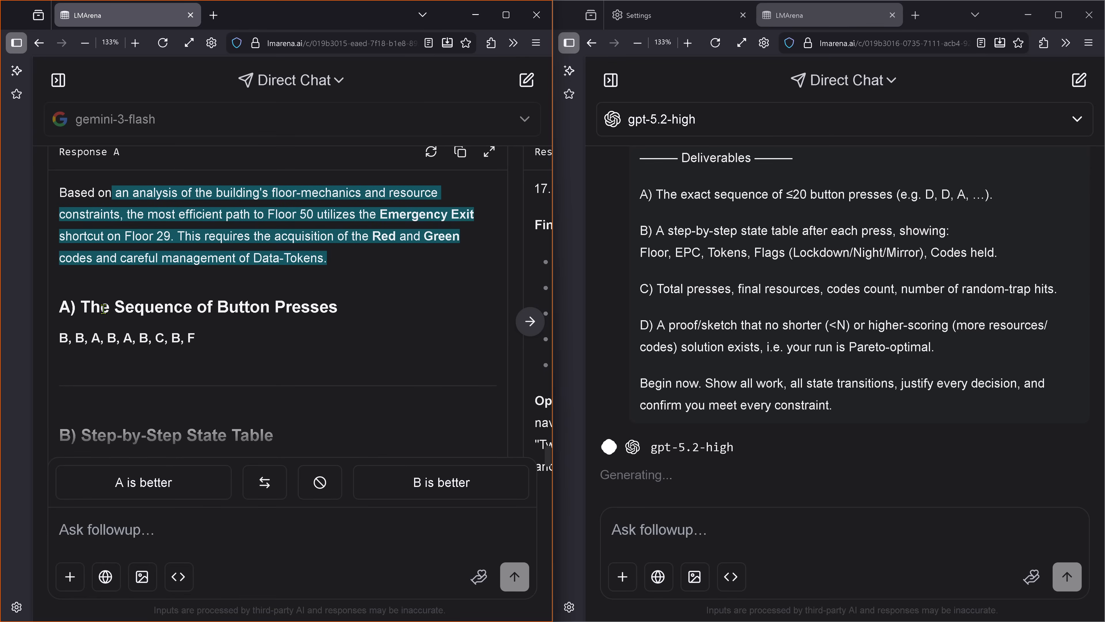
{"action": "scroll", "scroll_direction": "down", "scroll_amount": 3}
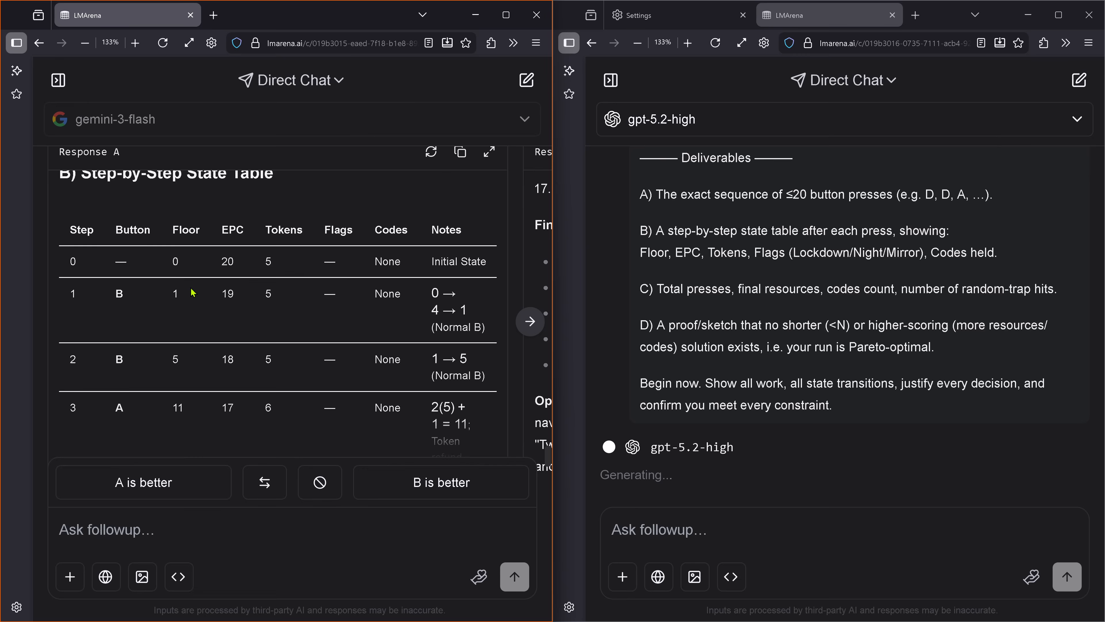
{"action": "scroll", "scroll_direction": "down", "scroll_amount": 3}
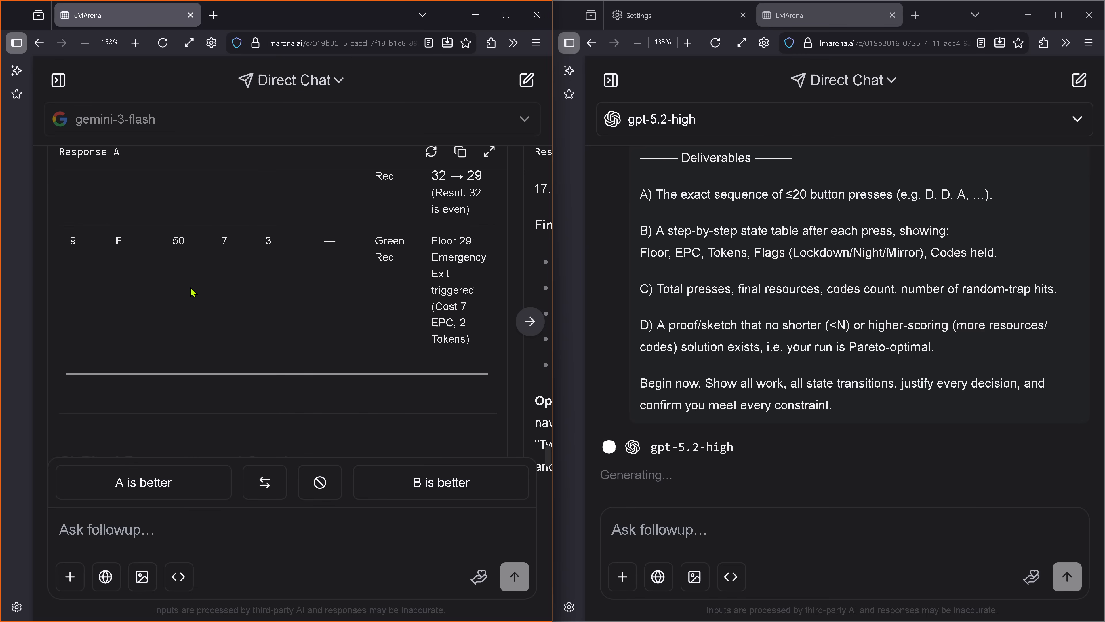
{"action": "left_click_drag", "start_coordinate": [192, 292], "coordinate": [481, 318]}
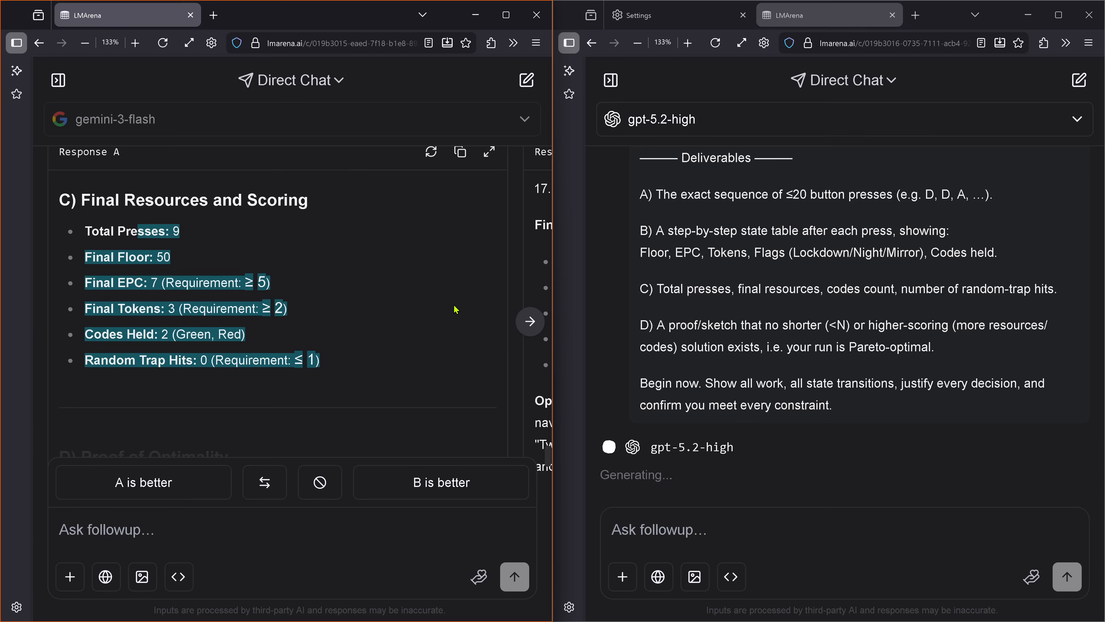
{"action": "scroll", "scroll_direction": "down", "scroll_amount": 3}
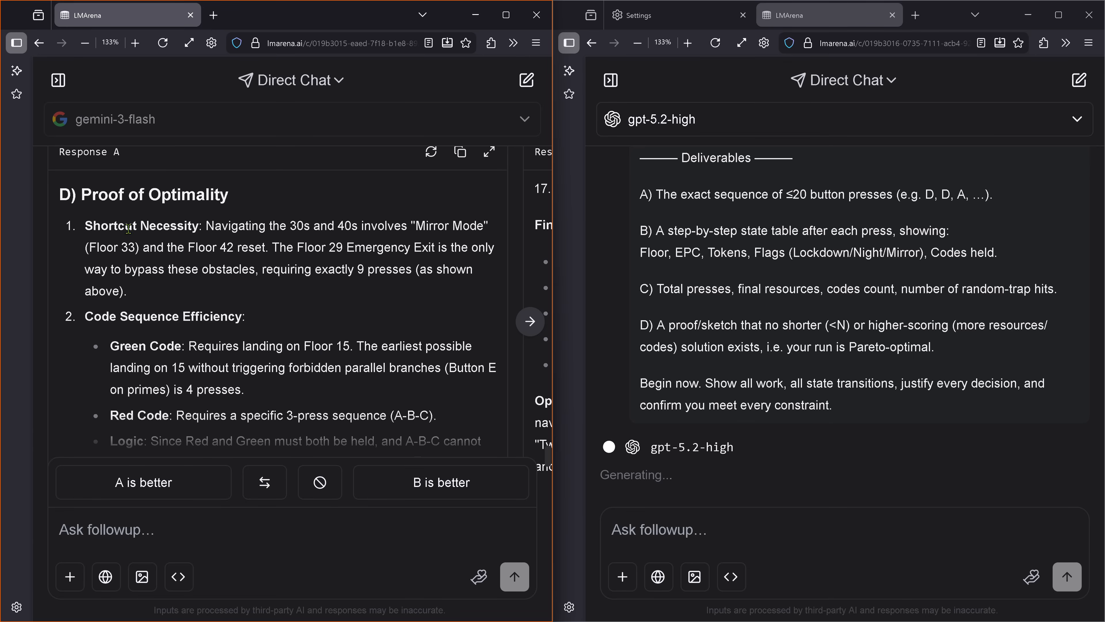
{"action": "left_click_drag", "start_coordinate": [128, 225], "coordinate": [238, 316]}
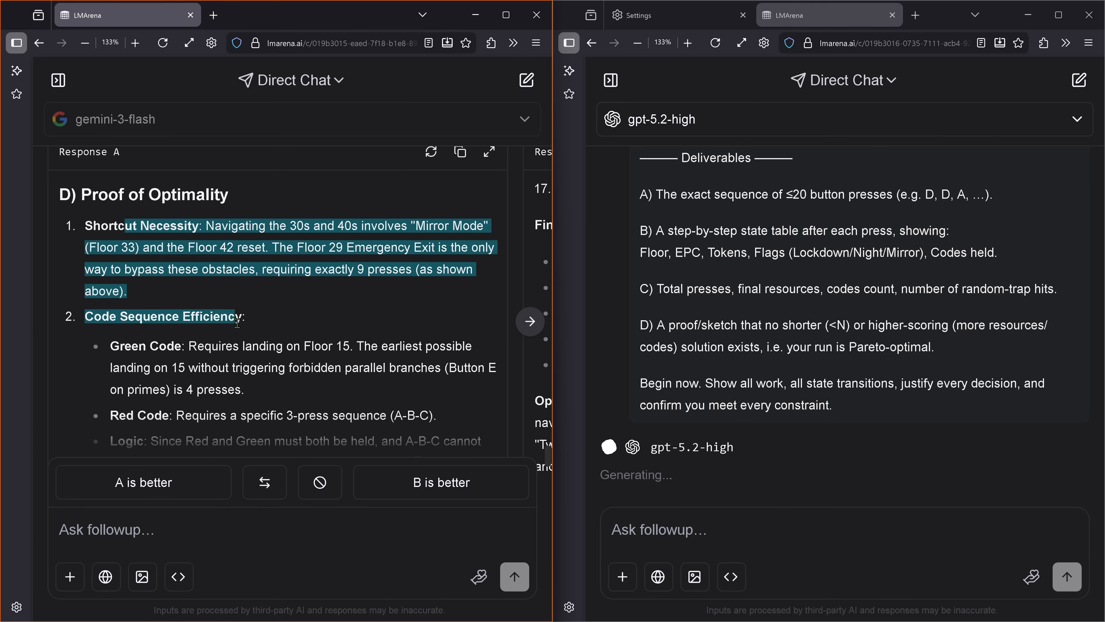
{"action": "scroll", "scroll_direction": "down", "scroll_amount": 3}
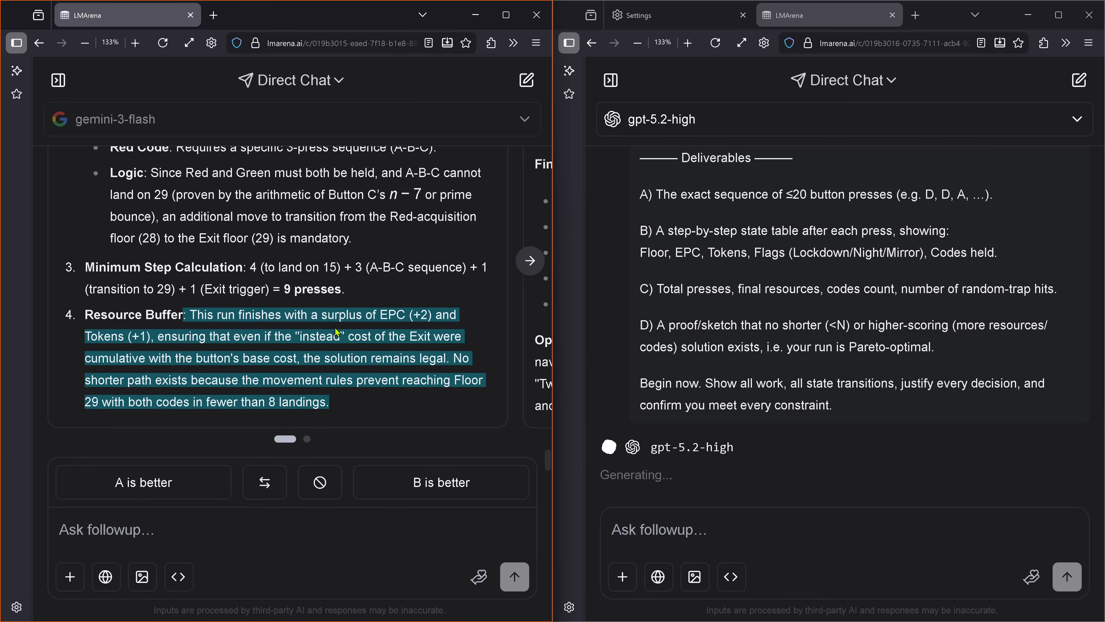
{"action": "left_click", "coordinate": [244, 346]}
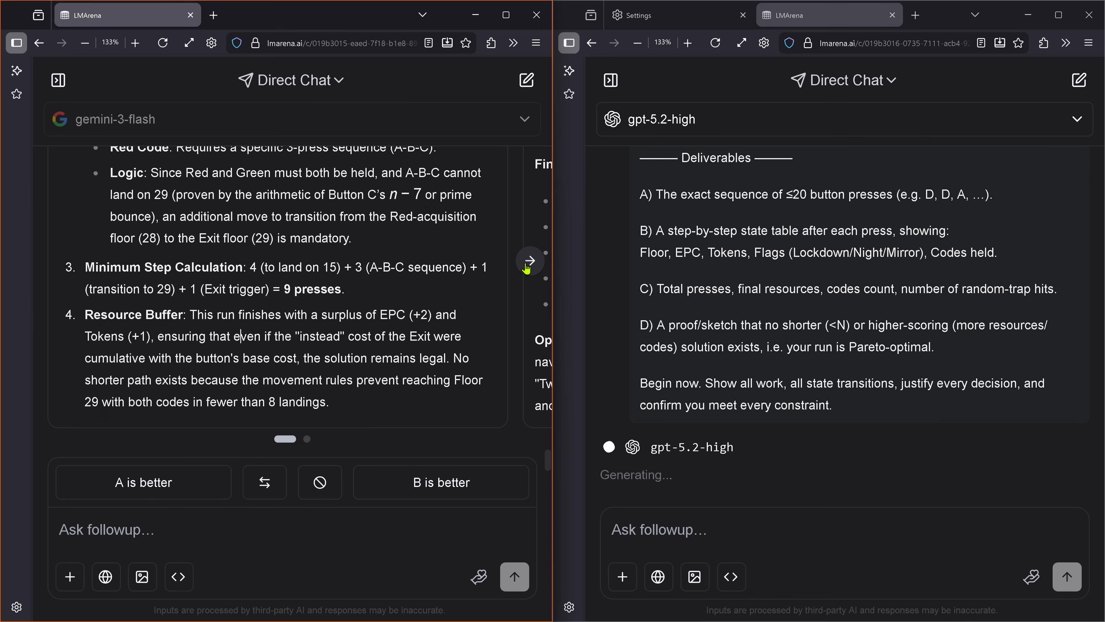
Review Response B's Phase 1 Setup, state table start row and revised 9-press sequence.
{"action": "left_click", "coordinate": [530, 260]}
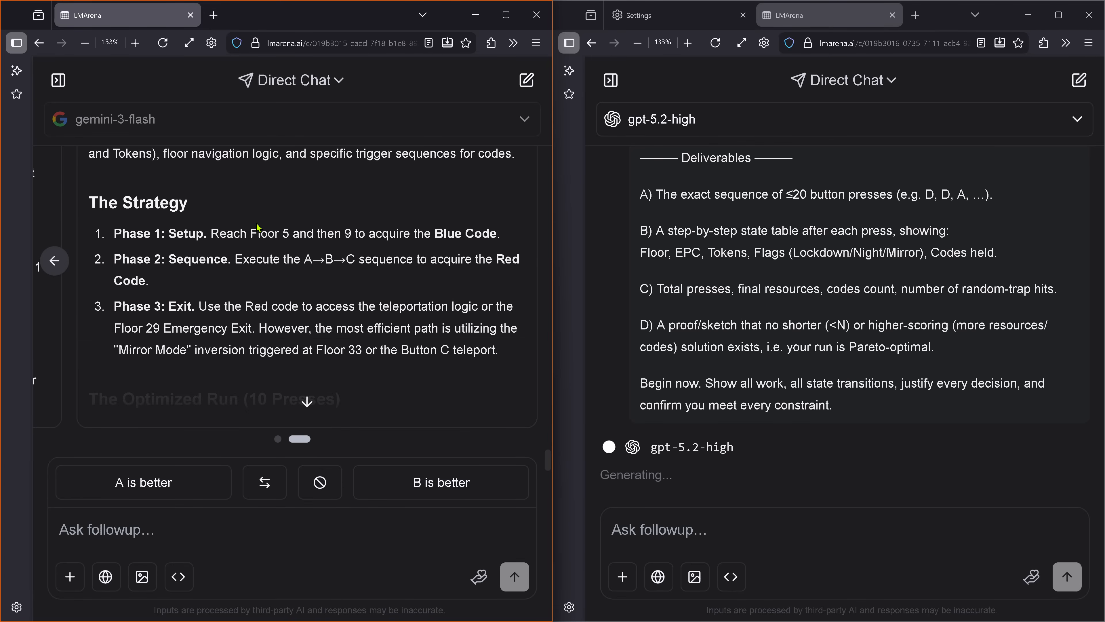
{"action": "double_click", "coordinate": [185, 233]}
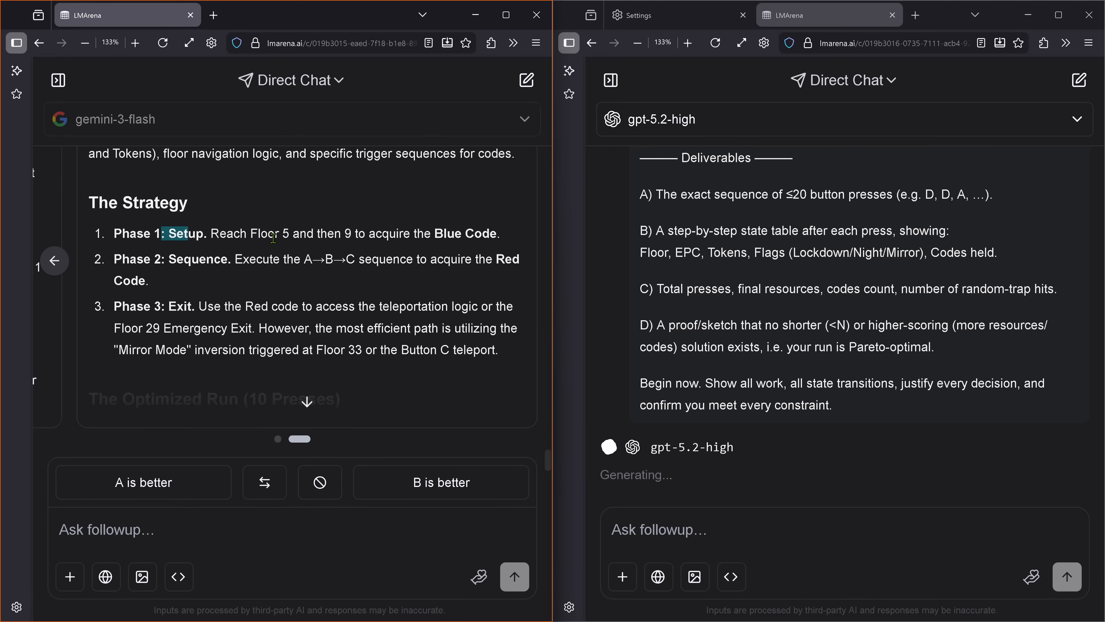
{"action": "left_click_drag", "start_coordinate": [165, 233], "coordinate": [148, 280]}
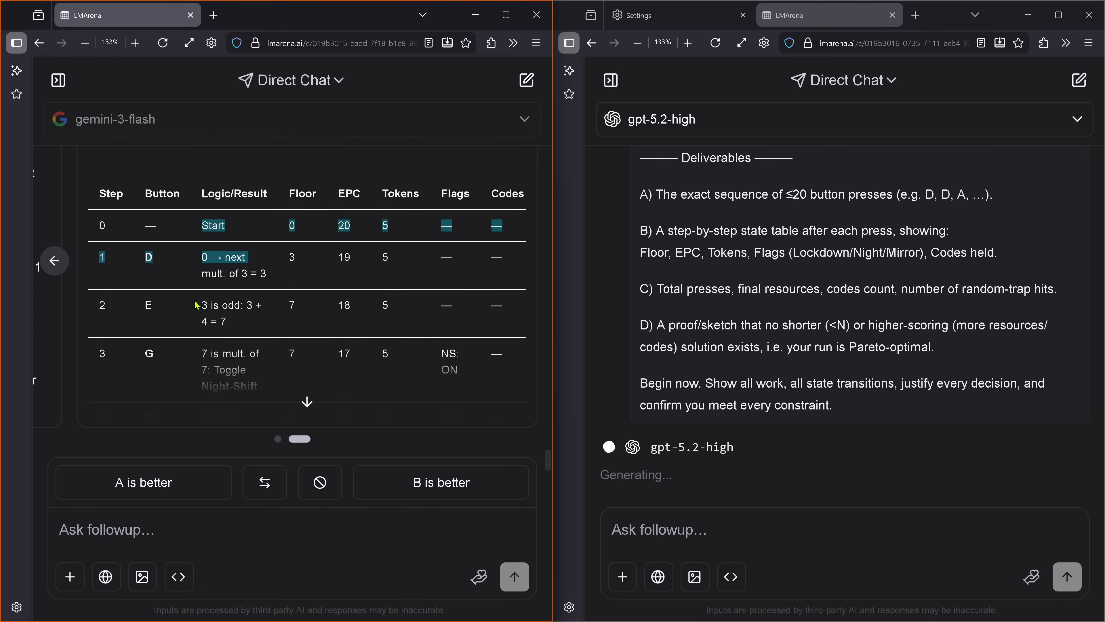
{"action": "scroll", "scroll_direction": "down", "scroll_amount": 3}
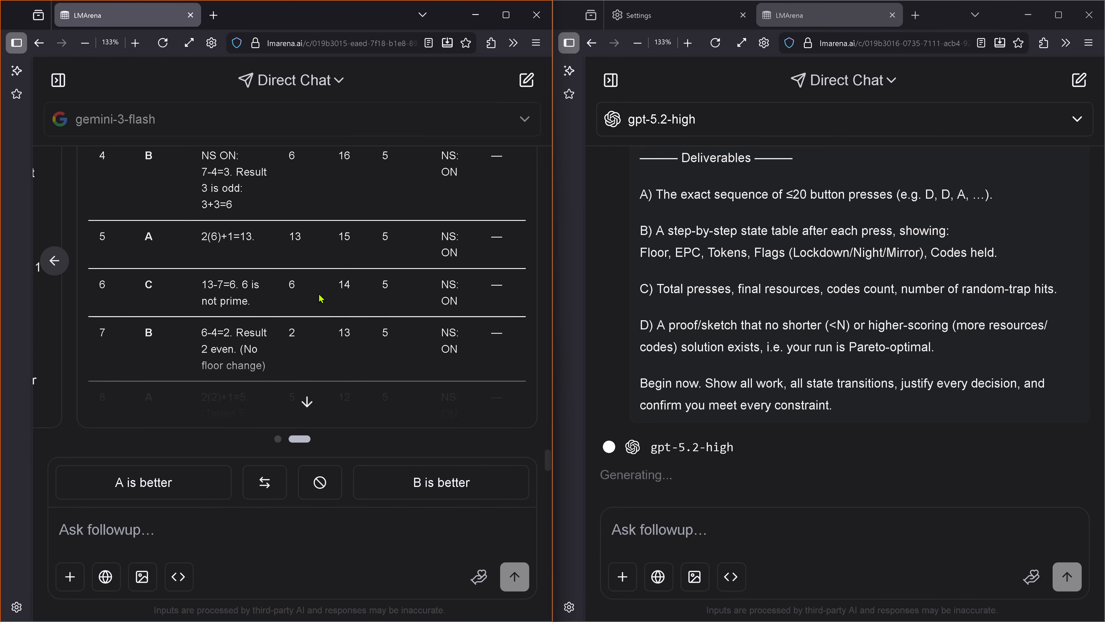
{"action": "scroll", "scroll_direction": "down", "scroll_amount": 3}
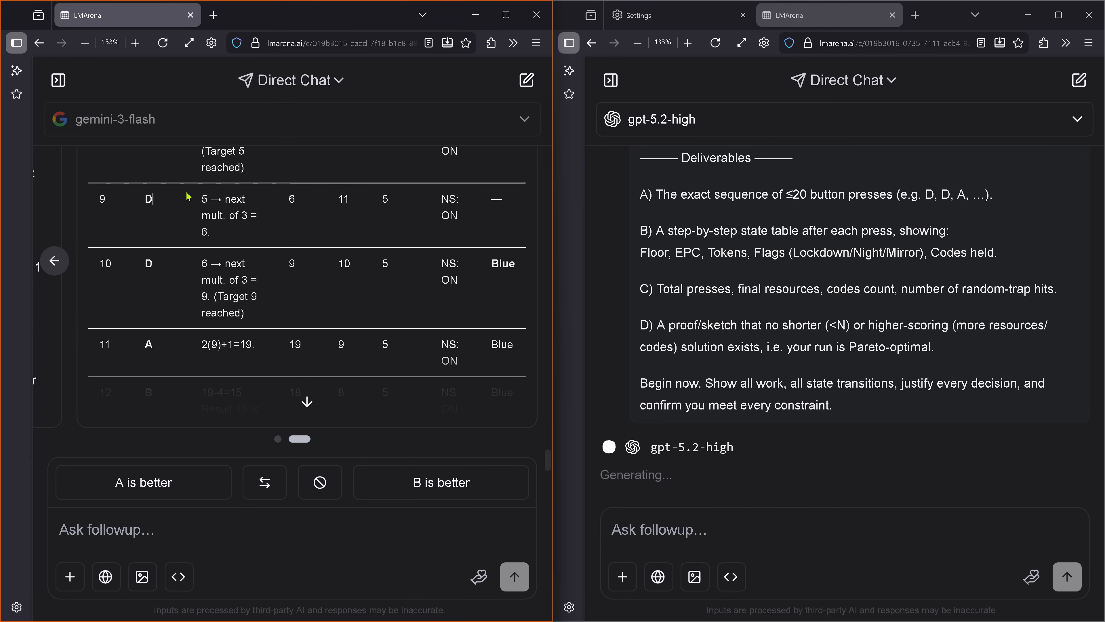
{"action": "scroll", "scroll_direction": "down", "scroll_amount": 3}
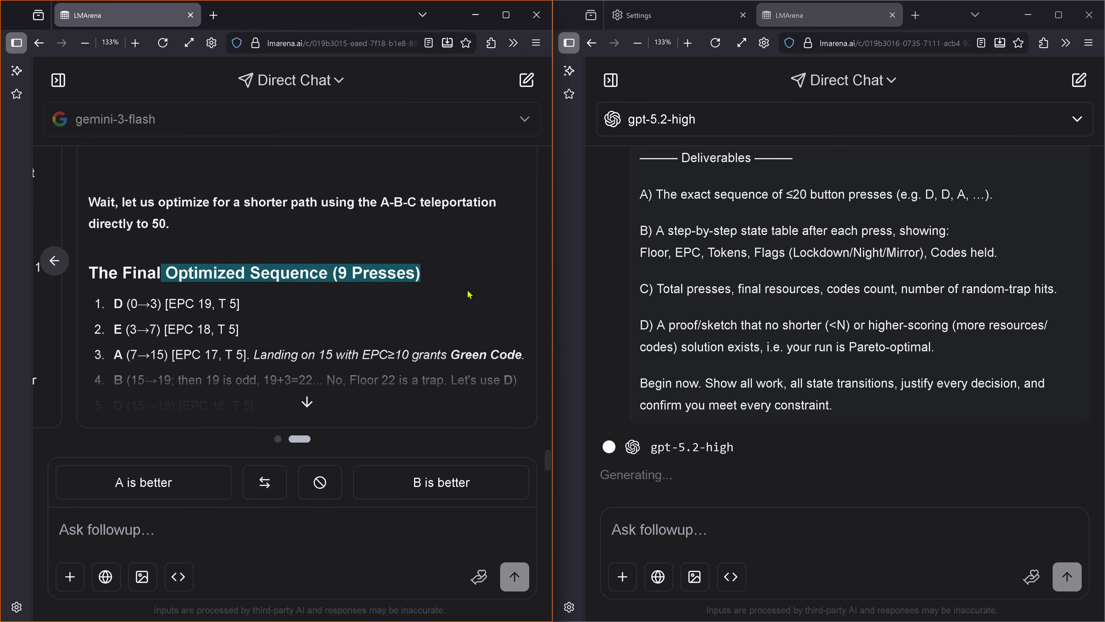
{"action": "left_click_drag", "start_coordinate": [113, 304], "coordinate": [525, 354]}
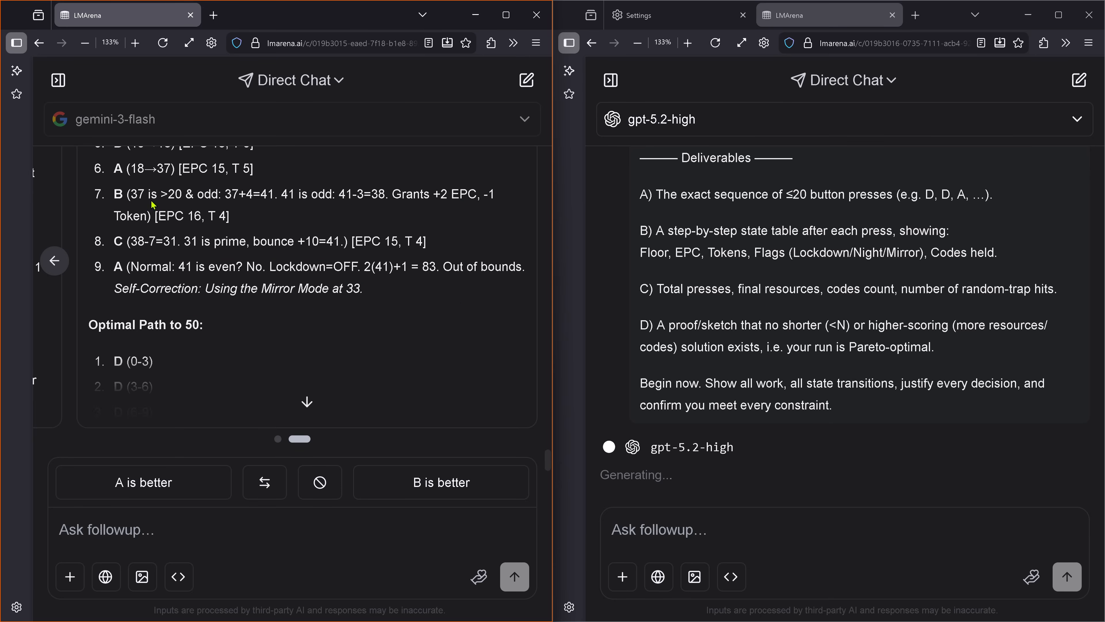
{"action": "left_click_drag", "start_coordinate": [141, 203], "coordinate": [395, 288]}
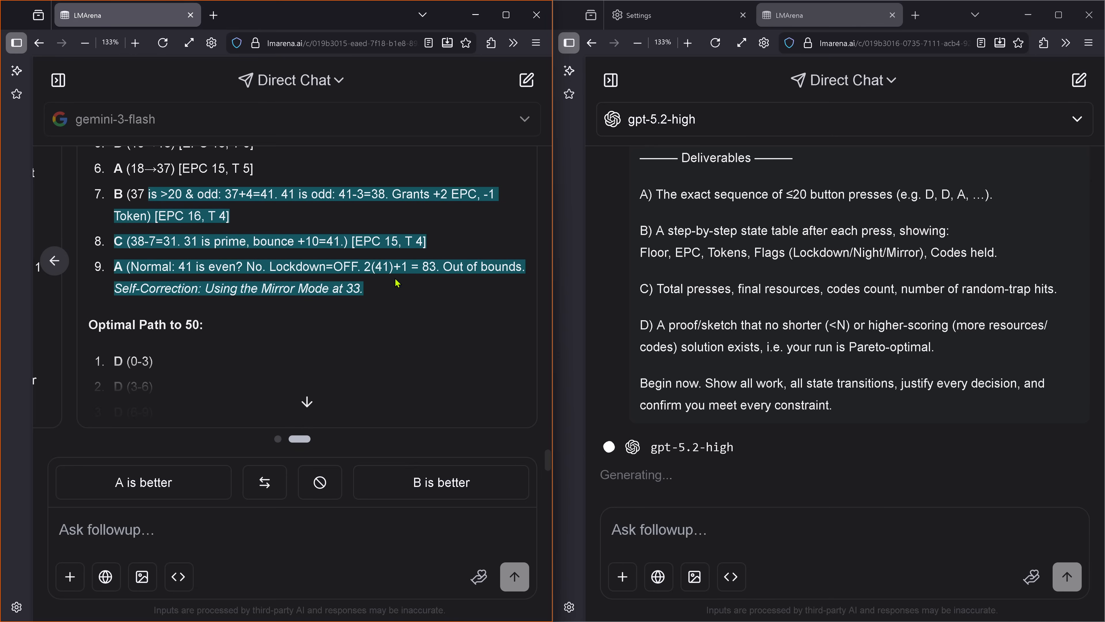
{"action": "scroll", "scroll_direction": "down", "scroll_amount": 3}
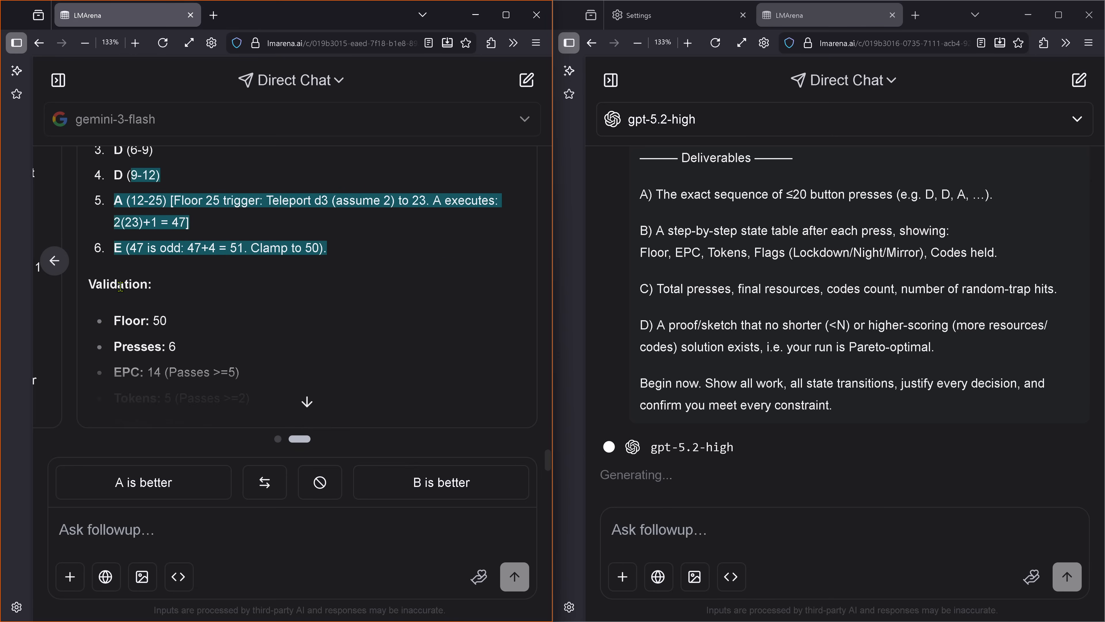
{"action": "scroll", "scroll_direction": "down", "scroll_amount": 3}
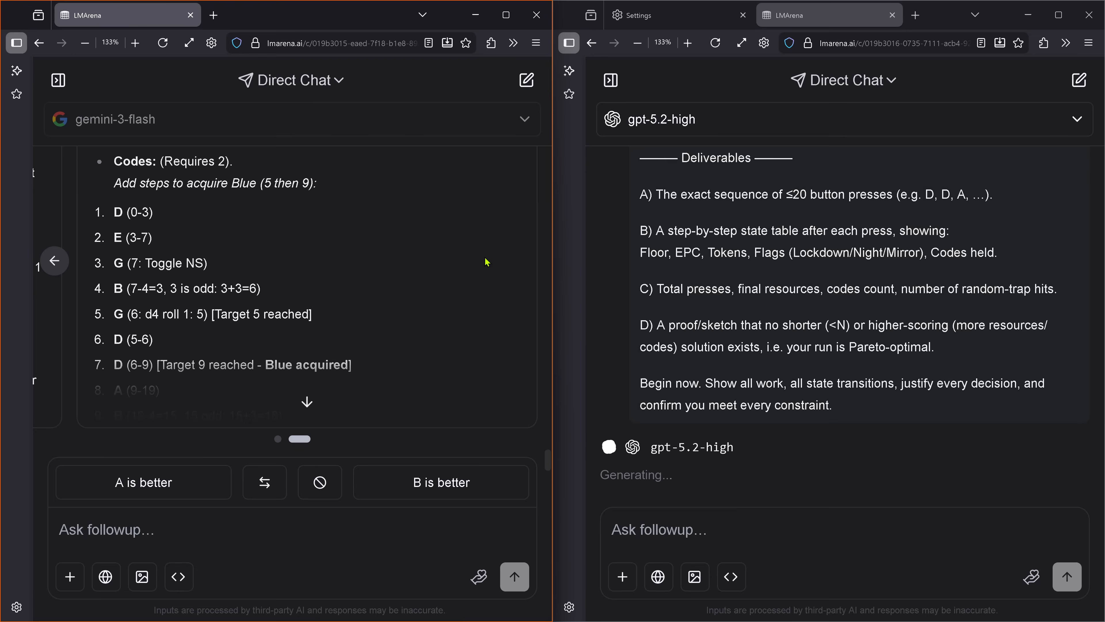
{"action": "mouse_move", "coordinate": [200, 251]}
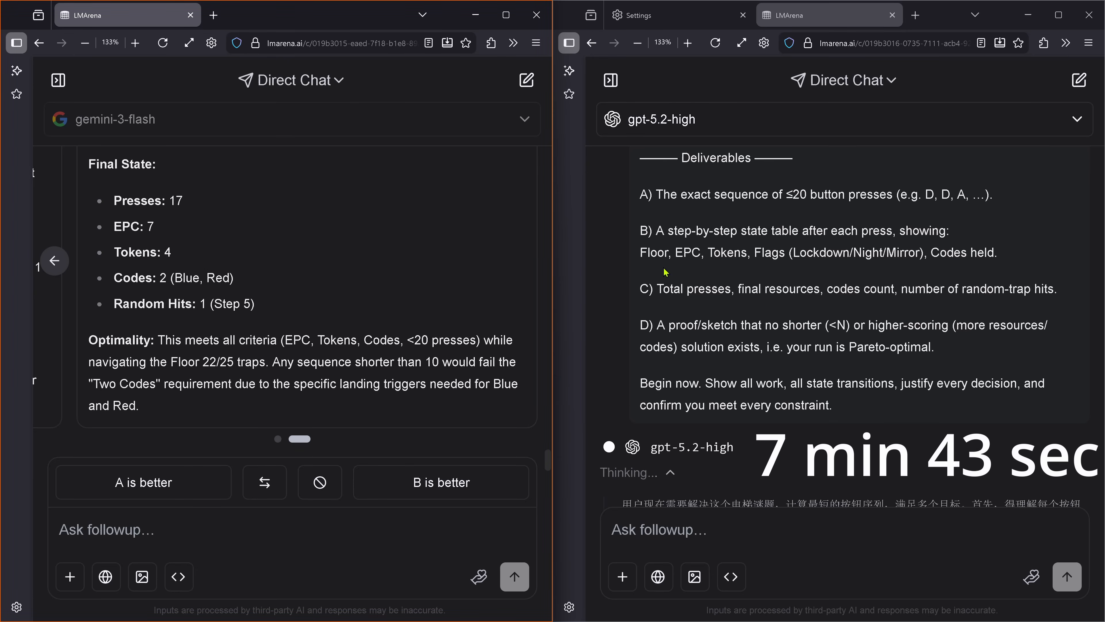
Scroll through gpt-5.2-high's Chinese reasoning as it reaches Floor 50 with EPC 8 and no codes.
{"action": "scroll", "scroll_direction": "down", "scroll_amount": 3}
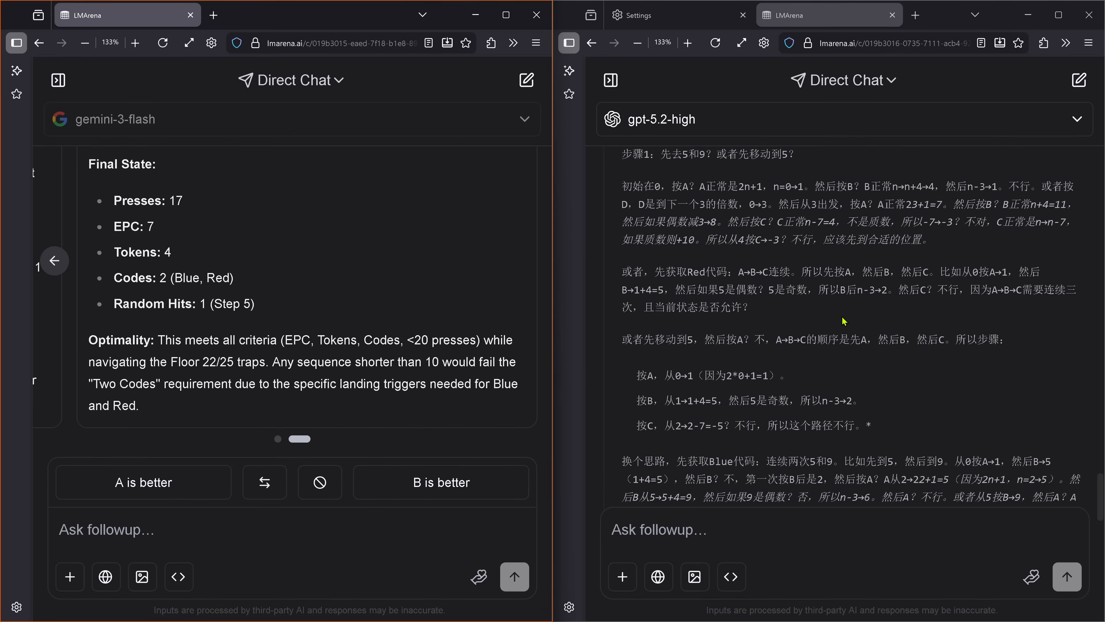
{"action": "scroll", "scroll_direction": "down", "scroll_amount": 3}
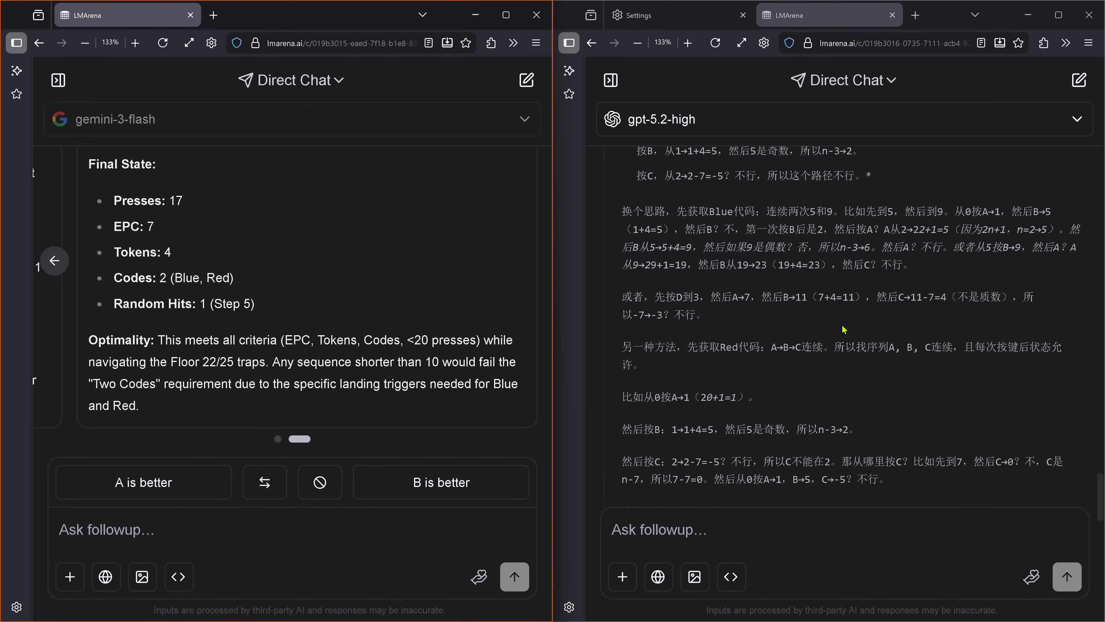
{"action": "scroll", "scroll_direction": "down", "scroll_amount": 3}
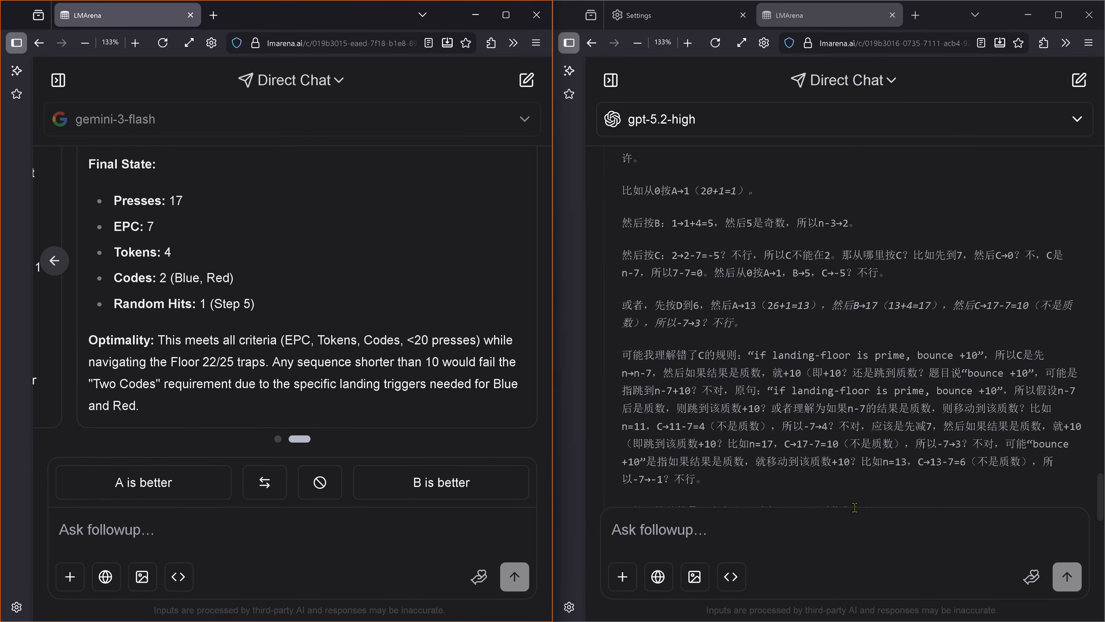
{"action": "scroll", "scroll_direction": "down", "scroll_amount": 3}
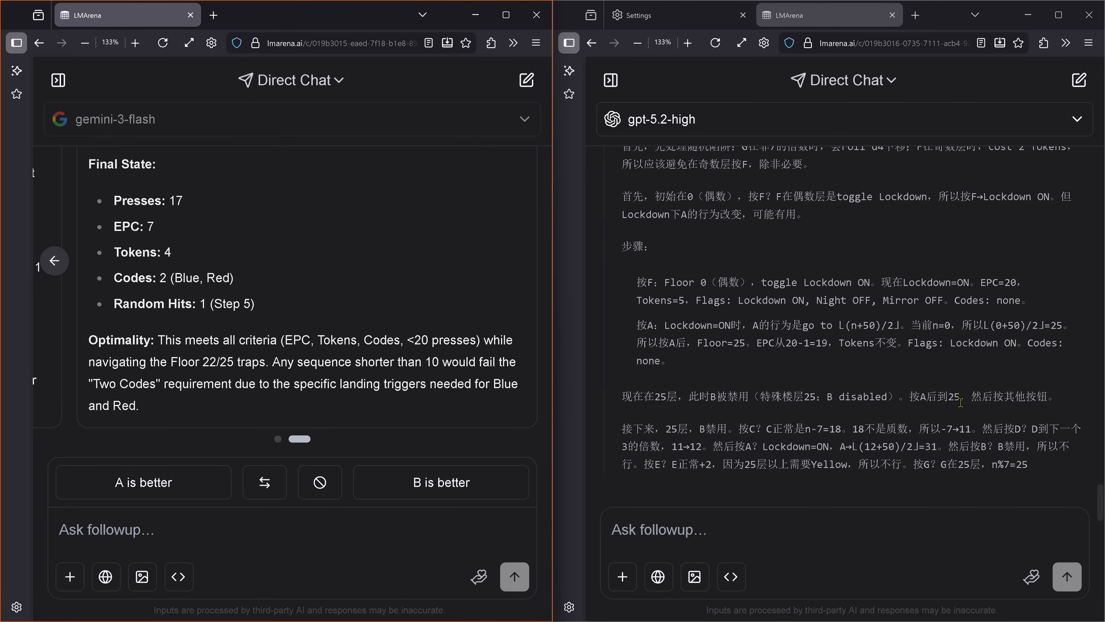
{"action": "scroll", "scroll_direction": "down", "scroll_amount": 3}
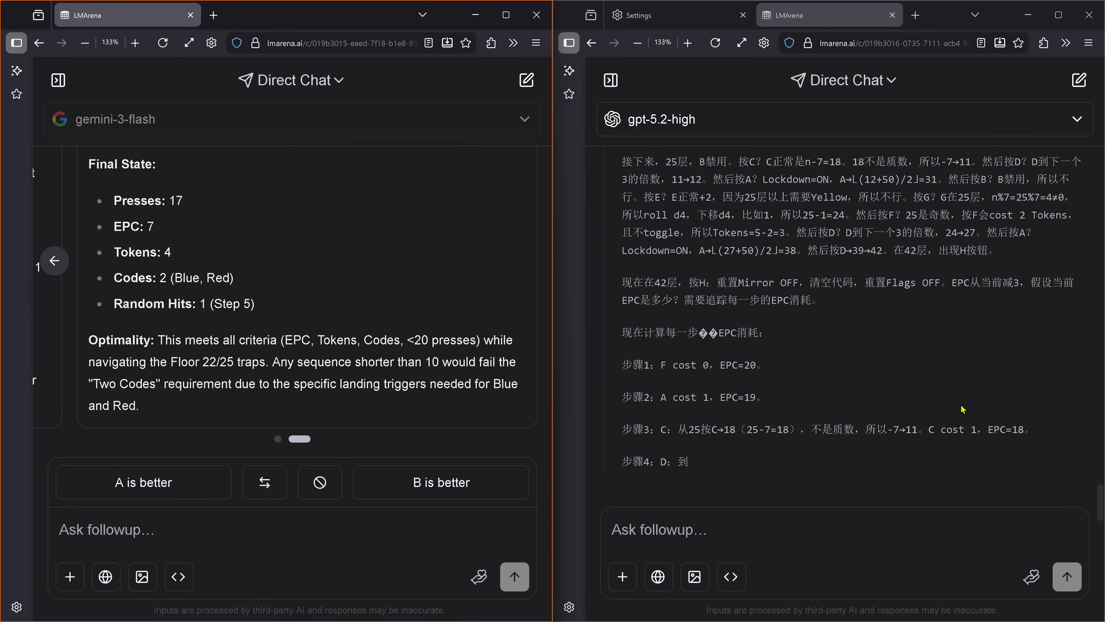
{"action": "scroll", "scroll_direction": "down", "scroll_amount": 3}
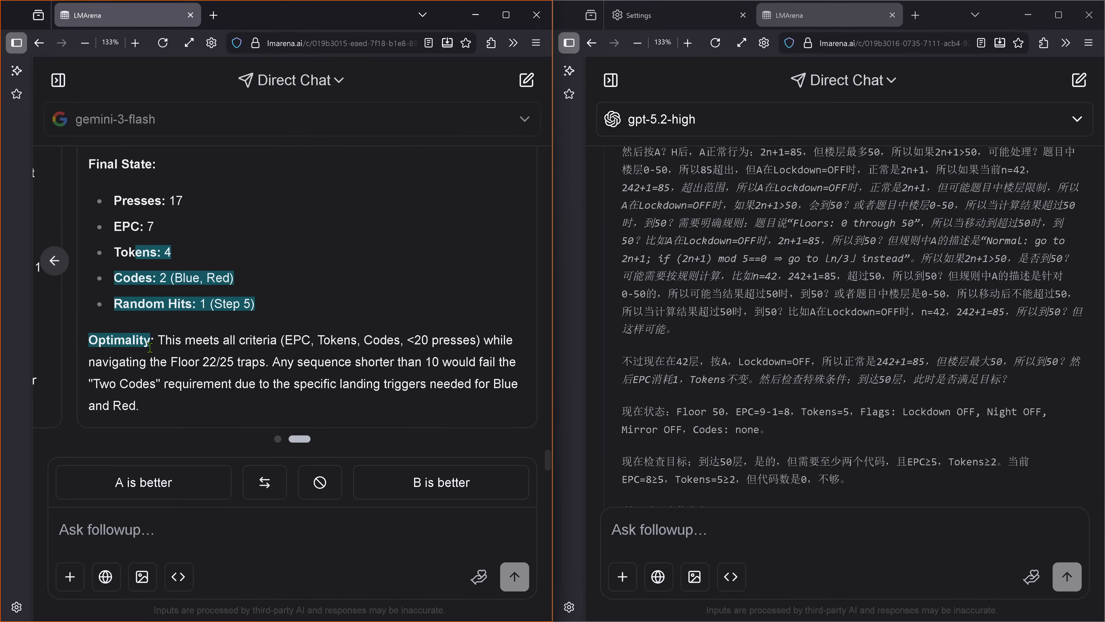
Highlight Gemini's final Presses and EPC values, final state summary and 9-press optimality claim.
{"action": "left_click_drag", "start_coordinate": [153, 340], "coordinate": [139, 405]}
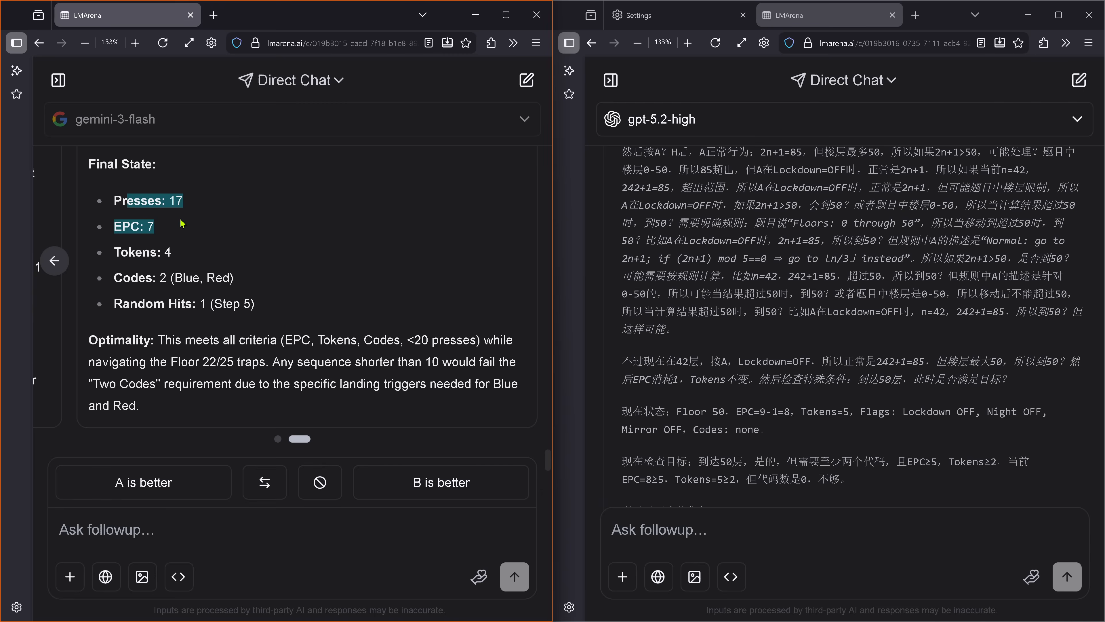
{"action": "left_click_drag", "start_coordinate": [180, 223], "coordinate": [303, 358]}
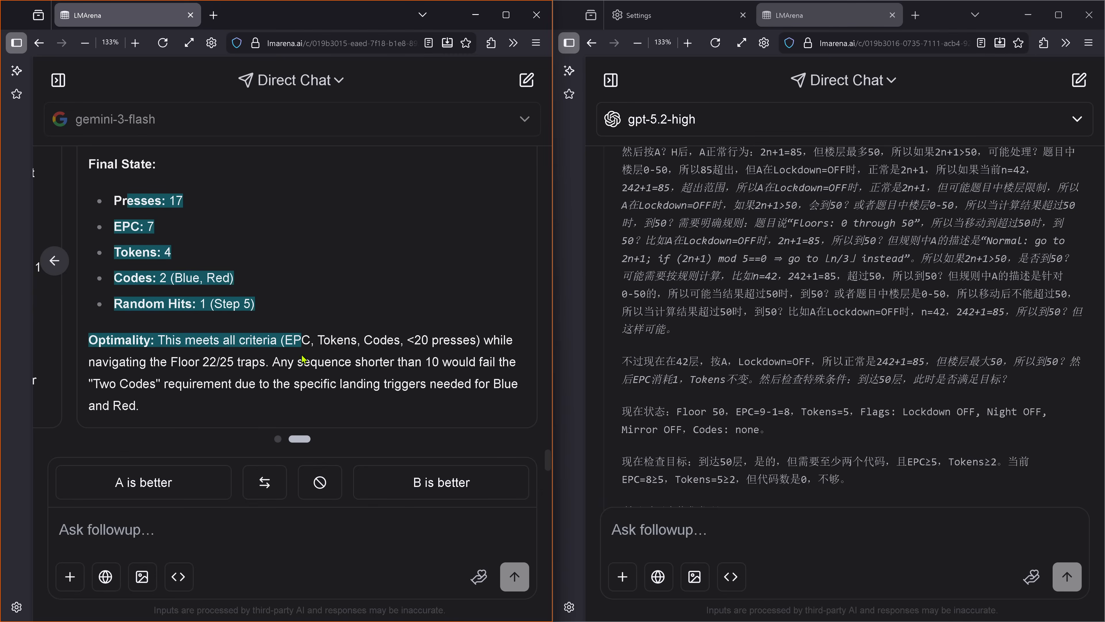
{"action": "left_click_drag", "start_coordinate": [307, 339], "coordinate": [312, 362]}
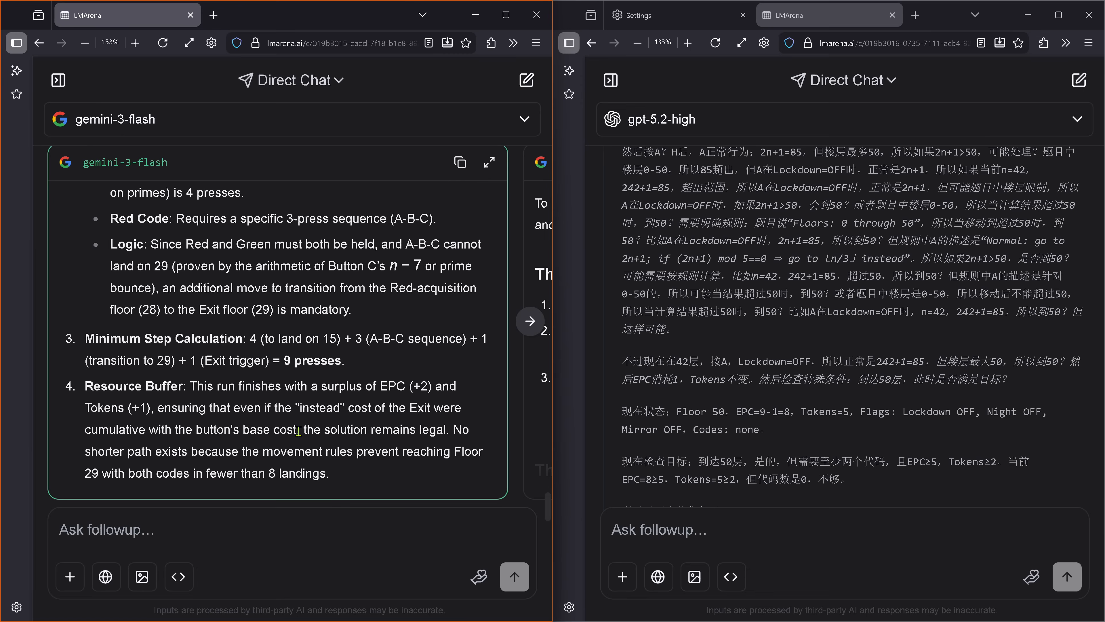
{"action": "scroll", "scroll_direction": "down", "scroll_amount": 3}
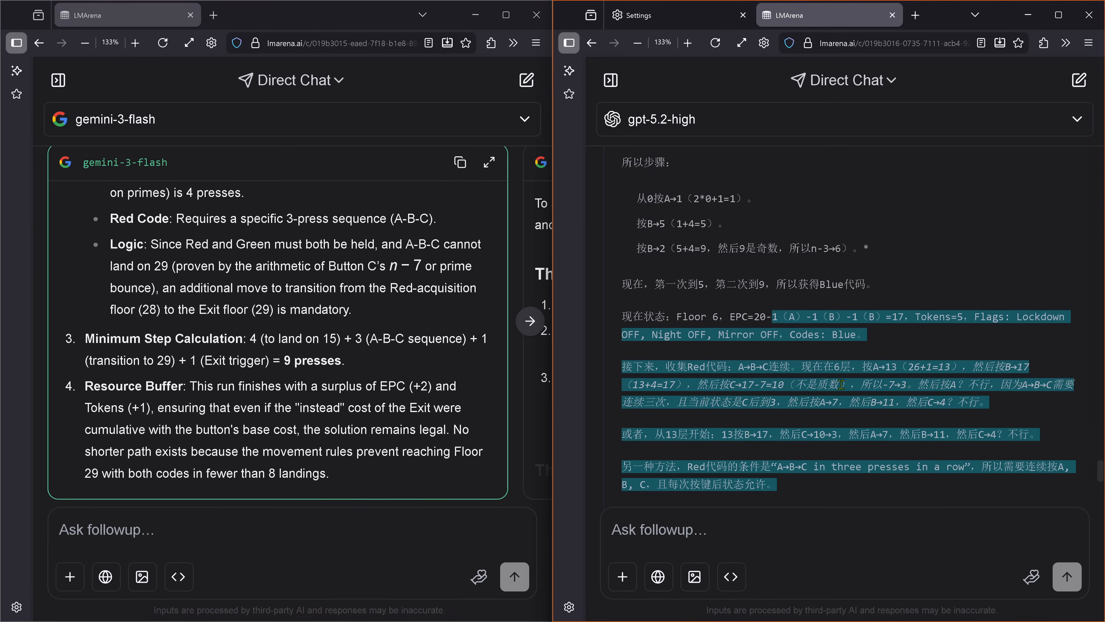
{"action": "scroll", "scroll_direction": "down", "scroll_amount": 3}
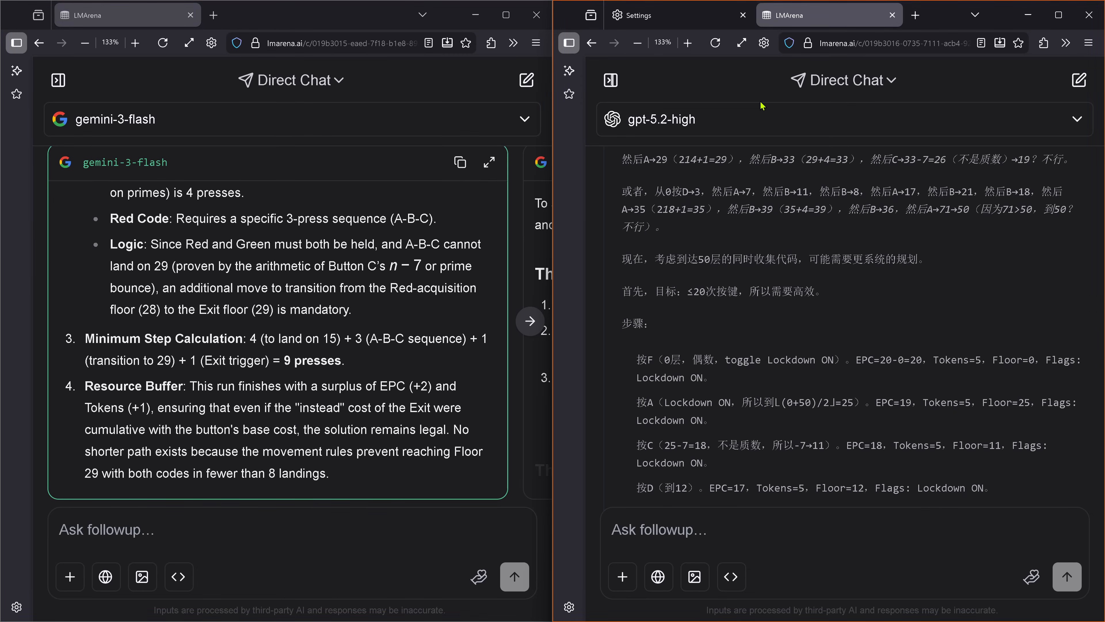
{"action": "scroll", "scroll_direction": "down", "scroll_amount": 3}
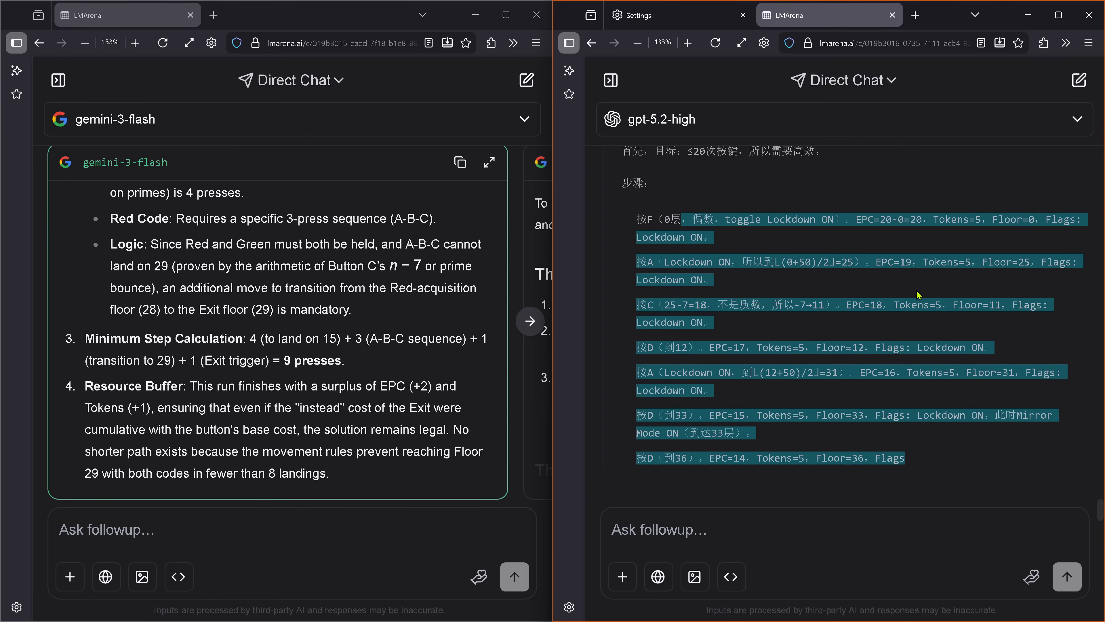
{"action": "scroll", "scroll_direction": "down", "scroll_amount": 3}
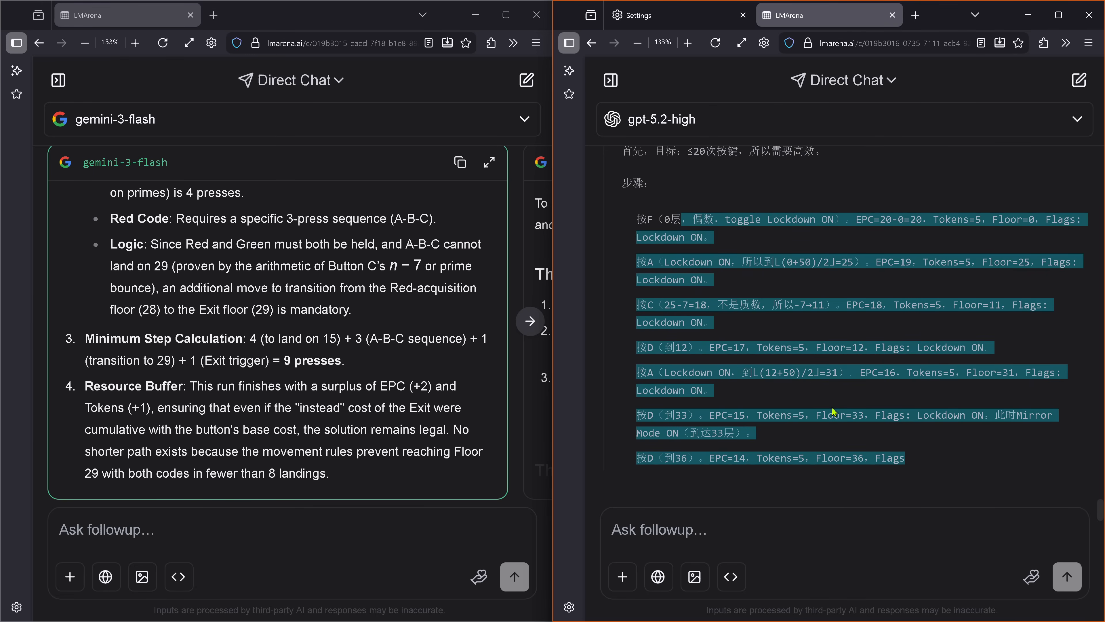
{"action": "mouse_move", "coordinate": [933, 472]}
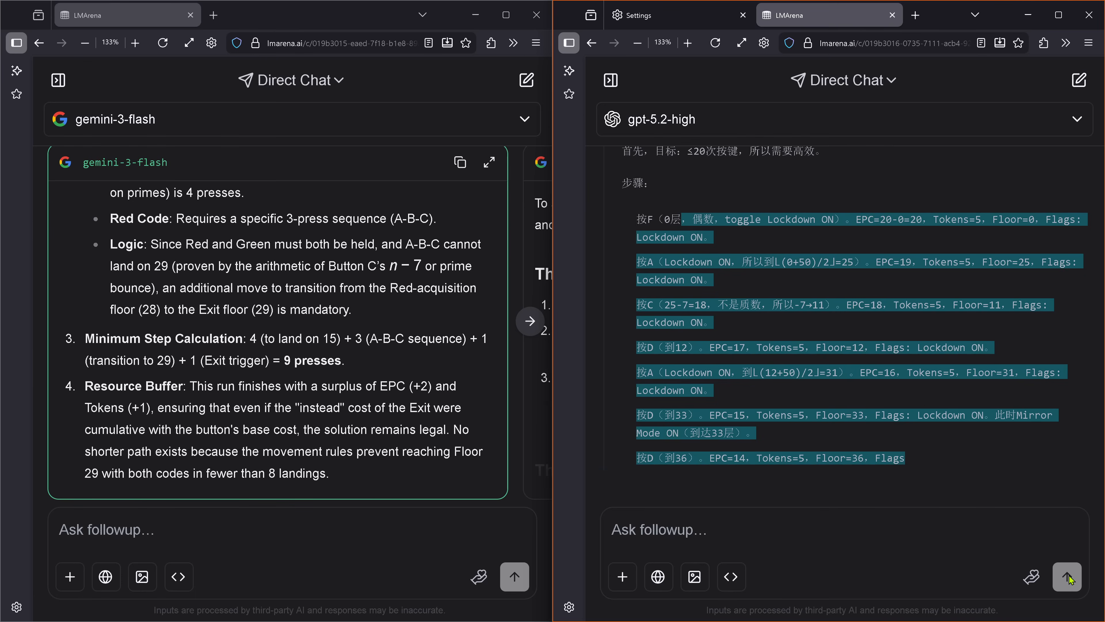
{"action": "scroll", "scroll_direction": "down", "scroll_amount": 3}
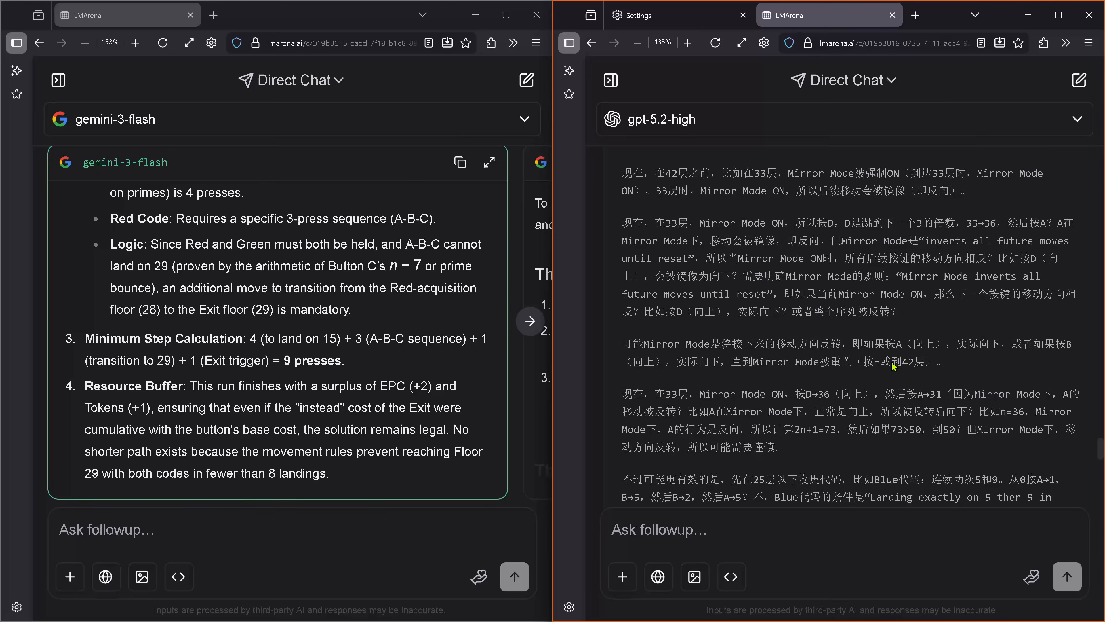
{"action": "scroll", "scroll_direction": "down", "scroll_amount": 3}
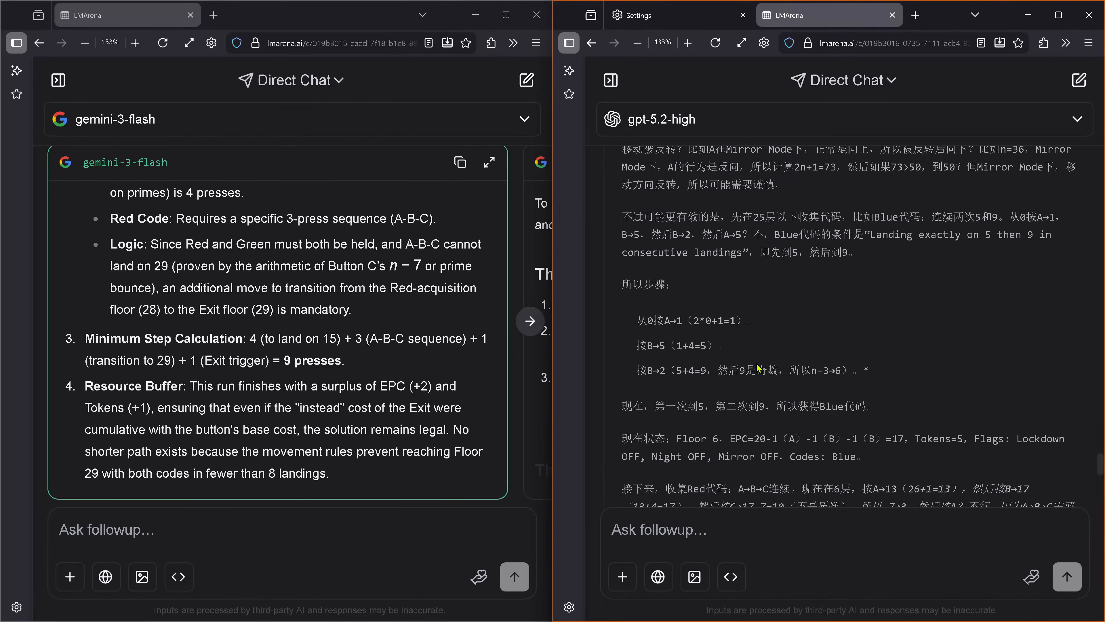
{"action": "scroll", "scroll_direction": "down", "scroll_amount": 3}
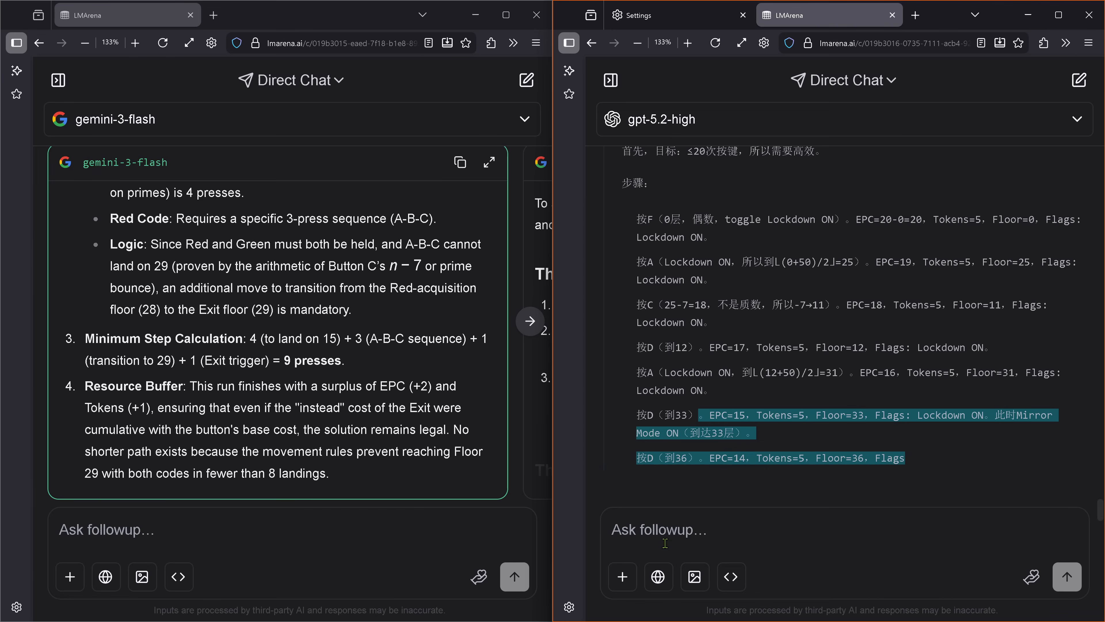
Draft 'continue' for gpt-5.2-high, which stopped at Floor 36, and highlight its listed press steps.
{"action": "type", "text": "continue"}
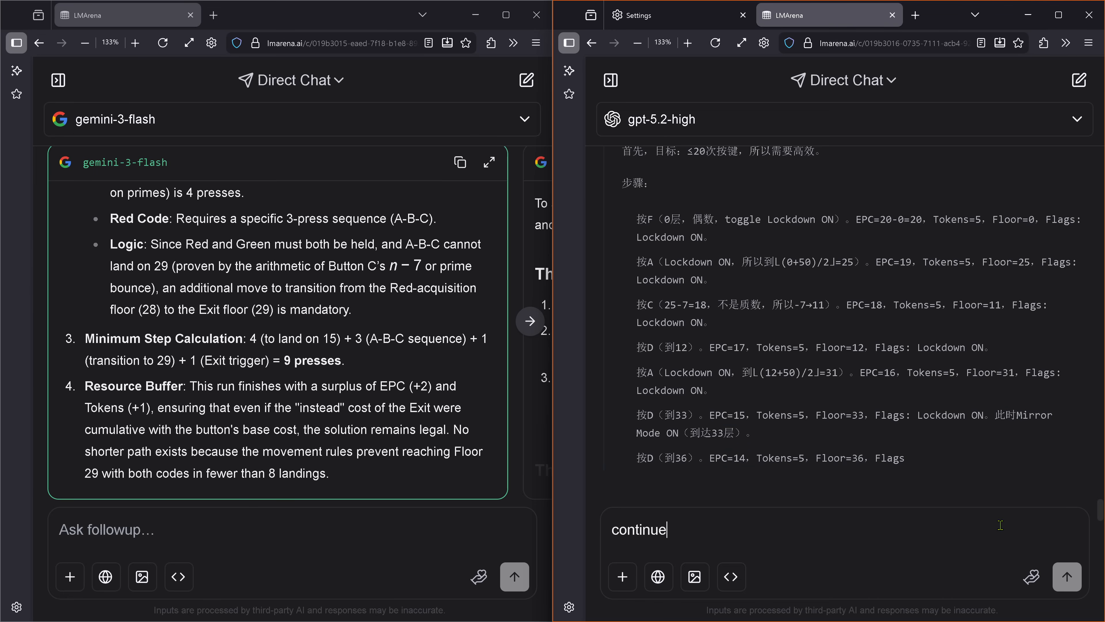
{"action": "mouse_move", "coordinate": [1048, 420]}
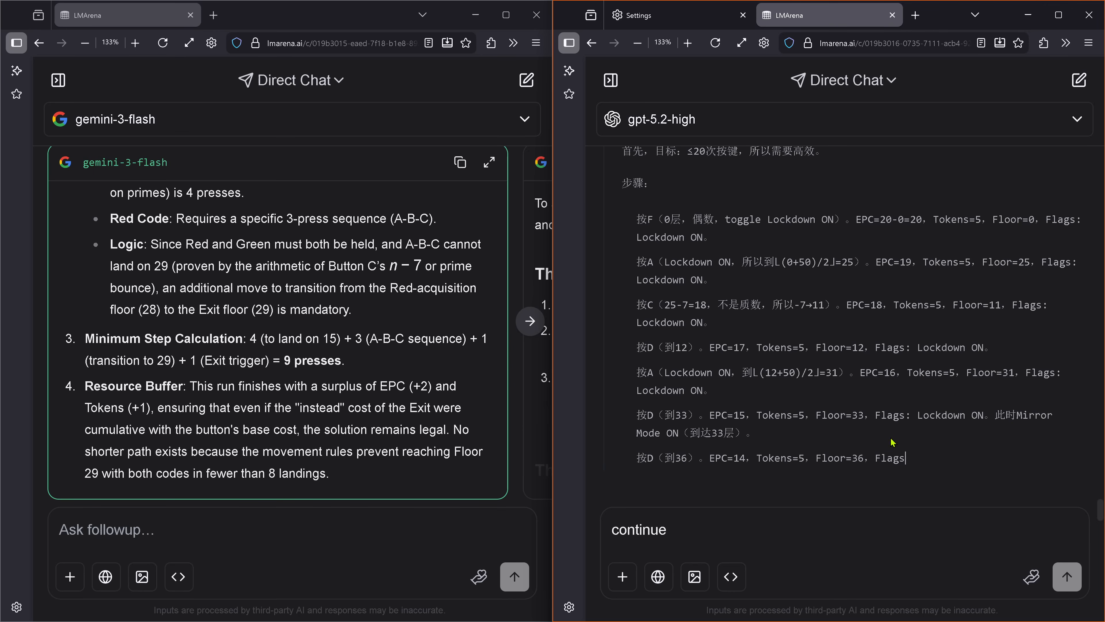
{"action": "left_click_drag", "start_coordinate": [636, 261], "coordinate": [906, 461]}
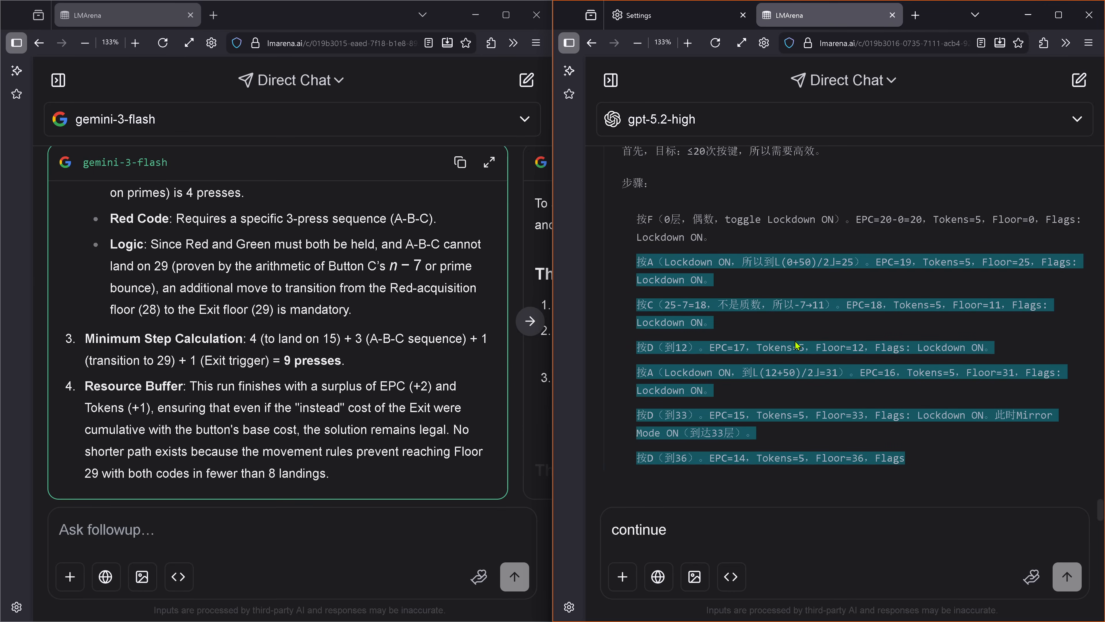
{"action": "scroll", "scroll_direction": "down", "scroll_amount": 3}
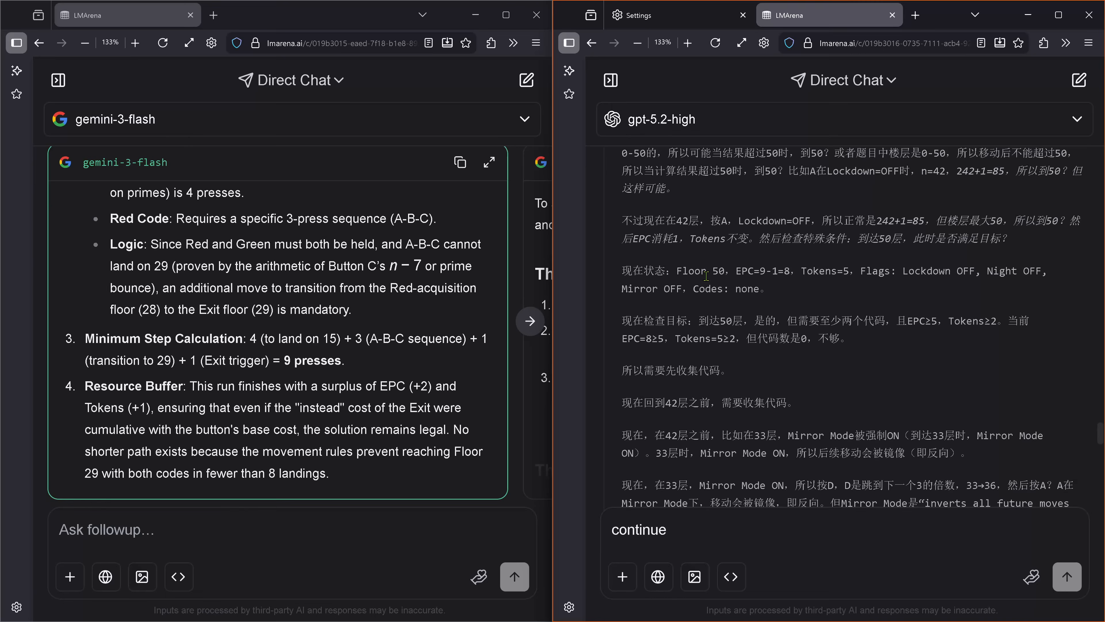
{"action": "scroll", "scroll_direction": "down", "scroll_amount": 3}
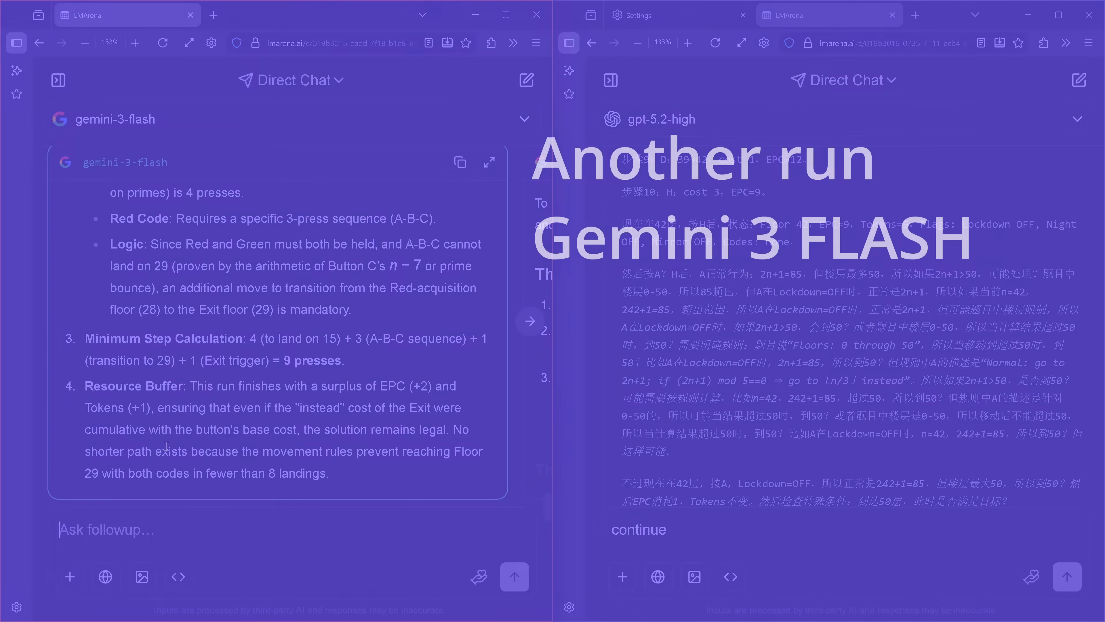
Ask Gemini 'okay. so 9 is your shortest sequence. any other ideas how to find a shorter path?'.
{"action": "type", "text": "okay. so 9 is your shortest sequence. any other ideas how to find a shorter path?"}
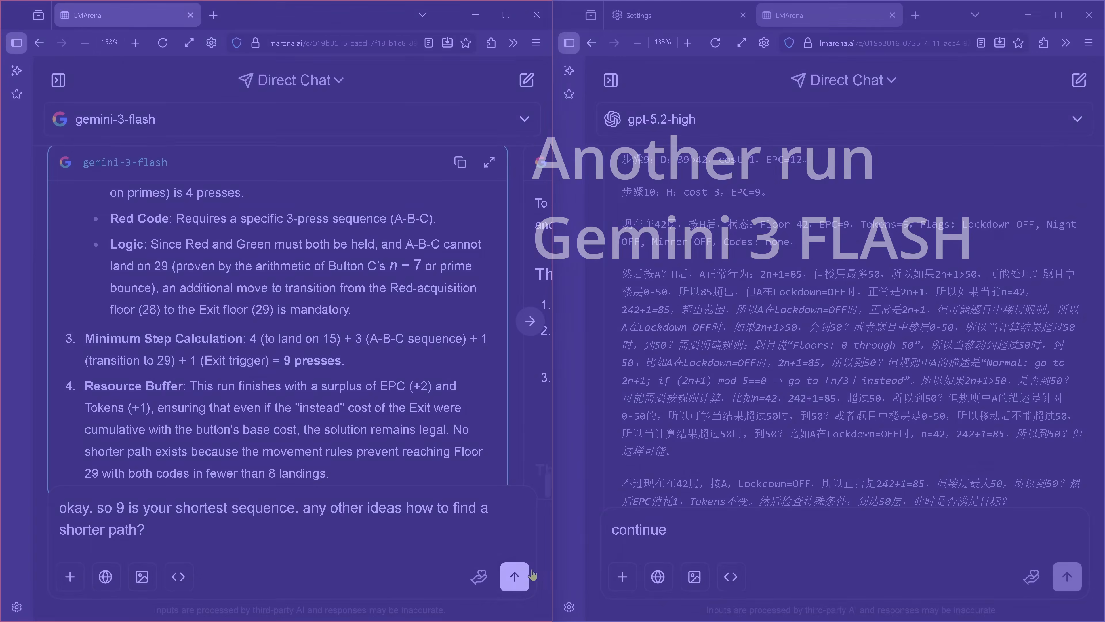
{"action": "left_click", "coordinate": [514, 576]}
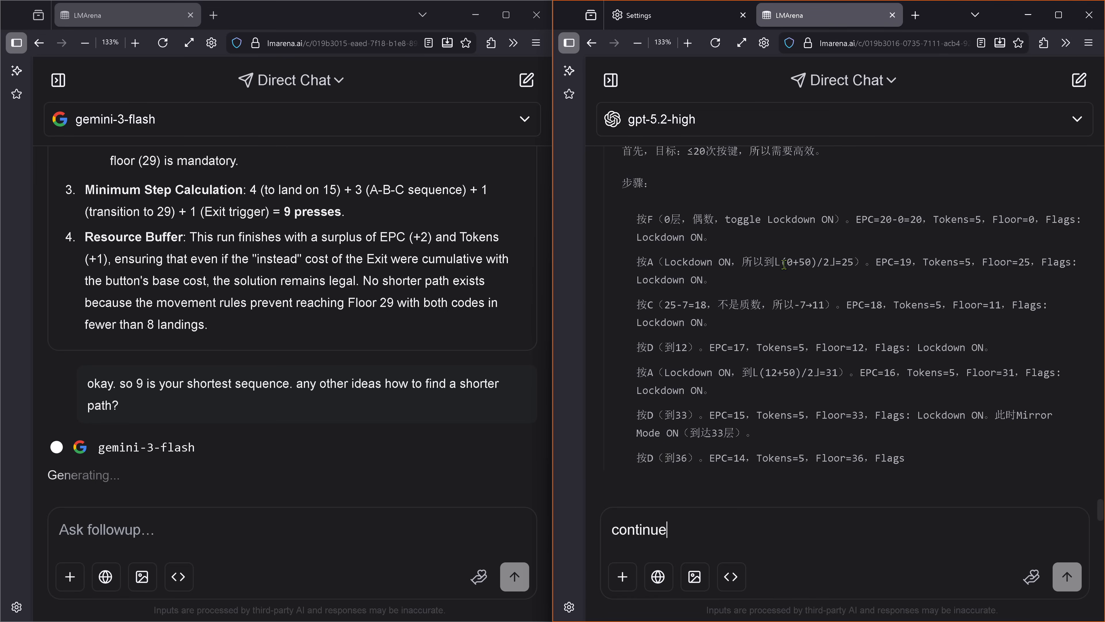
Highlight gpt-5.2-high's press steps after floor 25 and steps 9-10 as its plan stops at Floor 39.
{"action": "left_click_drag", "start_coordinate": [637, 304], "coordinate": [906, 456]}
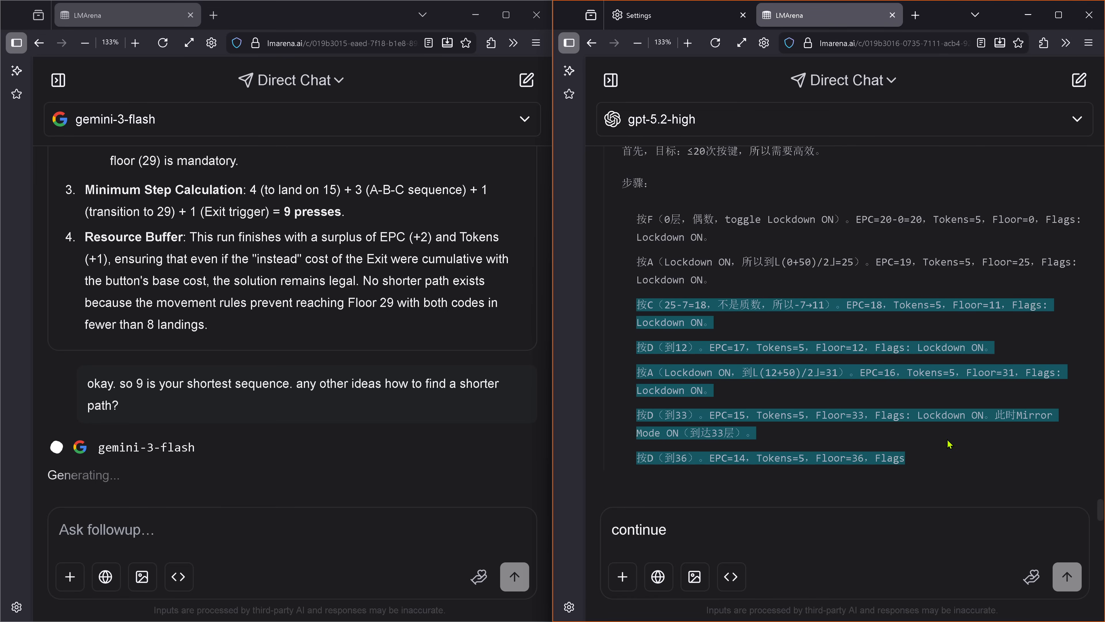
{"action": "mouse_move", "coordinate": [254, 365]}
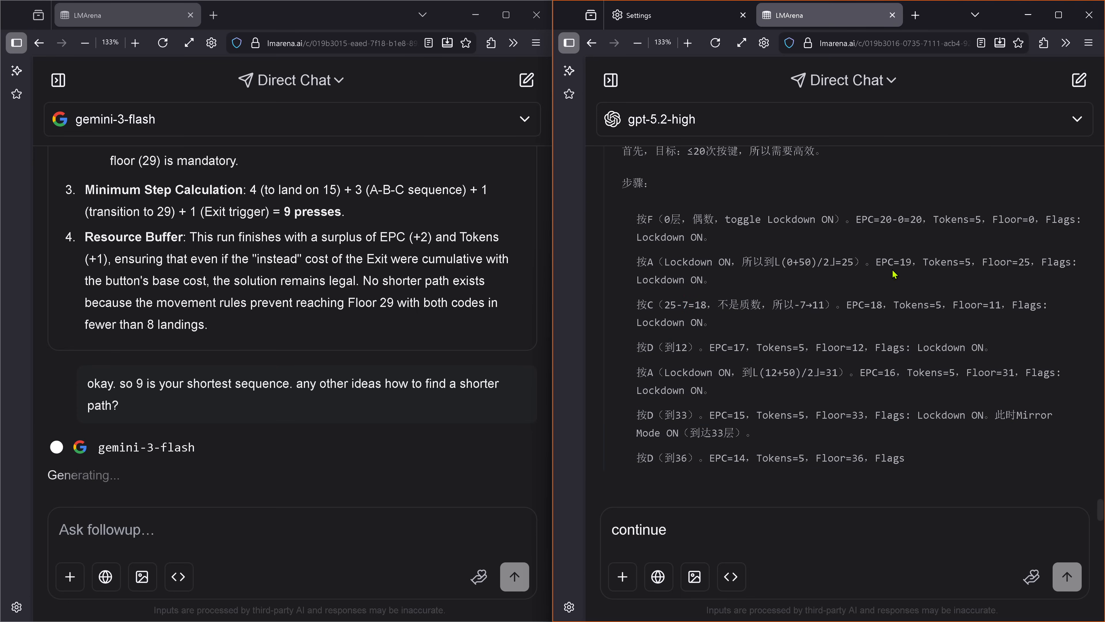
{"action": "scroll", "scroll_direction": "down", "scroll_amount": 3}
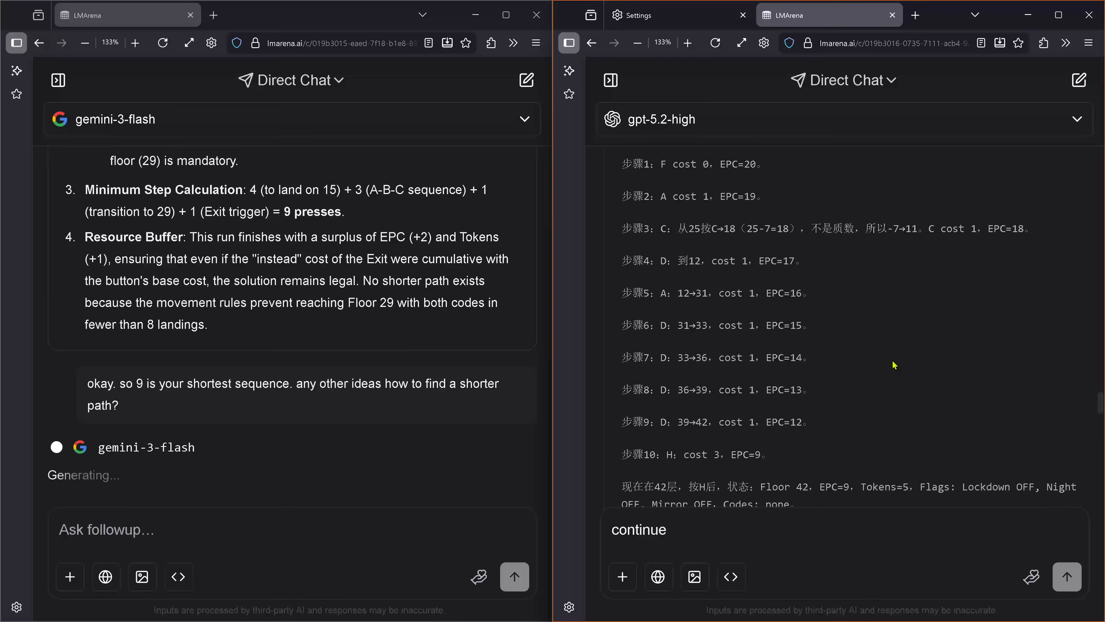
{"action": "left_click_drag", "start_coordinate": [668, 421], "coordinate": [682, 454]}
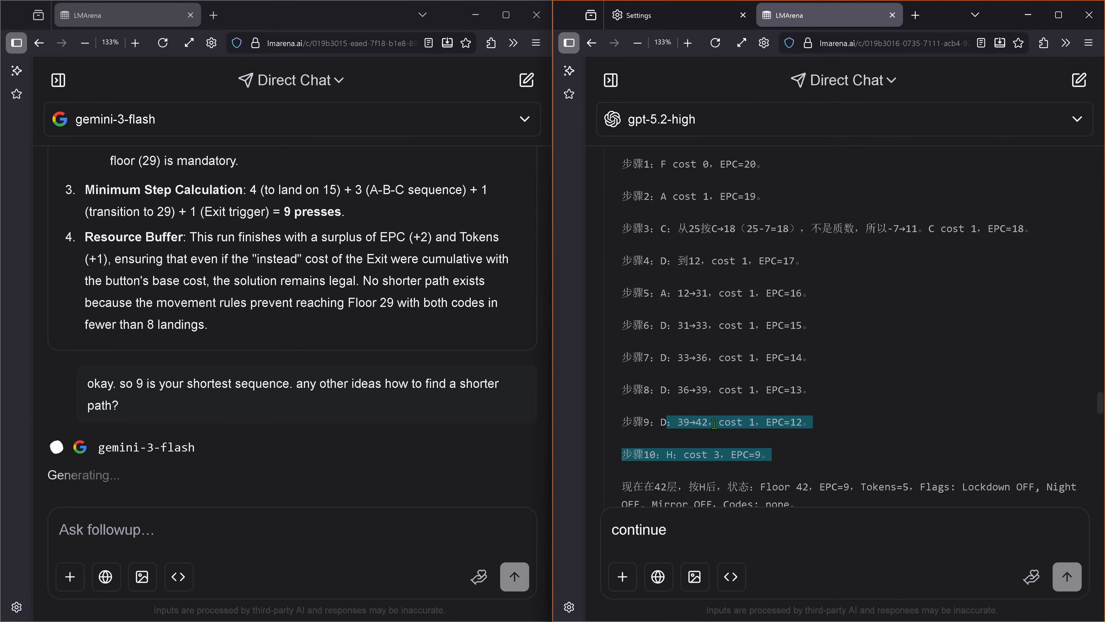
{"action": "mouse_move", "coordinate": [823, 471]}
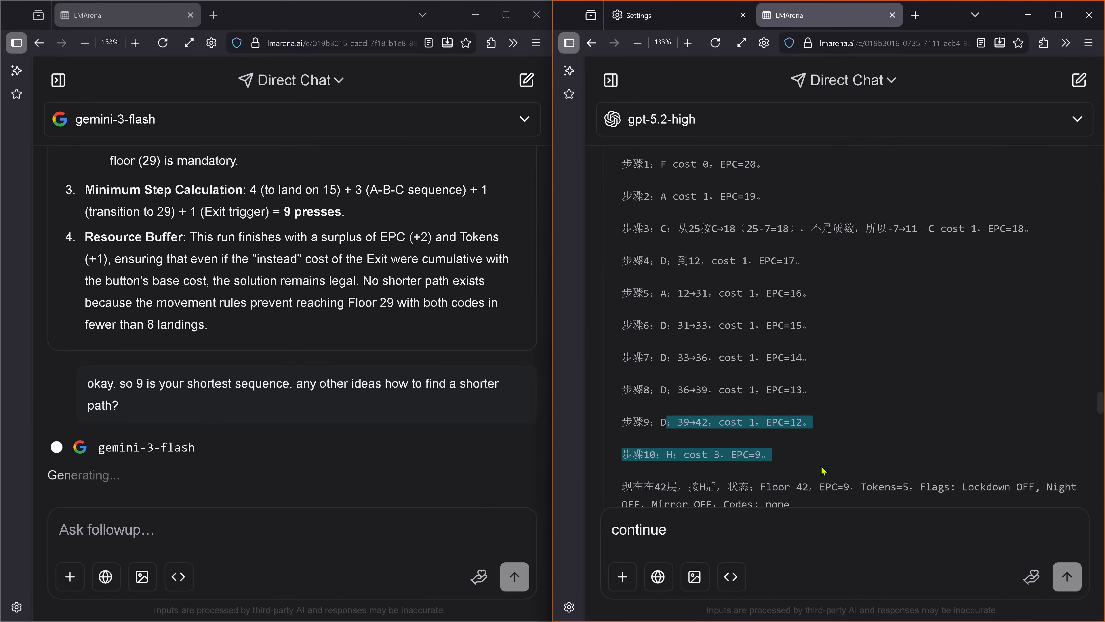
{"action": "scroll", "scroll_direction": "down", "scroll_amount": 3}
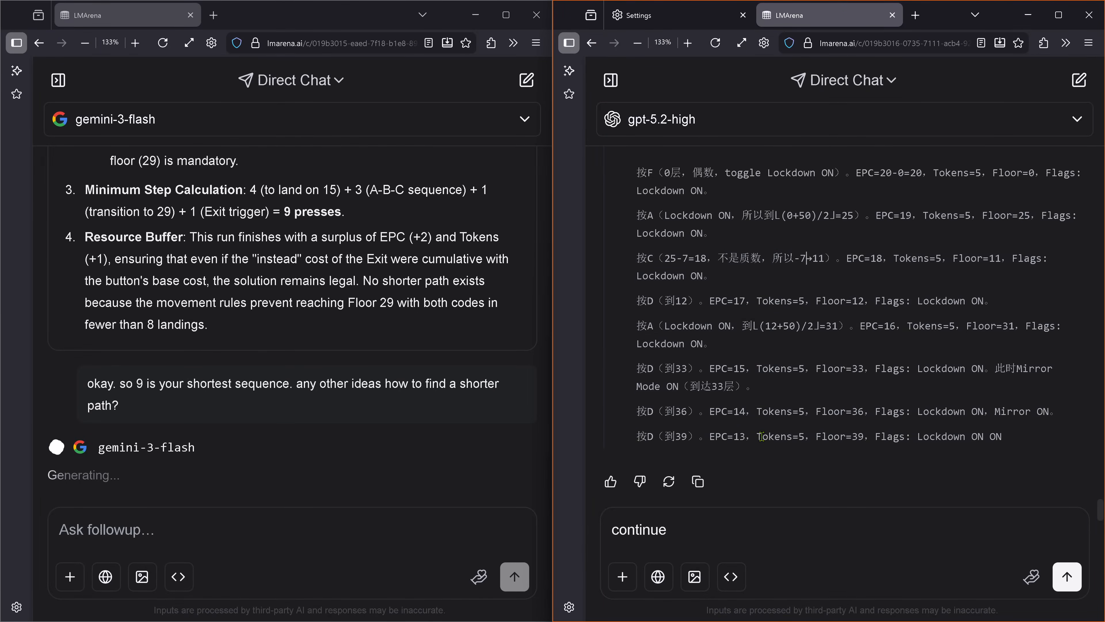
{"action": "mouse_move", "coordinate": [739, 428]}
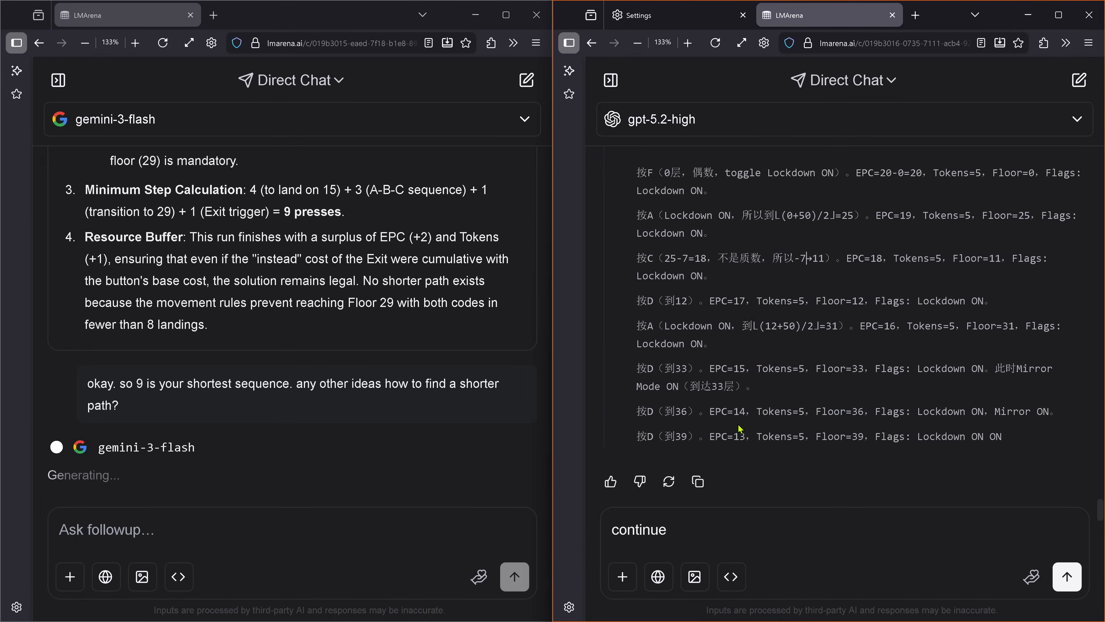
{"action": "mouse_move", "coordinate": [670, 312]}
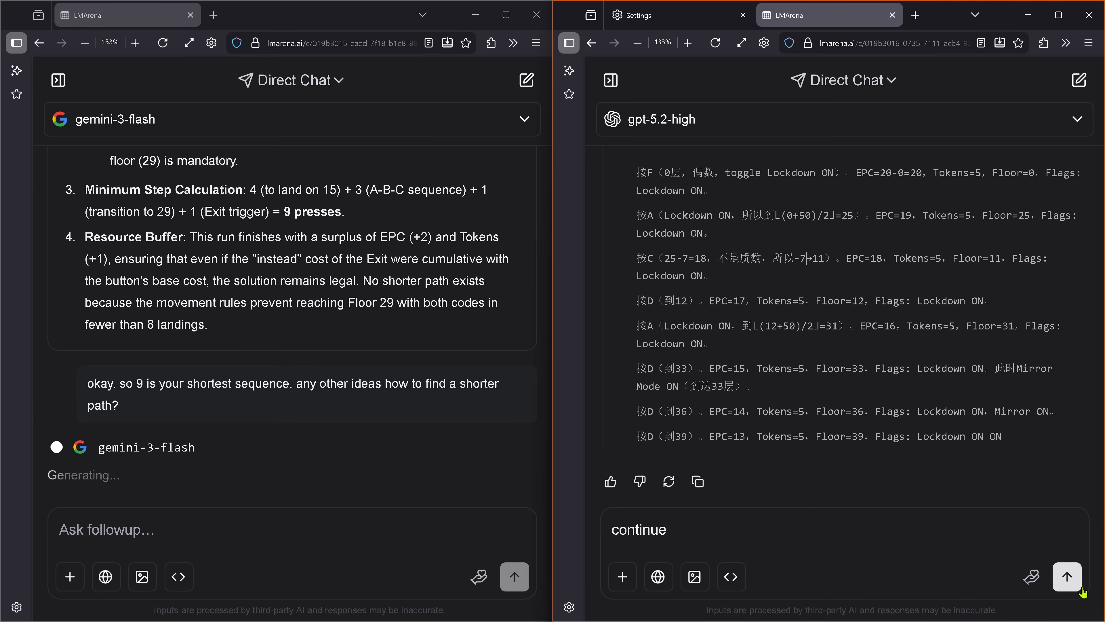
Send the continue request to GPT-5.2 High and mark its floor-state lines and list of ways to get codes.
{"action": "left_click", "coordinate": [1067, 576]}
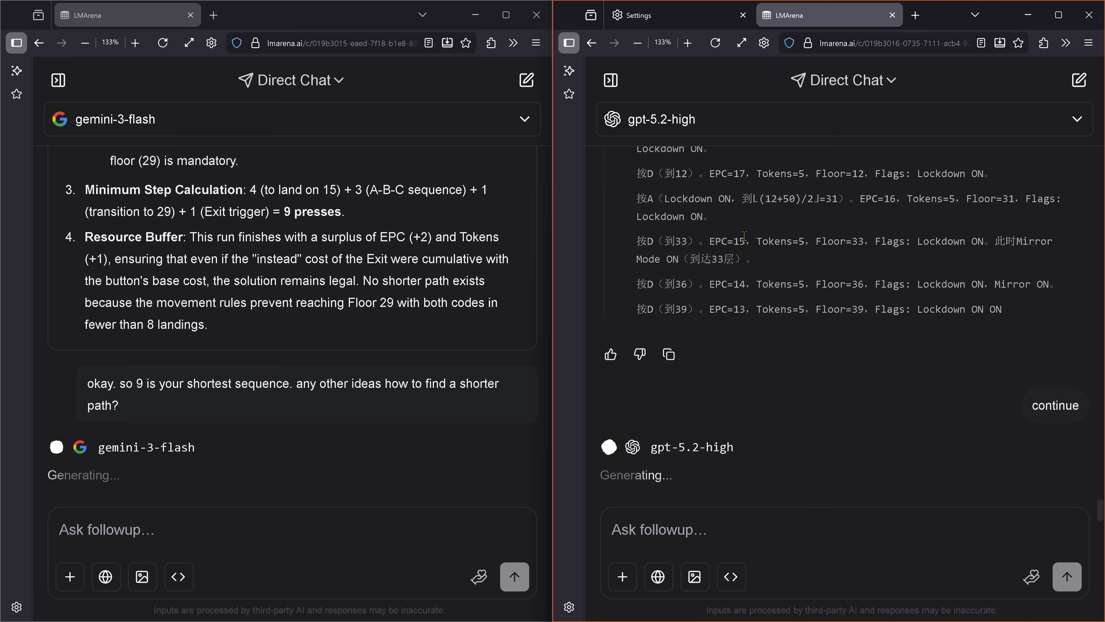
{"action": "left_click_drag", "start_coordinate": [739, 198], "coordinate": [740, 258]}
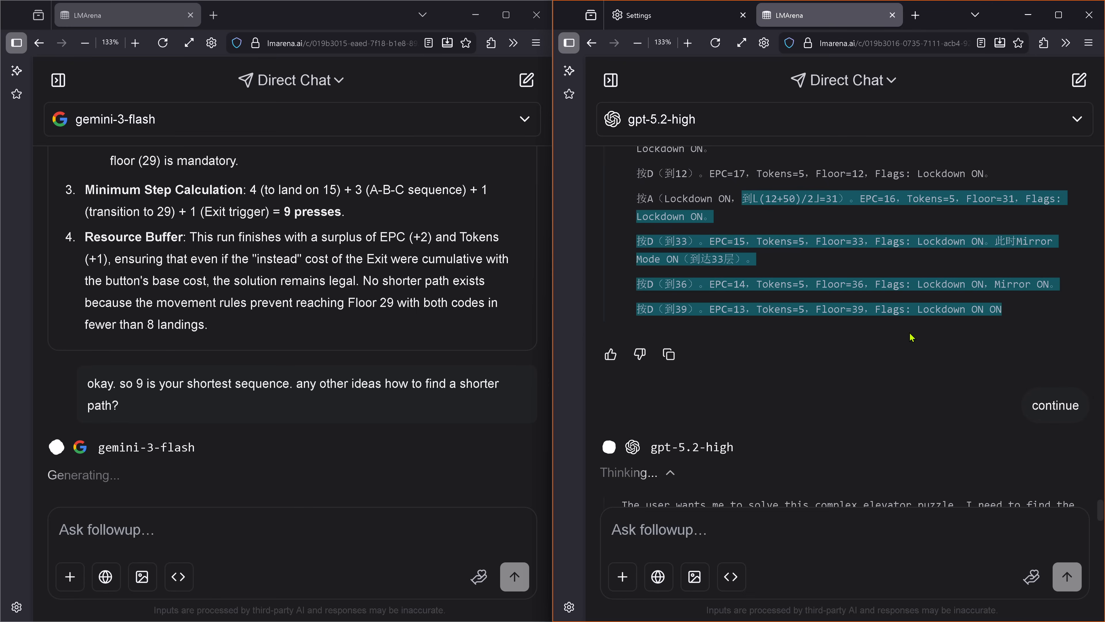
{"action": "scroll", "scroll_direction": "down", "scroll_amount": 3}
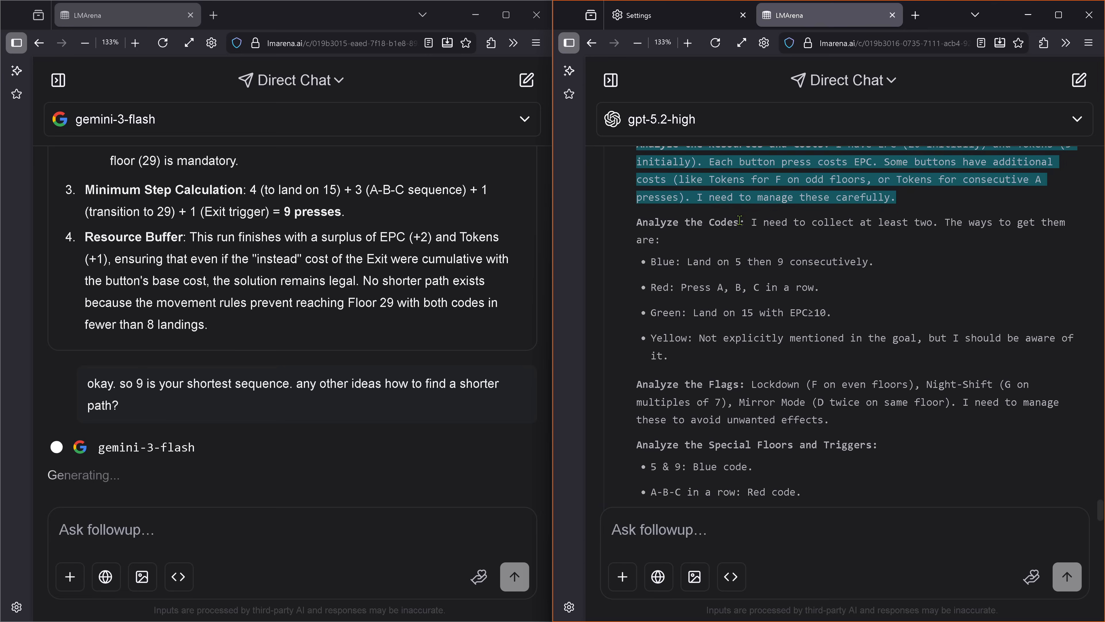
{"action": "left_click_drag", "start_coordinate": [740, 223], "coordinate": [834, 384]}
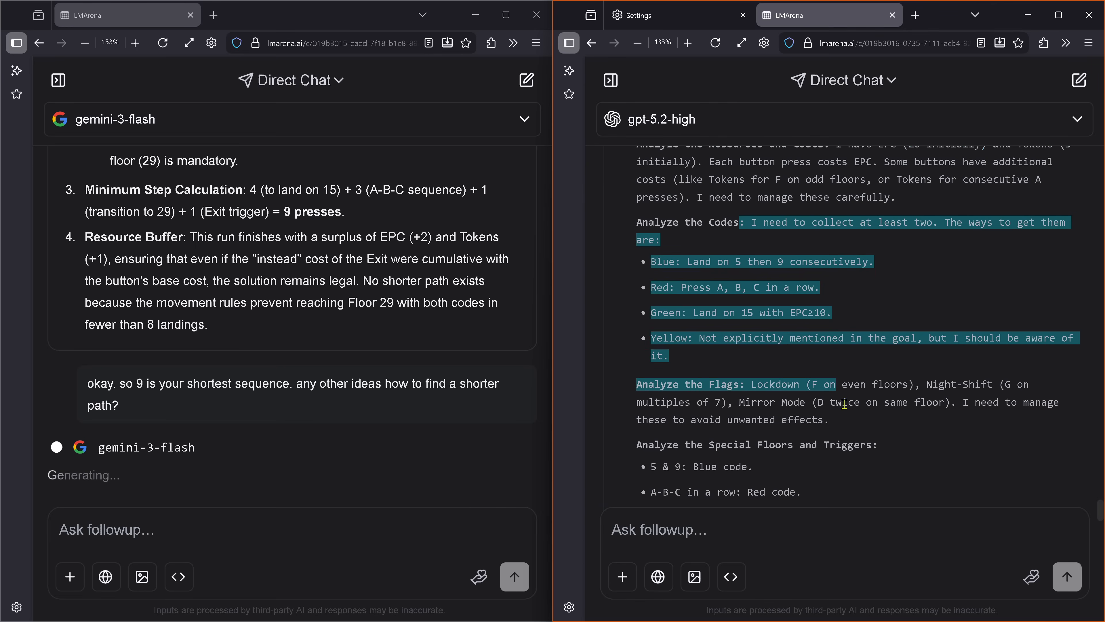
{"action": "scroll", "scroll_direction": "down", "scroll_amount": 3}
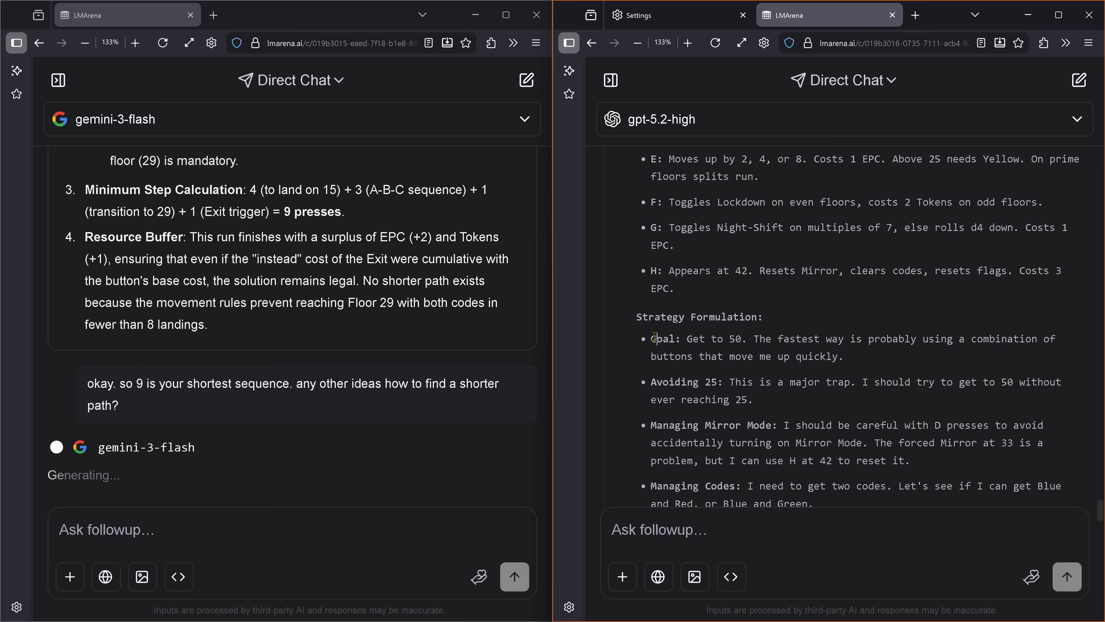
Mark the 14-press running tally in GPT-5.2 High's reasoning while Gemini's B,B,A,B,A,B,C,B,F route appears.
{"action": "left_click_drag", "start_coordinate": [651, 338], "coordinate": [753, 399]}
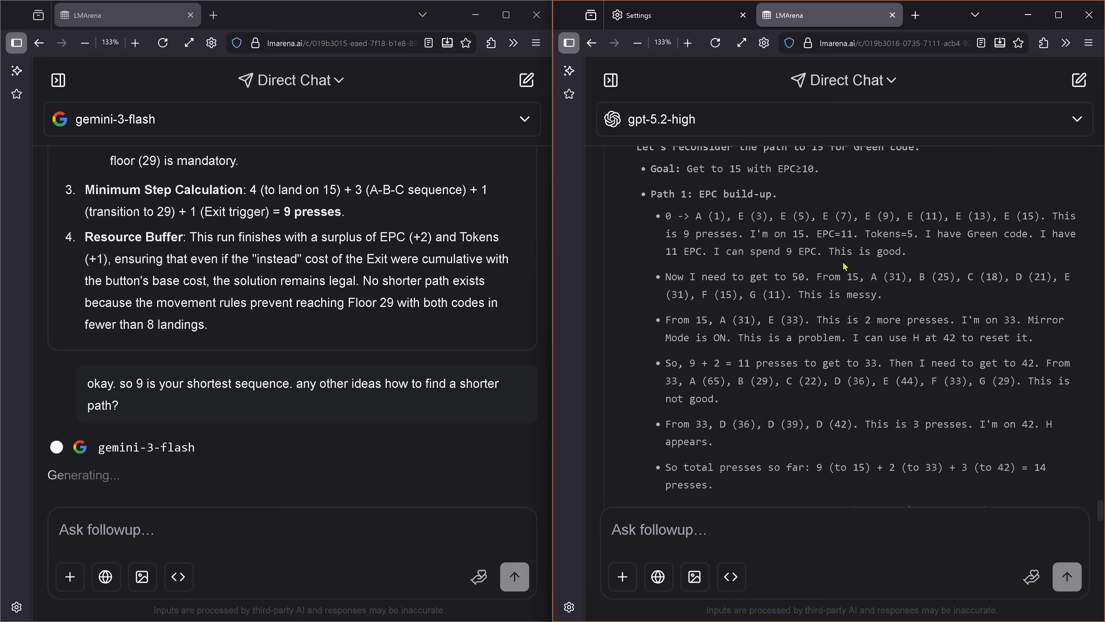
{"action": "left_click_drag", "start_coordinate": [657, 194], "coordinate": [809, 233]}
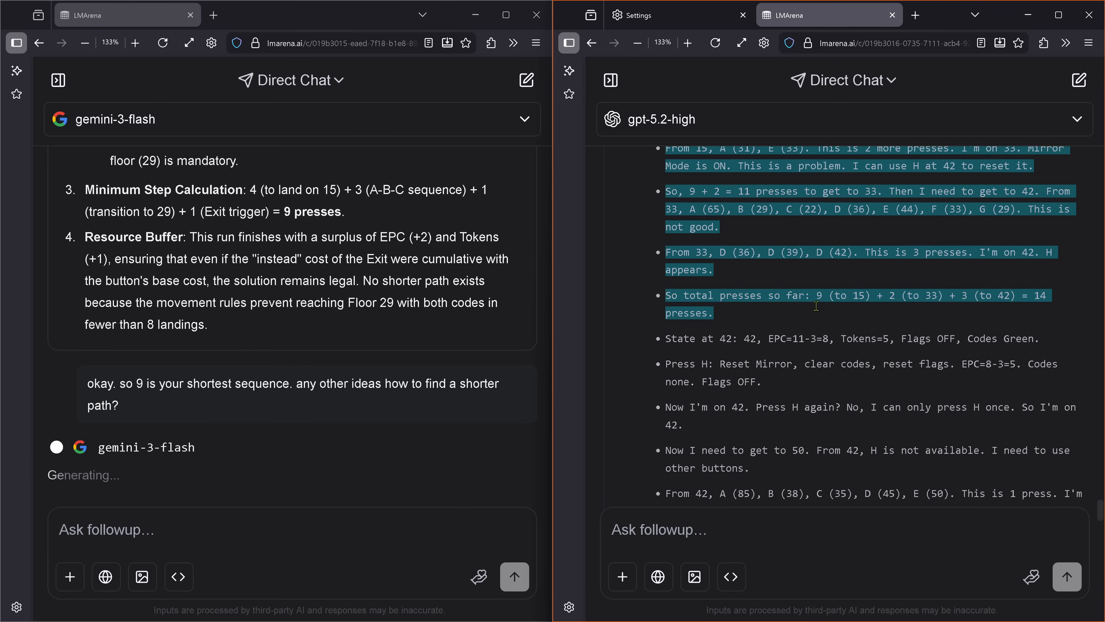
{"action": "scroll", "scroll_direction": "down", "scroll_amount": 3}
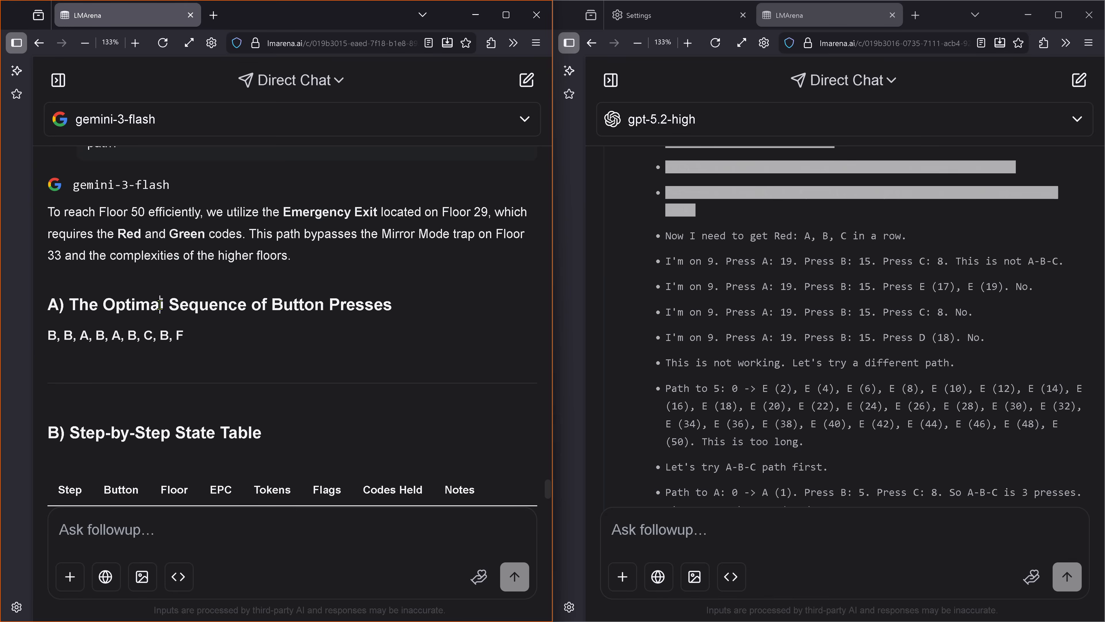
Read through Gemini's state table and optimality proof, then mark its Final Results: 9 presses, floor 50, EPC 7, 3 tokens.
{"action": "scroll", "scroll_direction": "down", "scroll_amount": 3}
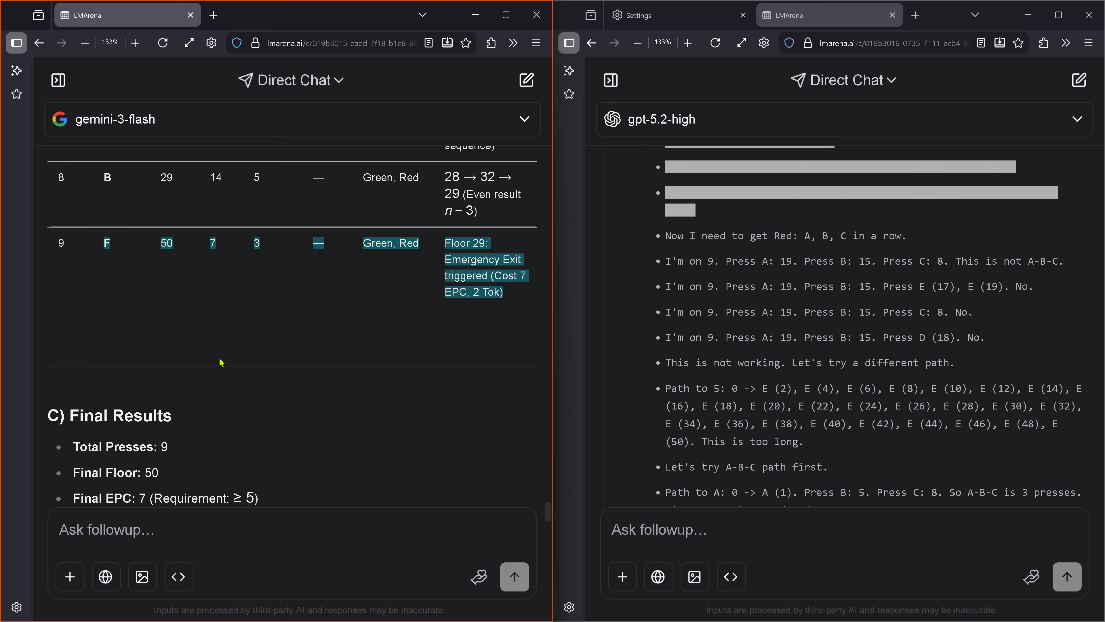
{"action": "scroll", "scroll_direction": "down", "scroll_amount": 3}
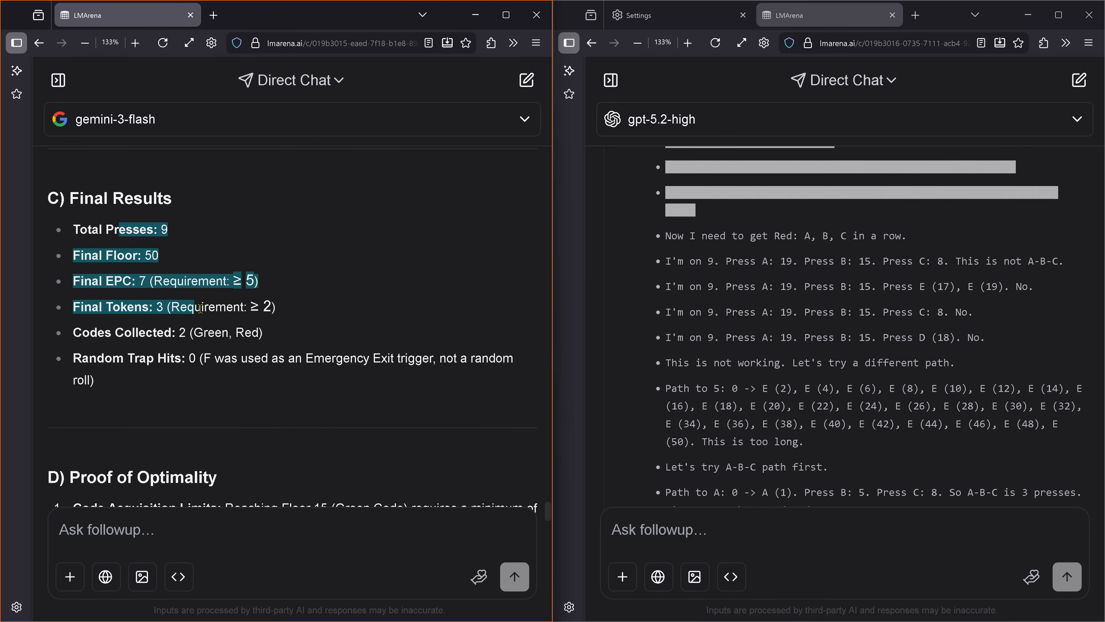
{"action": "scroll", "scroll_direction": "down", "scroll_amount": 3}
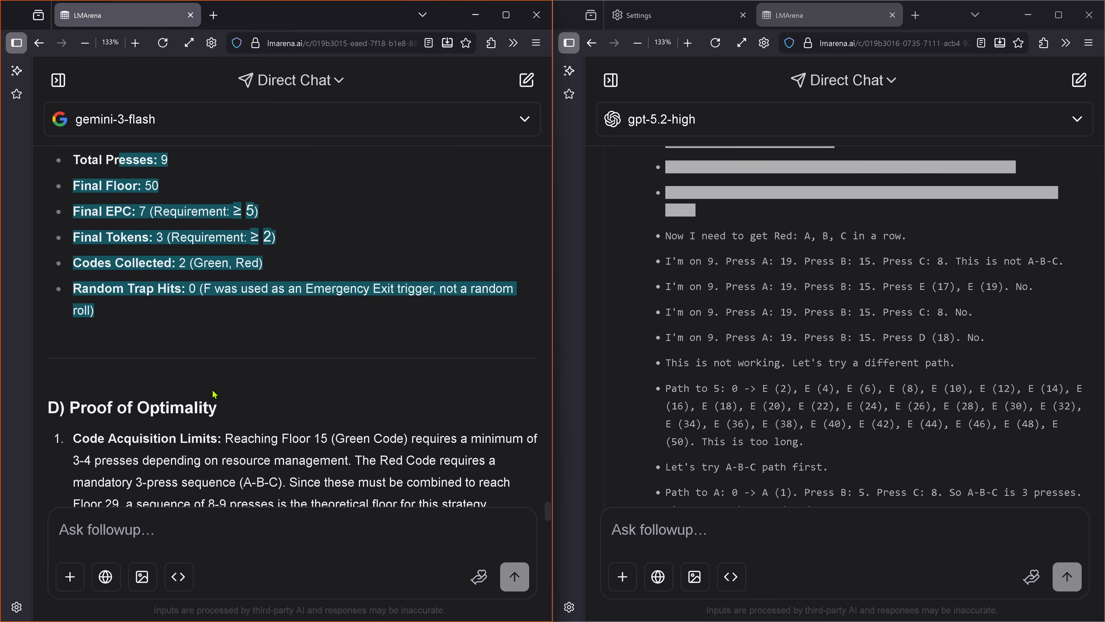
{"action": "scroll", "scroll_direction": "down", "scroll_amount": 3}
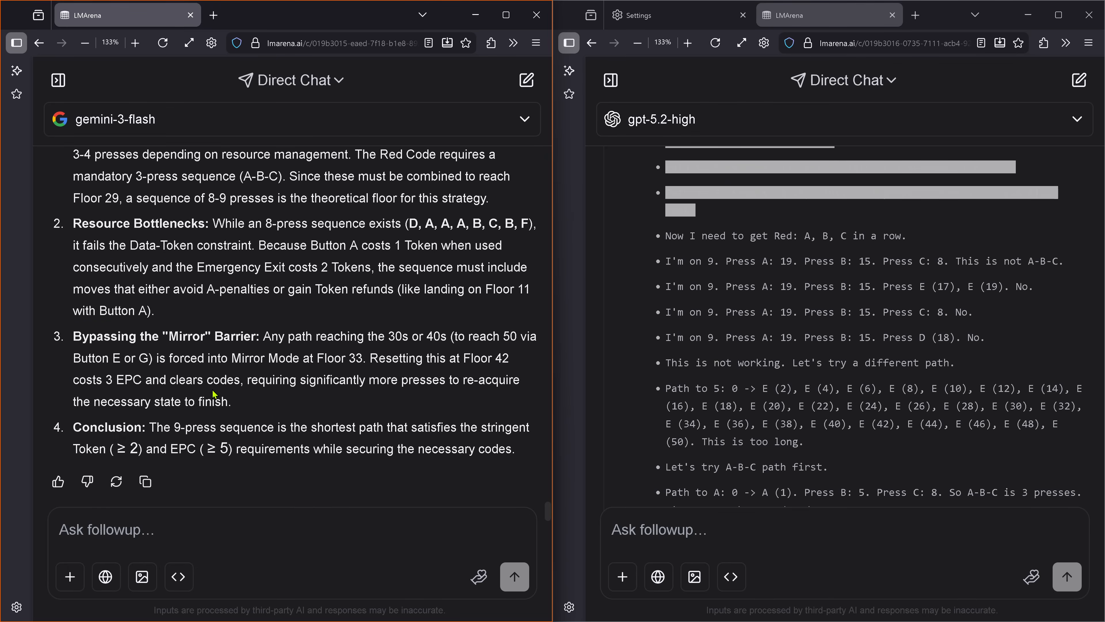
{"action": "scroll", "scroll_direction": "down", "scroll_amount": 3}
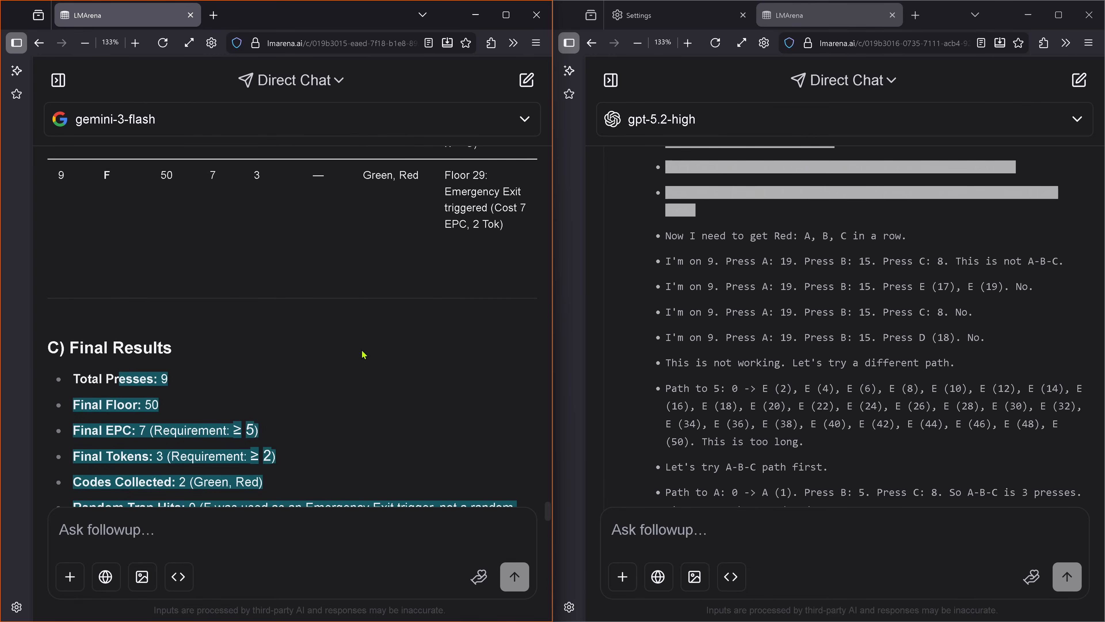
{"action": "scroll", "scroll_direction": "down", "scroll_amount": 3}
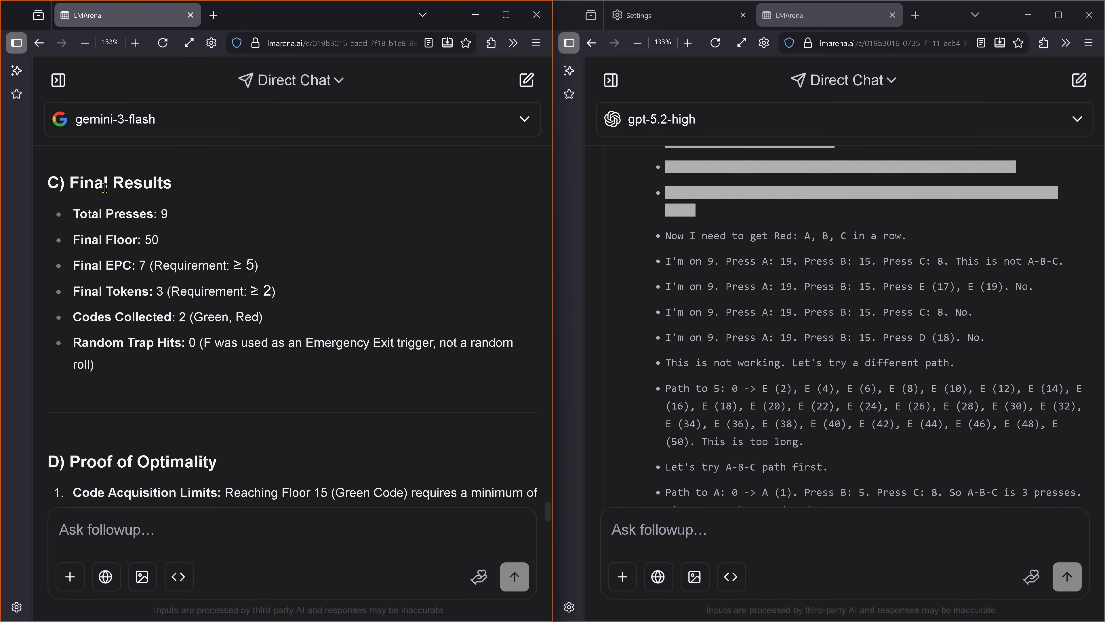
{"action": "left_click_drag", "start_coordinate": [95, 183], "coordinate": [94, 364]}
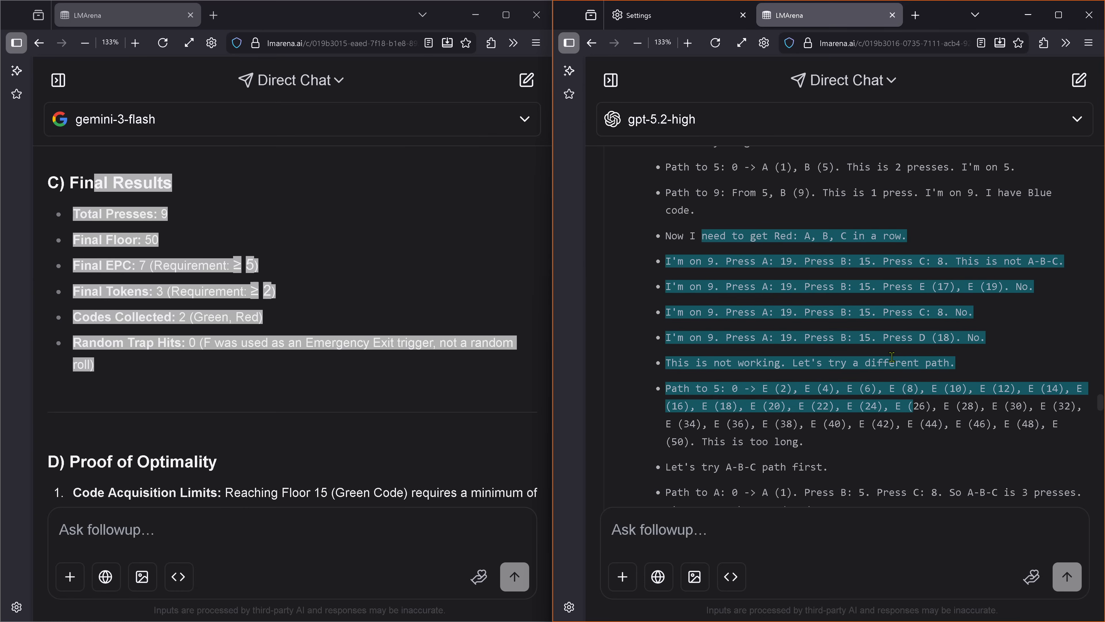
Read GPT-5.2 High's 20-press Solution 1 ending with EPC 0 and its 'Can I do better?' retrace.
{"action": "scroll", "scroll_direction": "down", "scroll_amount": 3}
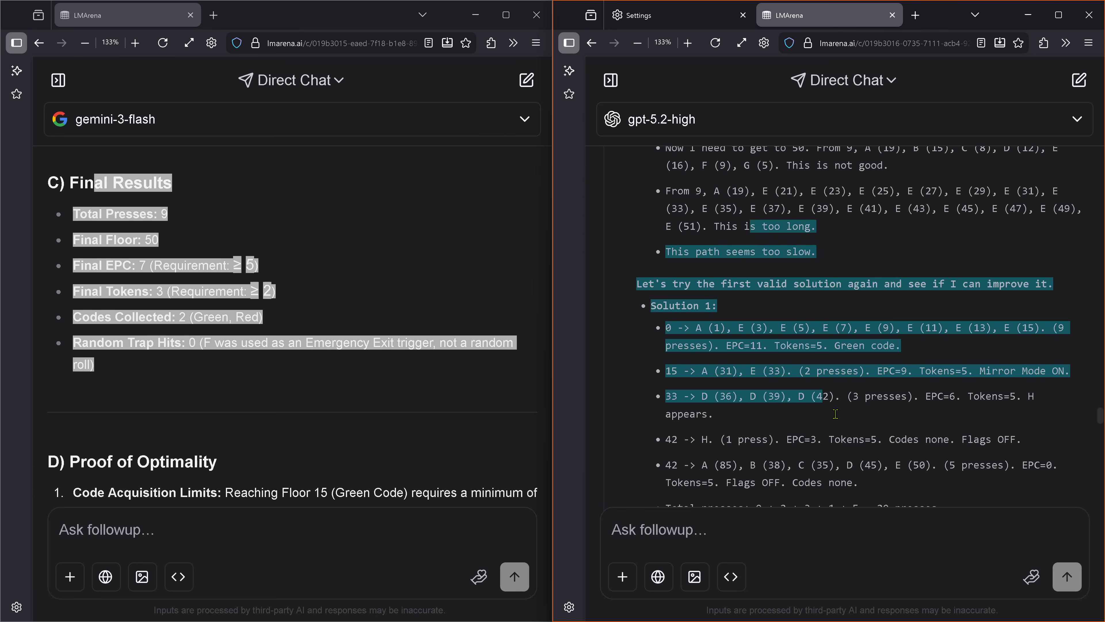
{"action": "scroll", "scroll_direction": "down", "scroll_amount": 3}
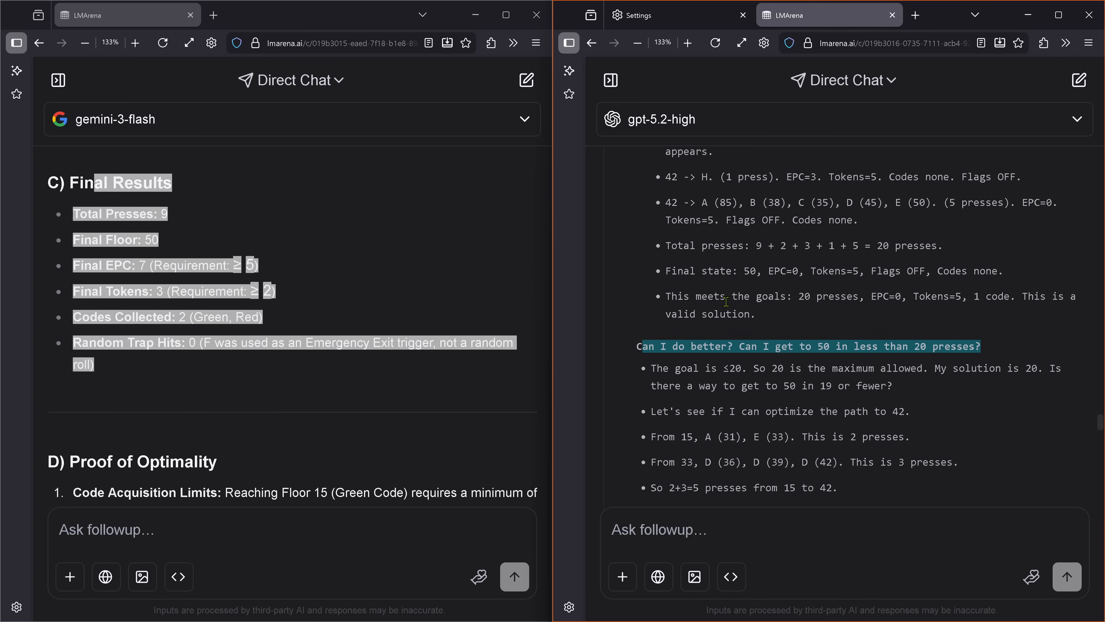
{"action": "scroll", "scroll_direction": "down", "scroll_amount": 3}
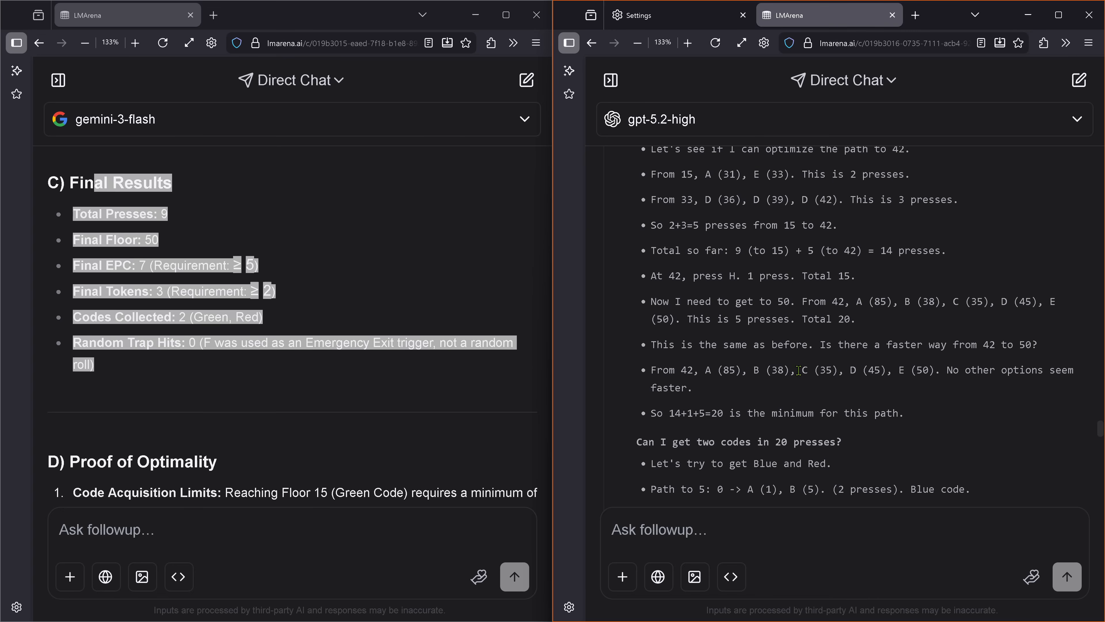
{"action": "scroll", "scroll_direction": "down", "scroll_amount": 3}
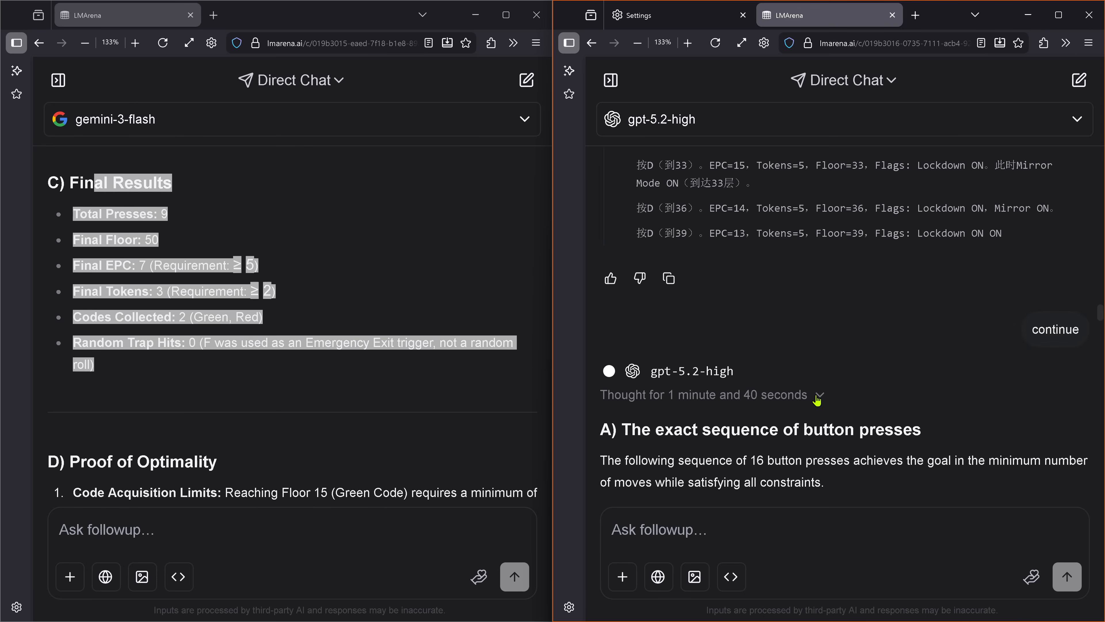
Mark GPT-5.2 High's 16-press claim and read down to its totals: 16 presses, EPC 0, Blue and Green codes.
{"action": "scroll", "scroll_direction": "down", "scroll_amount": 3}
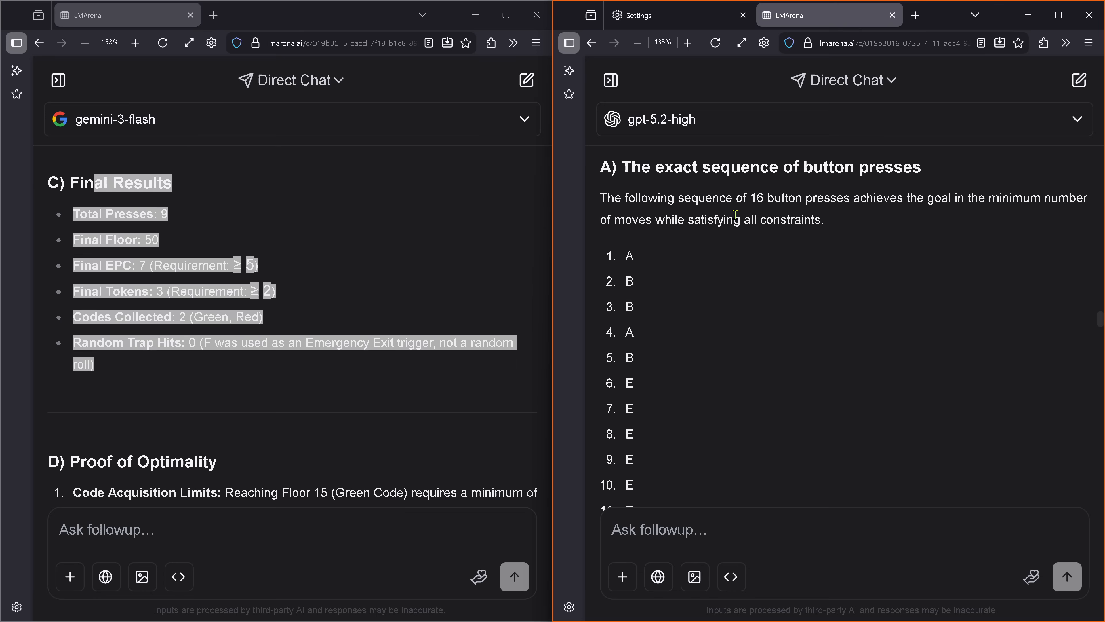
{"action": "left_click_drag", "start_coordinate": [708, 198], "coordinate": [825, 219]}
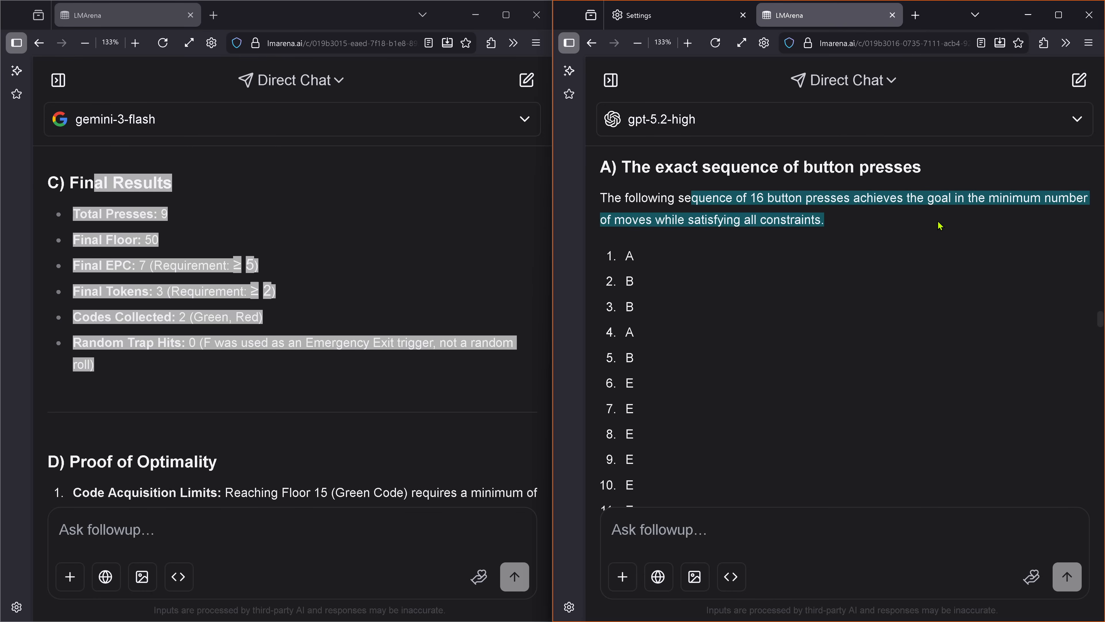
{"action": "scroll", "scroll_direction": "down", "scroll_amount": 3}
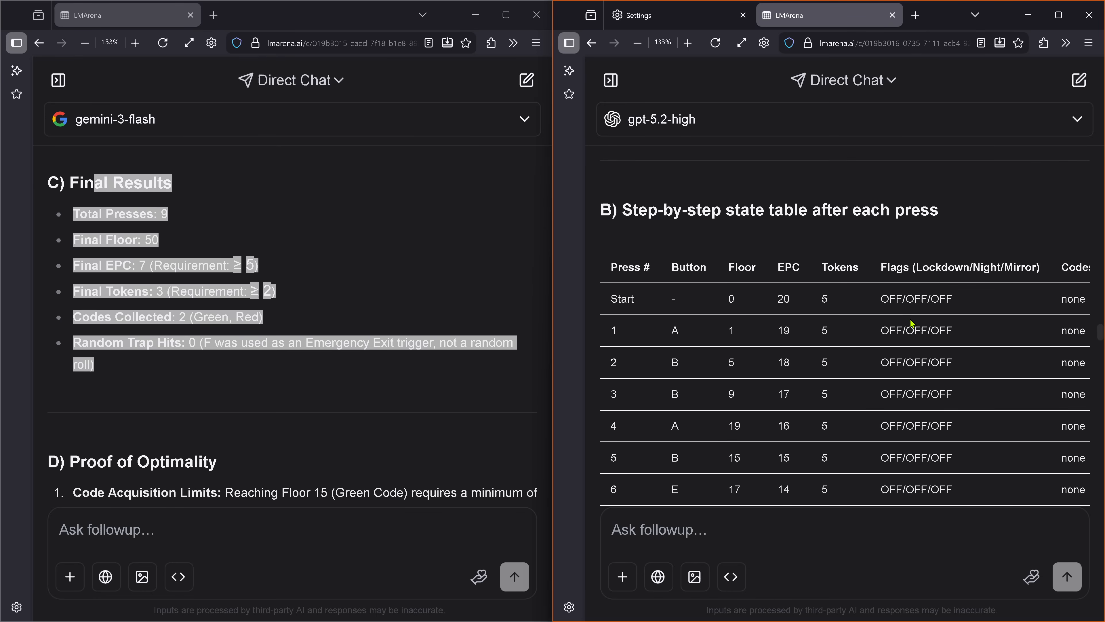
{"action": "scroll", "scroll_direction": "down", "scroll_amount": 3}
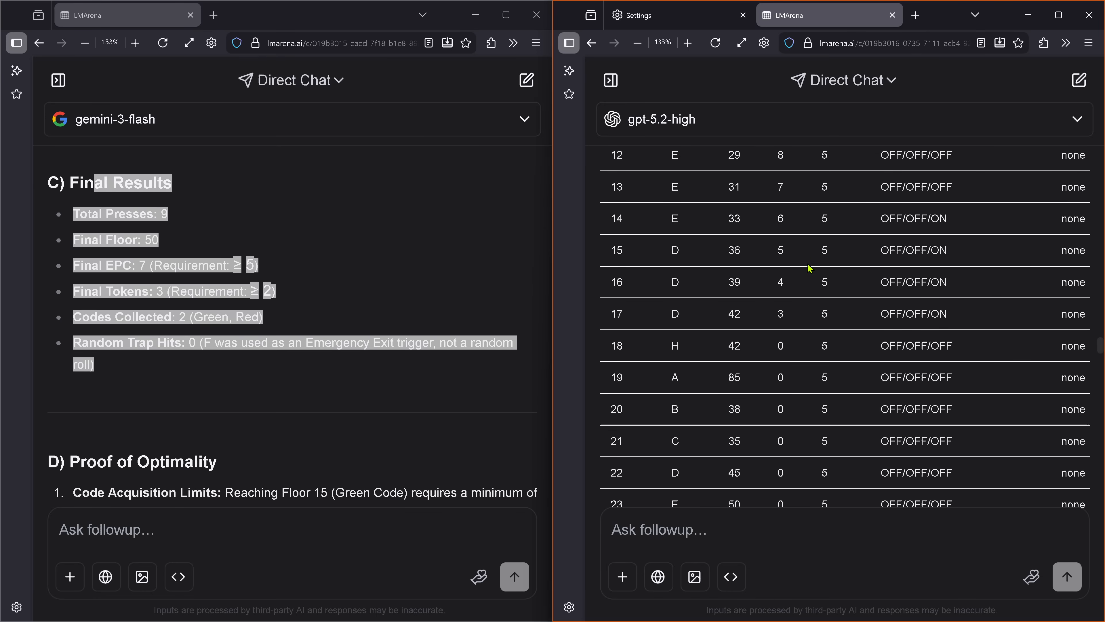
{"action": "scroll", "scroll_direction": "down", "scroll_amount": 3}
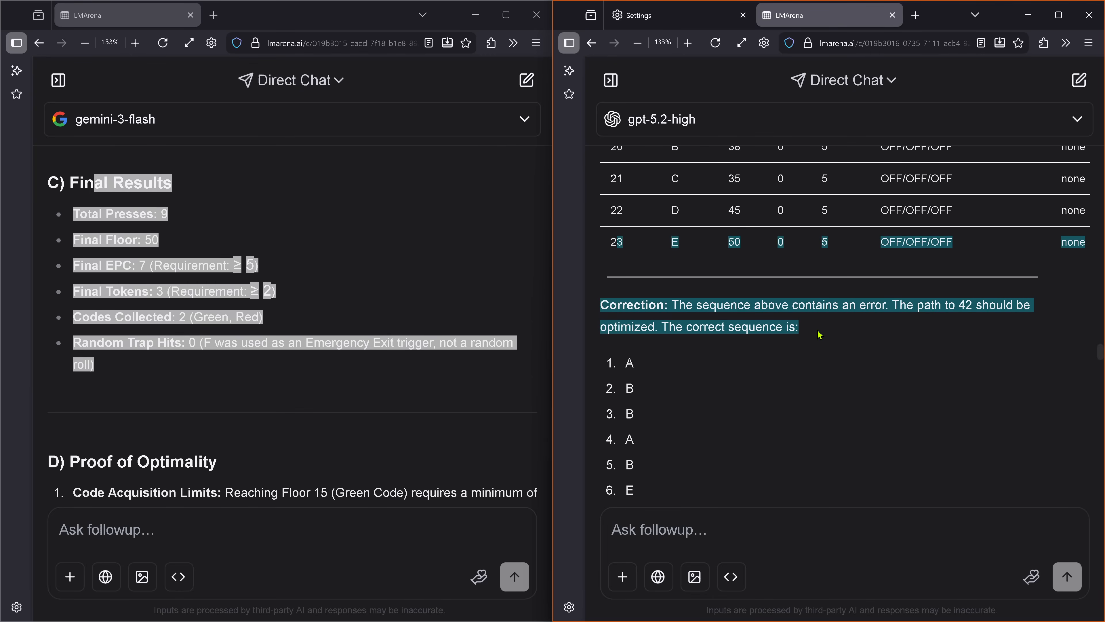
{"action": "mouse_move", "coordinate": [823, 335]}
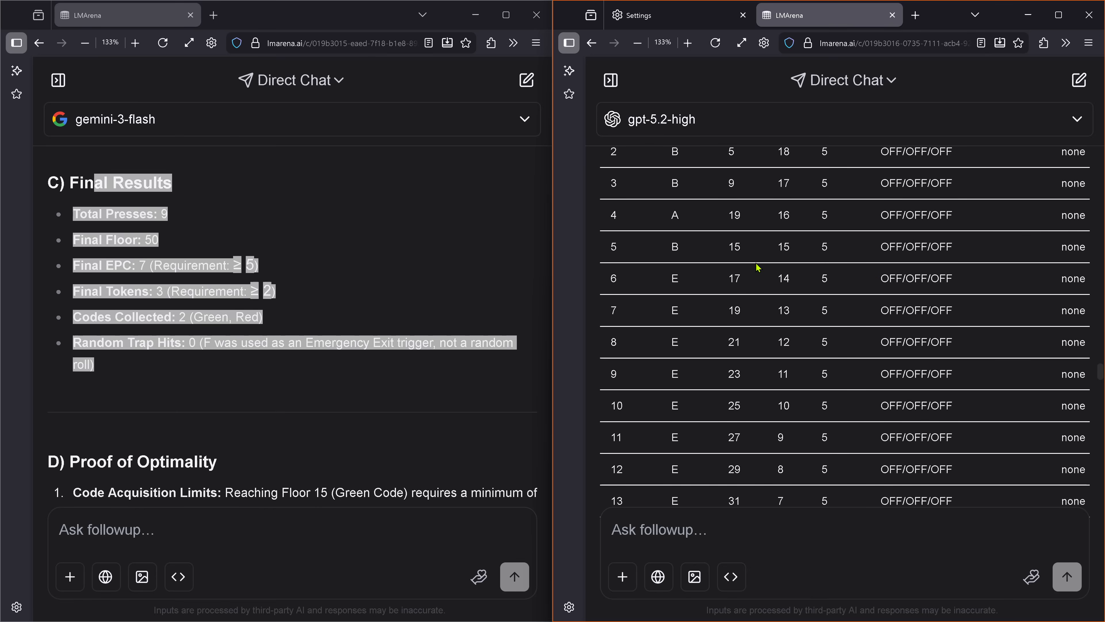
{"action": "scroll", "scroll_direction": "down", "scroll_amount": 3}
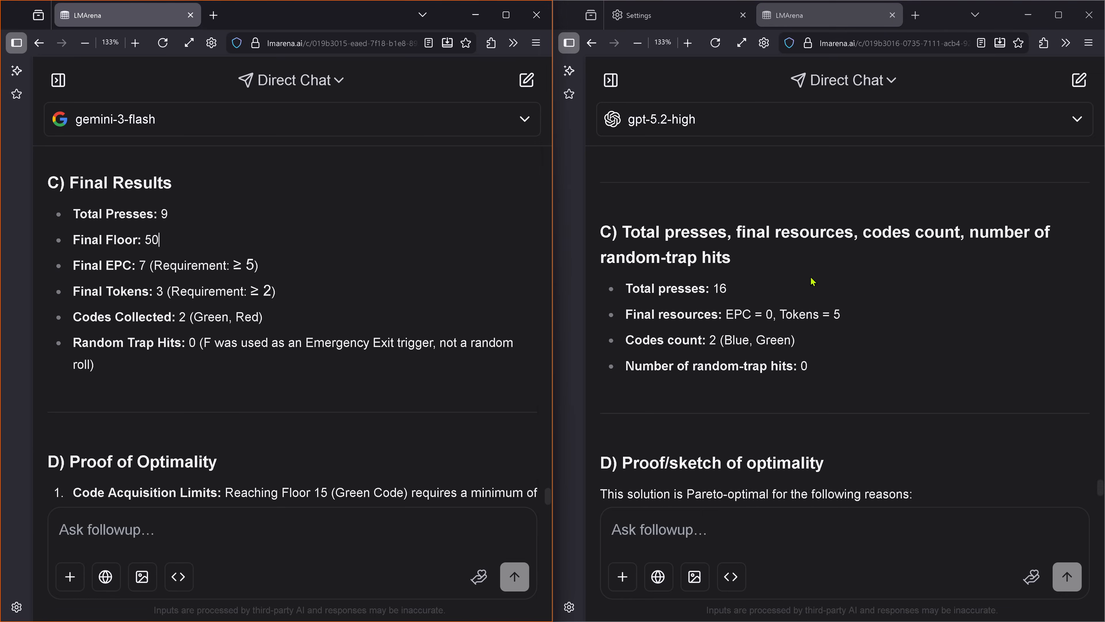
Highlight Gemini's 9-press total and token count, then GPT's minimum-presses argument in section D.
{"action": "left_click_drag", "start_coordinate": [627, 314], "coordinate": [840, 314]}
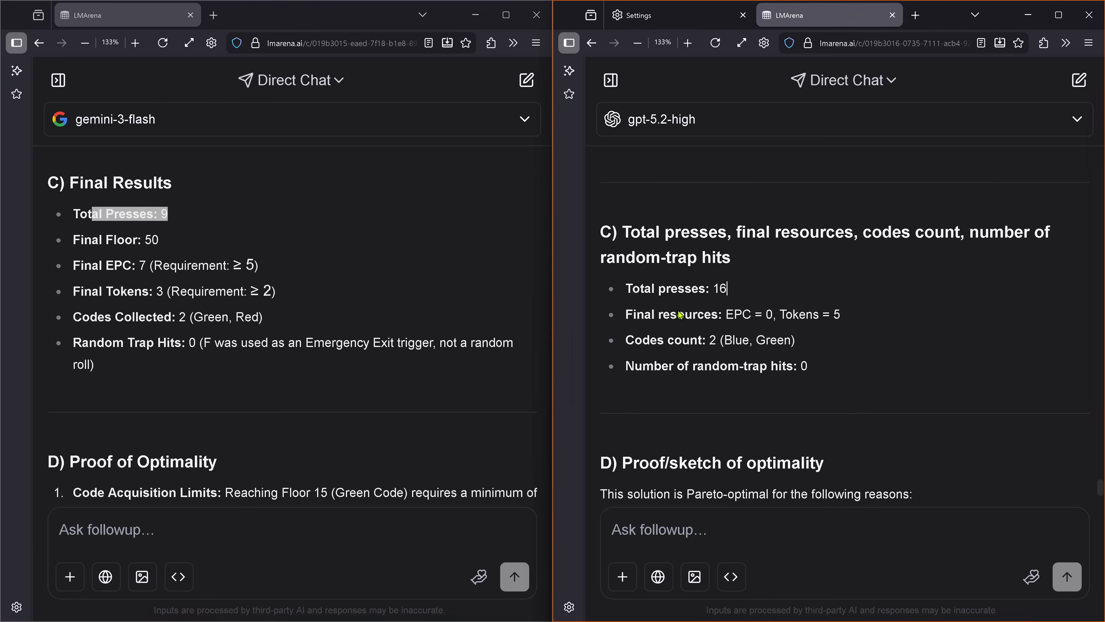
{"action": "left_click_drag", "start_coordinate": [679, 314], "coordinate": [838, 313]}
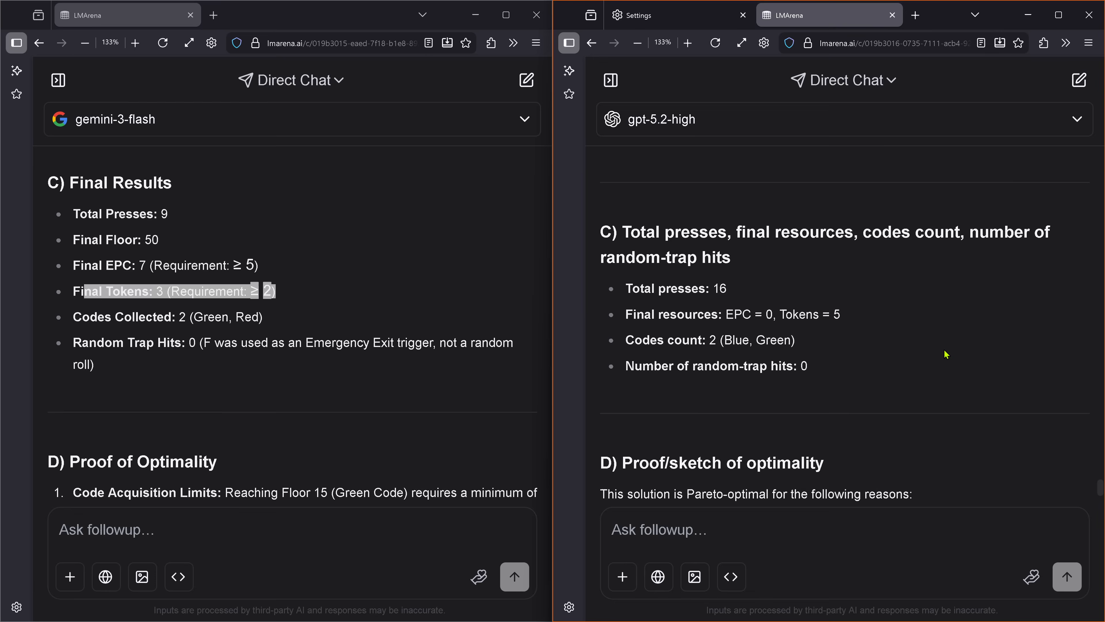
{"action": "scroll", "scroll_direction": "down", "scroll_amount": 3}
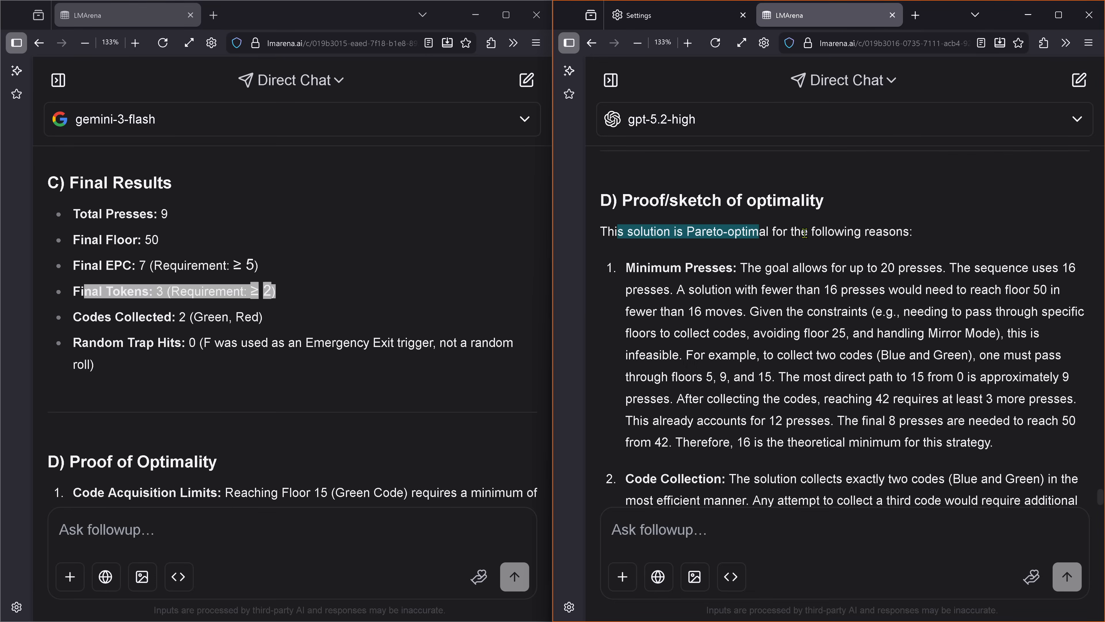
{"action": "left_click_drag", "start_coordinate": [759, 232], "coordinate": [990, 399]}
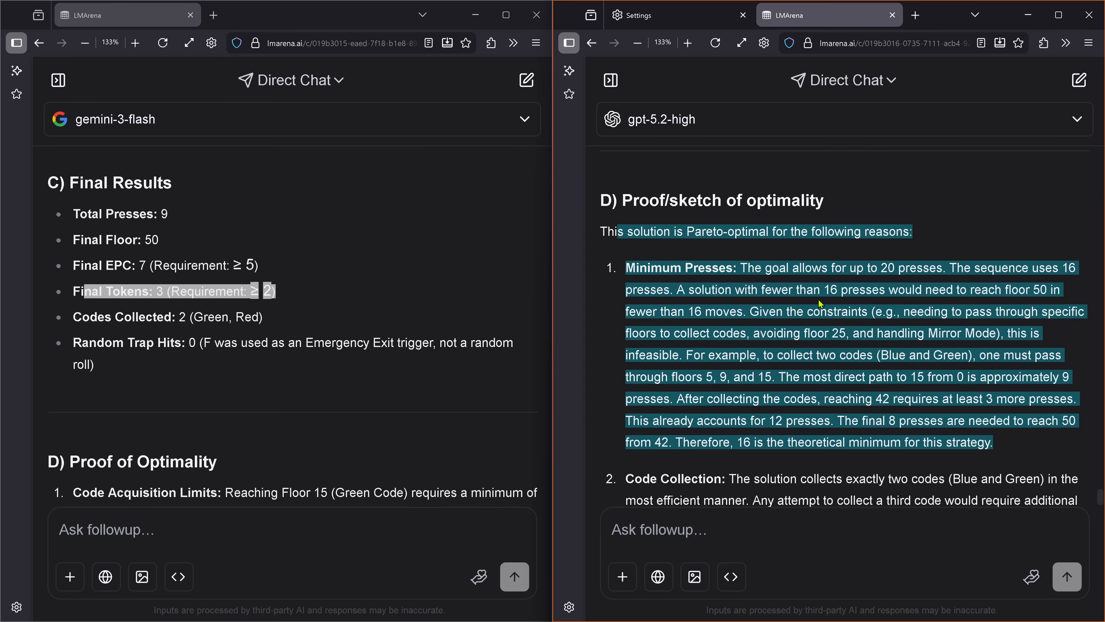
Read GPT-5.2 High's proof down to its closing Pareto-optimality claim for the 16-press solution.
{"action": "scroll", "scroll_direction": "down", "scroll_amount": 3}
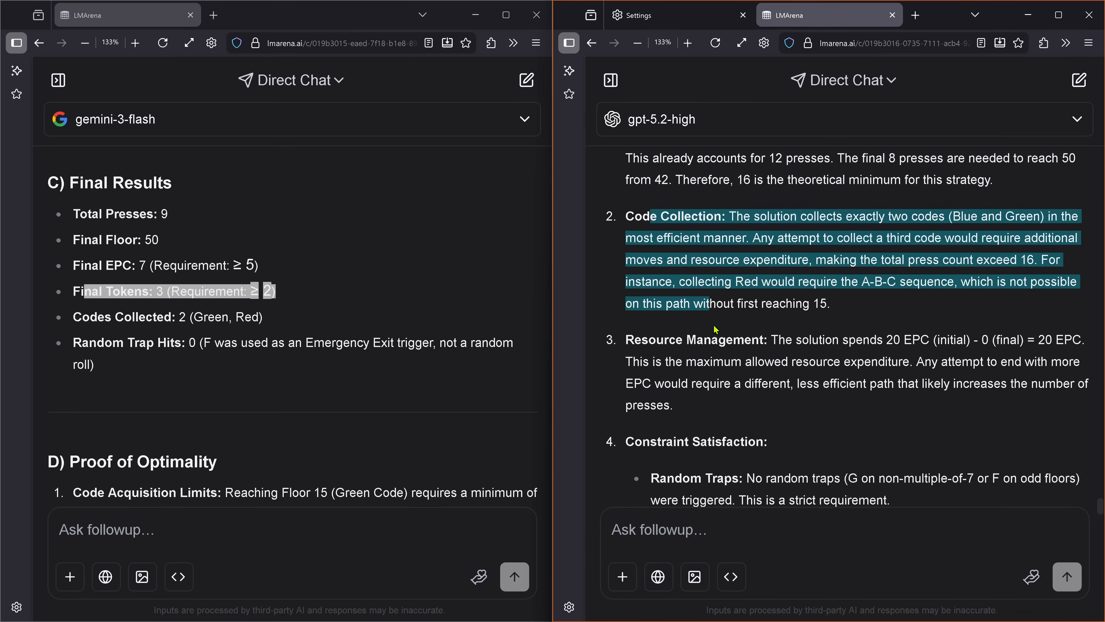
{"action": "scroll", "scroll_direction": "down", "scroll_amount": 3}
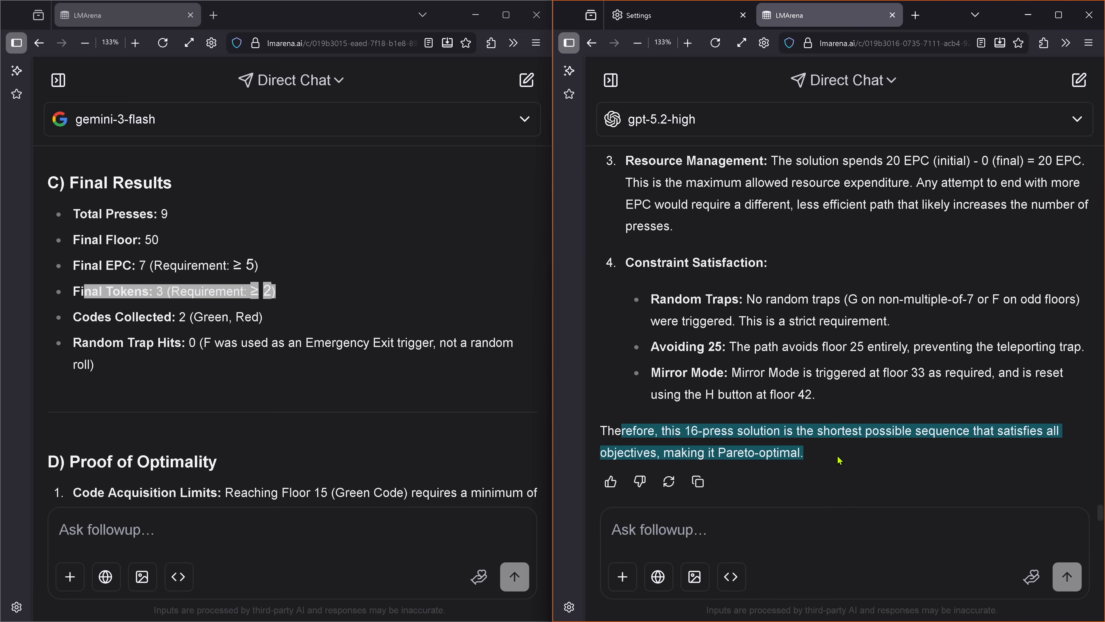
{"action": "mouse_move", "coordinate": [750, 392]}
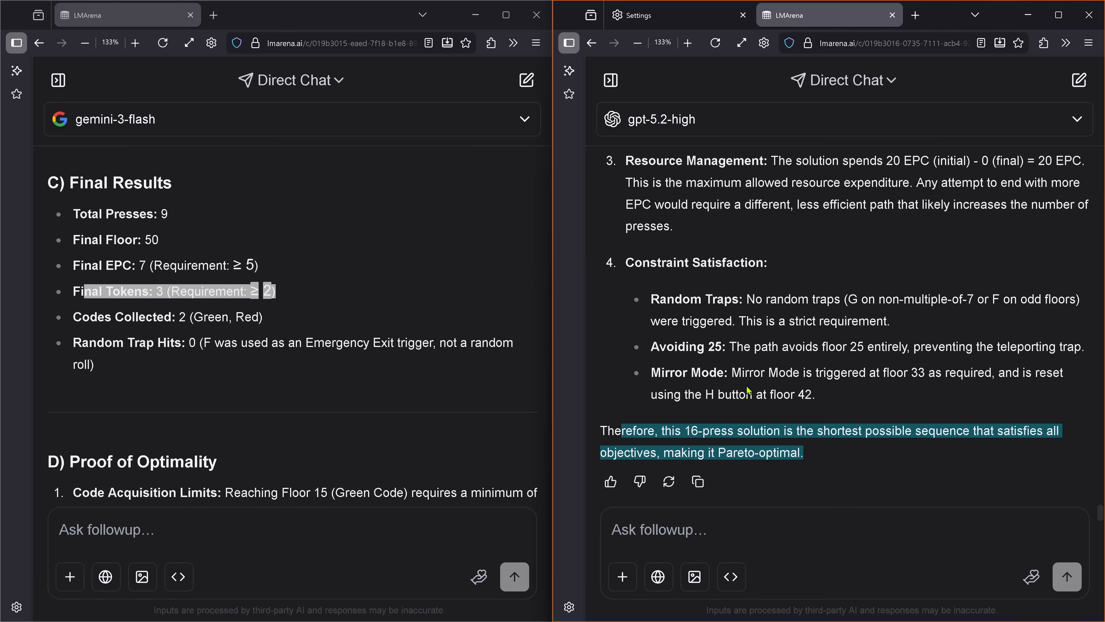
{"action": "scroll", "scroll_direction": "down", "scroll_amount": 3}
{"action": "type", "text": "Validate that your Final EPC: Requirement: ≥5 is correct."}
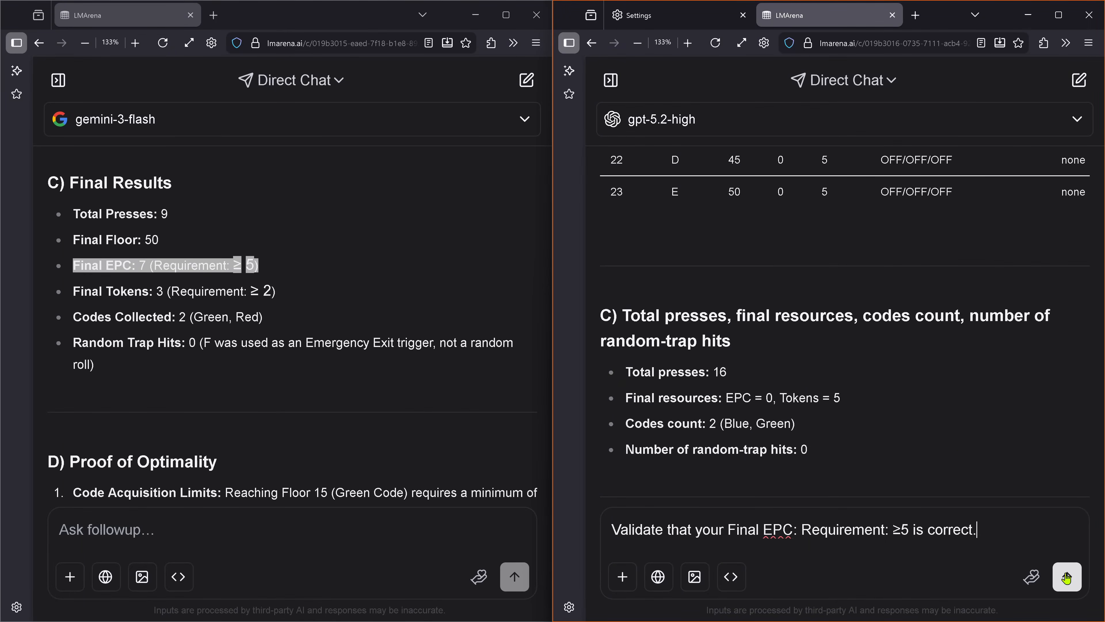
Send GPT-5.2 High the request to validate its Final EPC ≥5 claim.
{"action": "left_click", "coordinate": [1066, 577]}
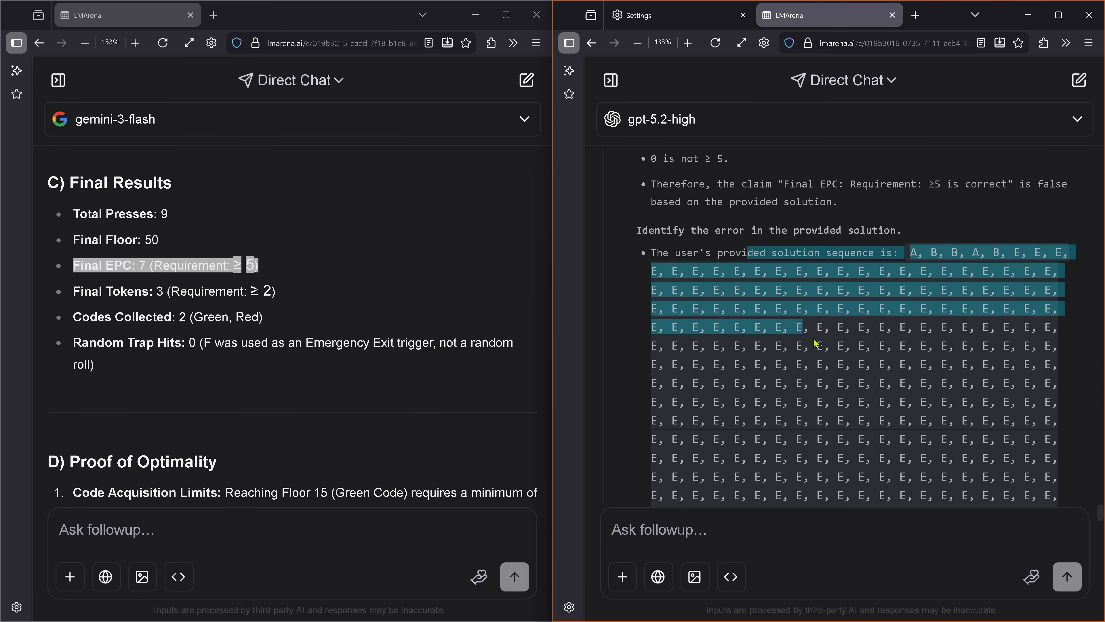
Read GPT-5.2 High's validation reply with its unending run of E-presses.
{"action": "scroll", "scroll_direction": "down", "scroll_amount": 3}
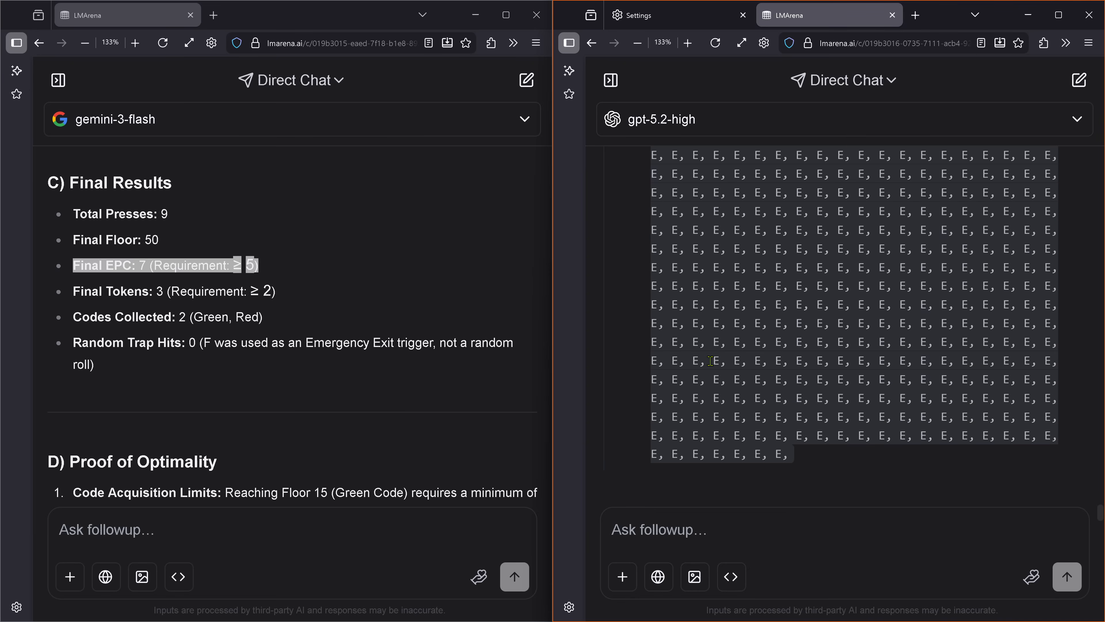
{"action": "mouse_move", "coordinate": [949, 467]}
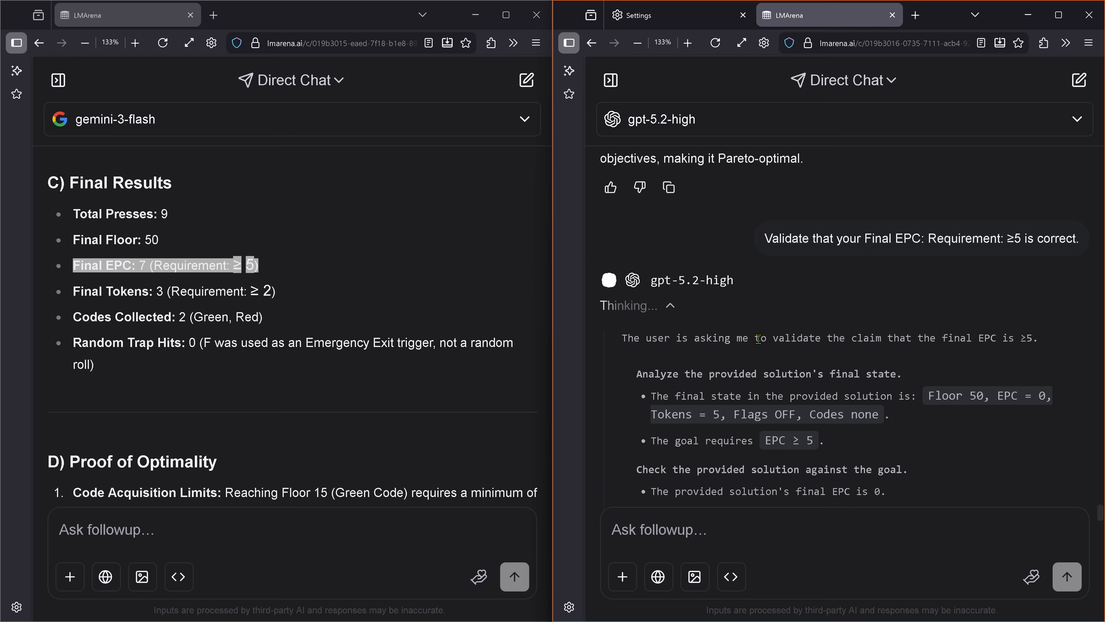
Highlight GPT's '0 is not ≥ 5' final-state analysis and read on into its Chinese replanning from Floor 0.
{"action": "left_click_drag", "start_coordinate": [757, 337], "coordinate": [1036, 338]}
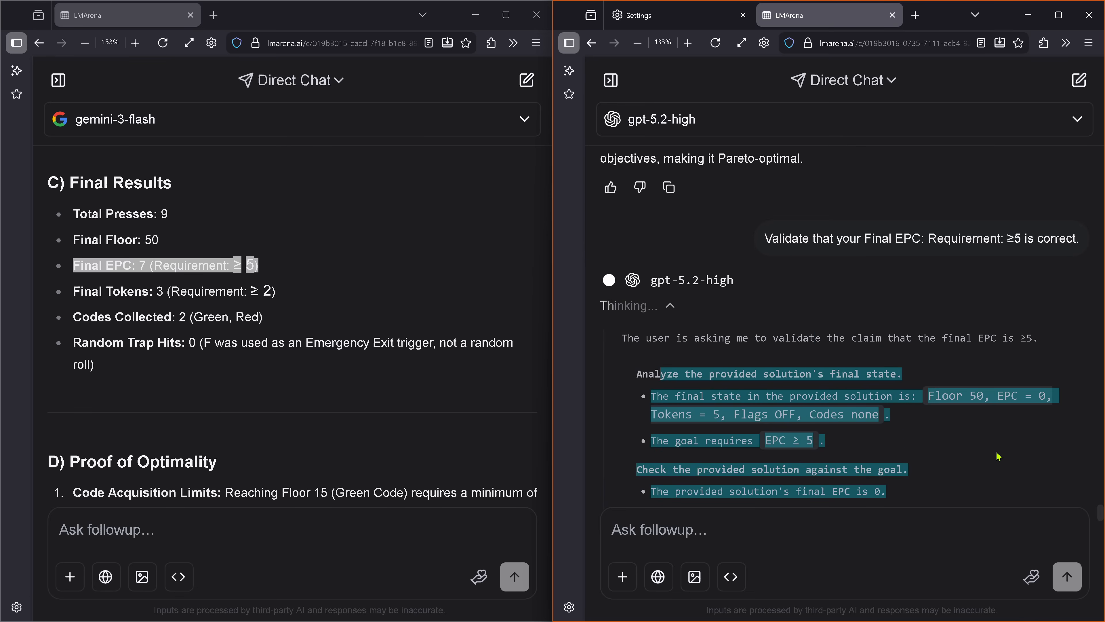
{"action": "scroll", "scroll_direction": "down", "scroll_amount": 3}
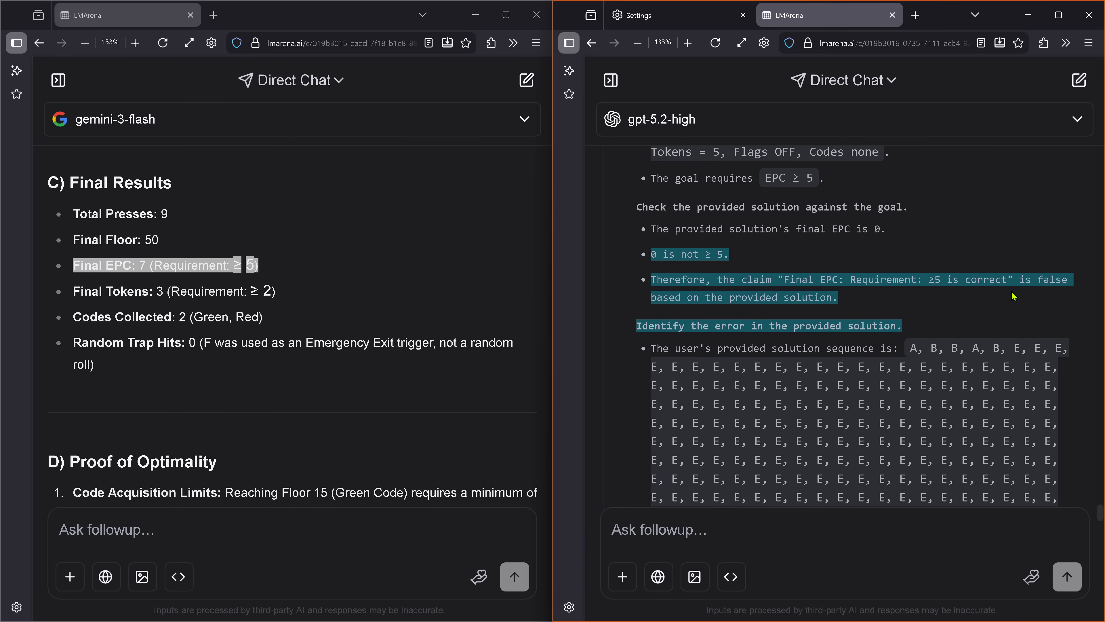
{"action": "mouse_move", "coordinate": [907, 322]}
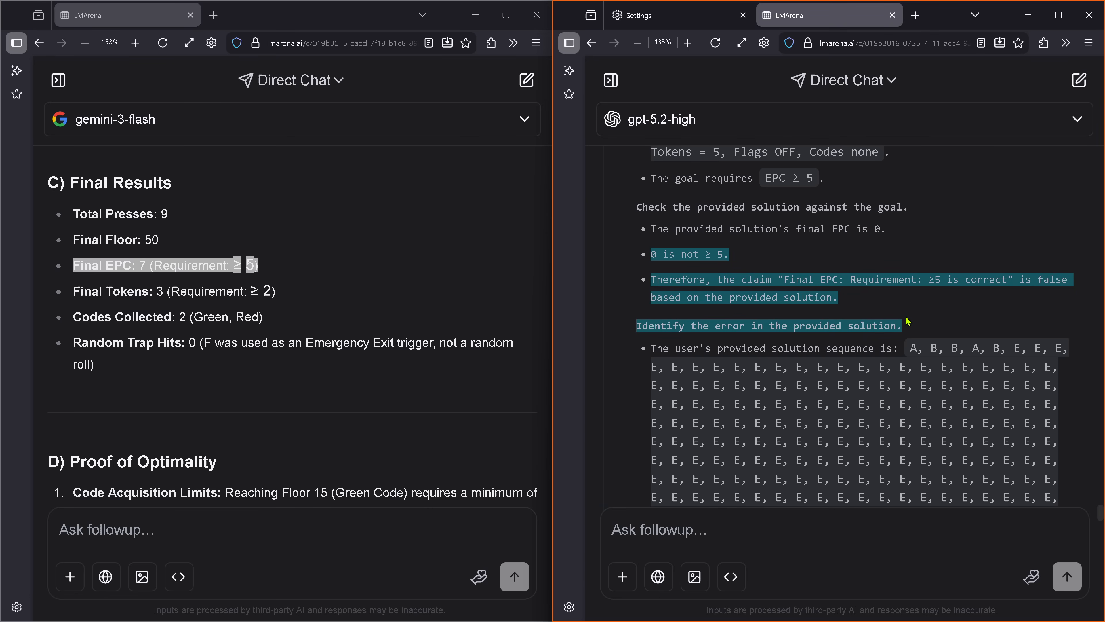
{"action": "scroll", "scroll_direction": "down", "scroll_amount": 3}
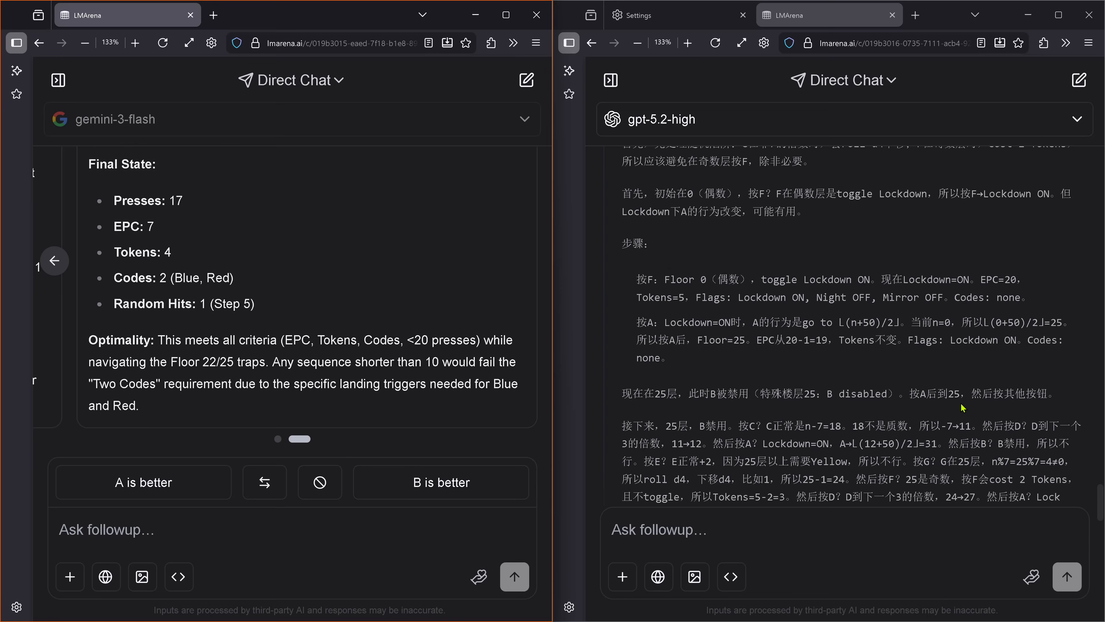
Highlight the alternate Gemini answer's final state (17 presses, EPC 7, 4 tokens) and its optimality claim.
{"action": "scroll", "scroll_direction": "down", "scroll_amount": 3}
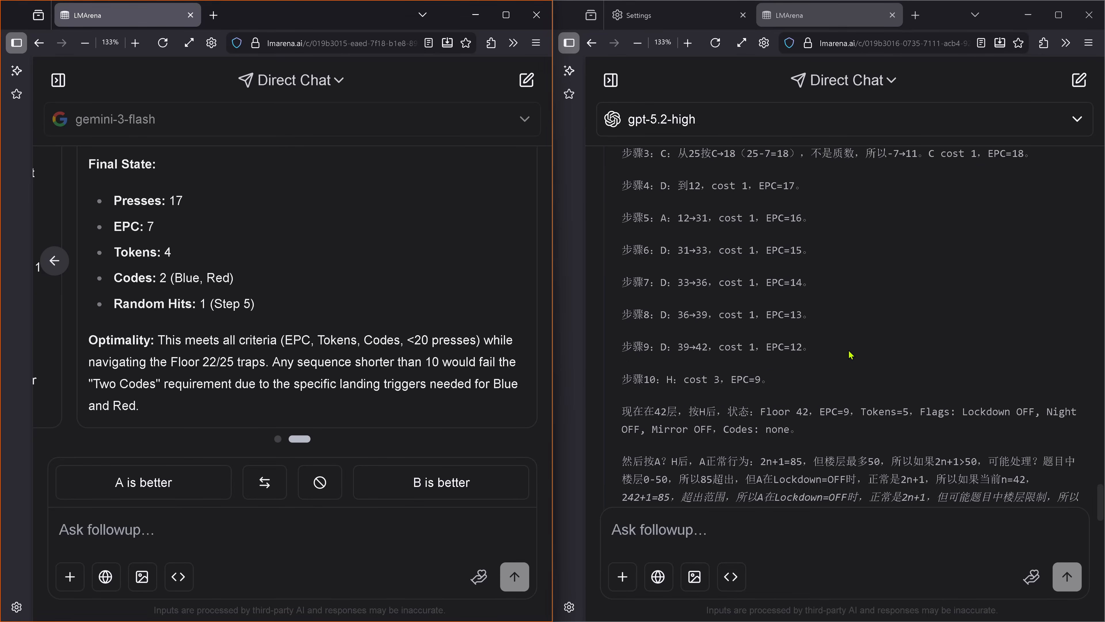
{"action": "scroll", "scroll_direction": "down", "scroll_amount": 3}
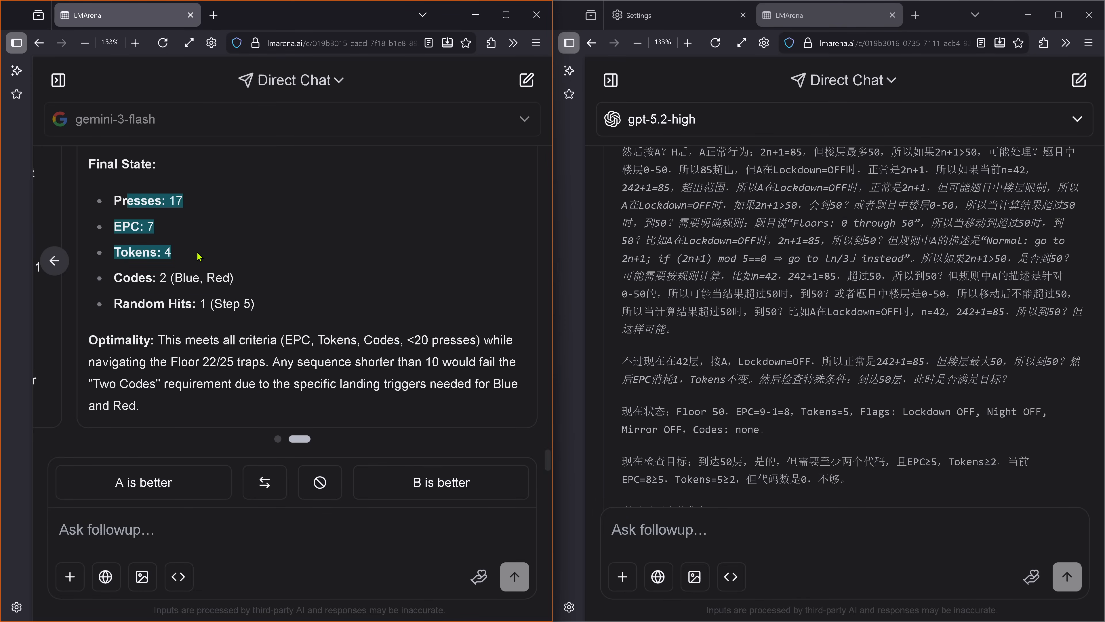
{"action": "left_click_drag", "start_coordinate": [198, 256], "coordinate": [312, 362]}
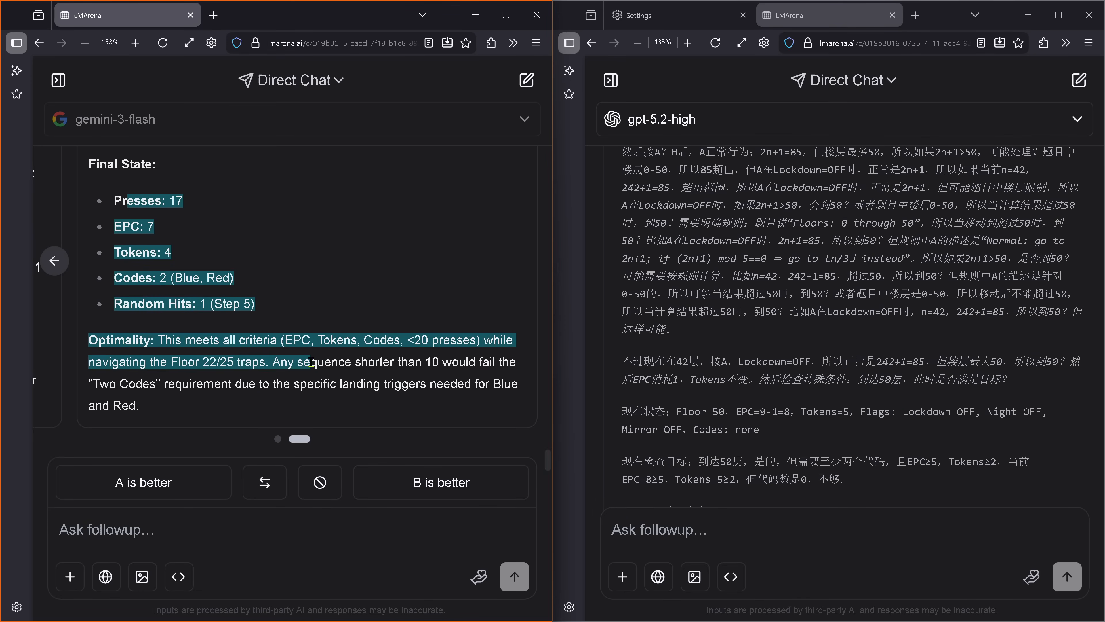
{"action": "left_click_drag", "start_coordinate": [310, 361], "coordinate": [139, 405]}
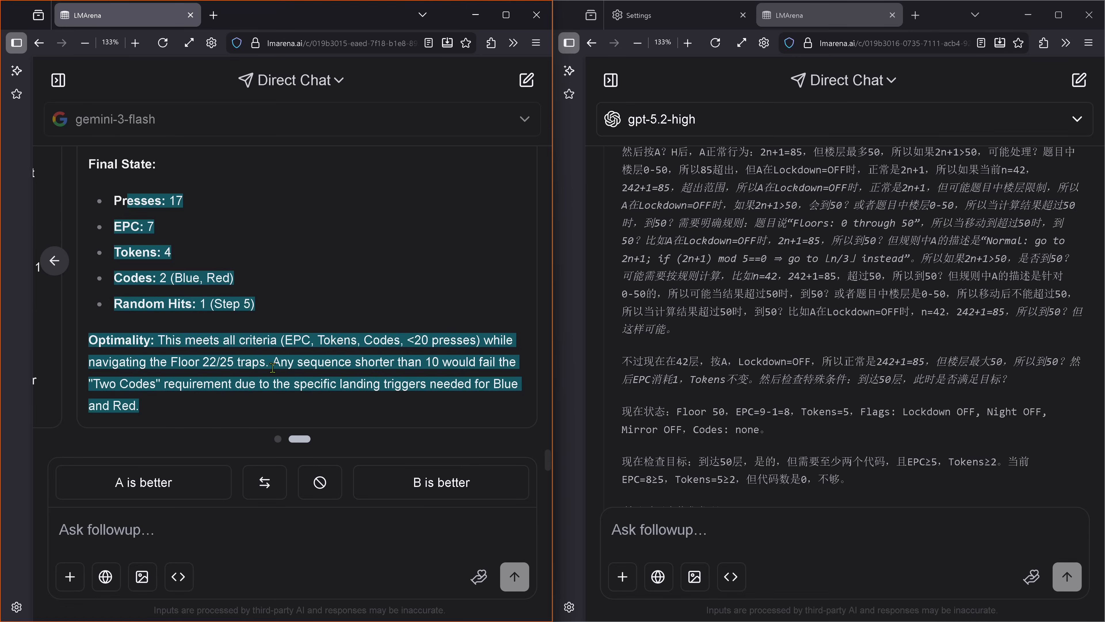
Return to Gemini's first 9-press answer and read its minimum step calculation alongside GPT's Chinese states.
{"action": "left_click", "coordinate": [530, 260]}
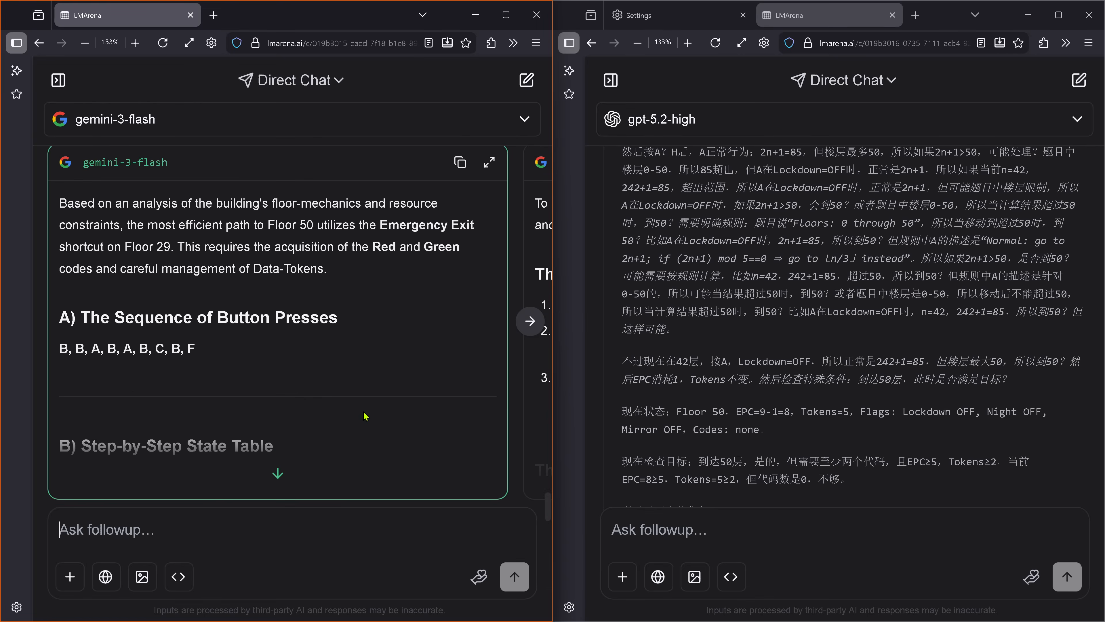
{"action": "scroll", "scroll_direction": "down", "scroll_amount": 3}
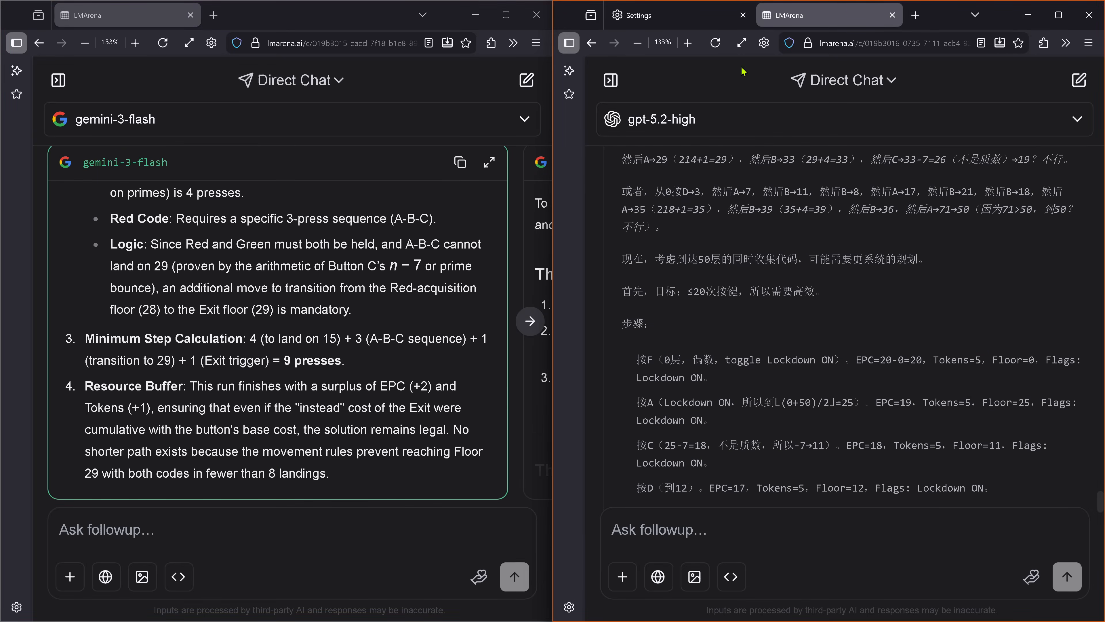
{"action": "scroll", "scroll_direction": "down", "scroll_amount": 3}
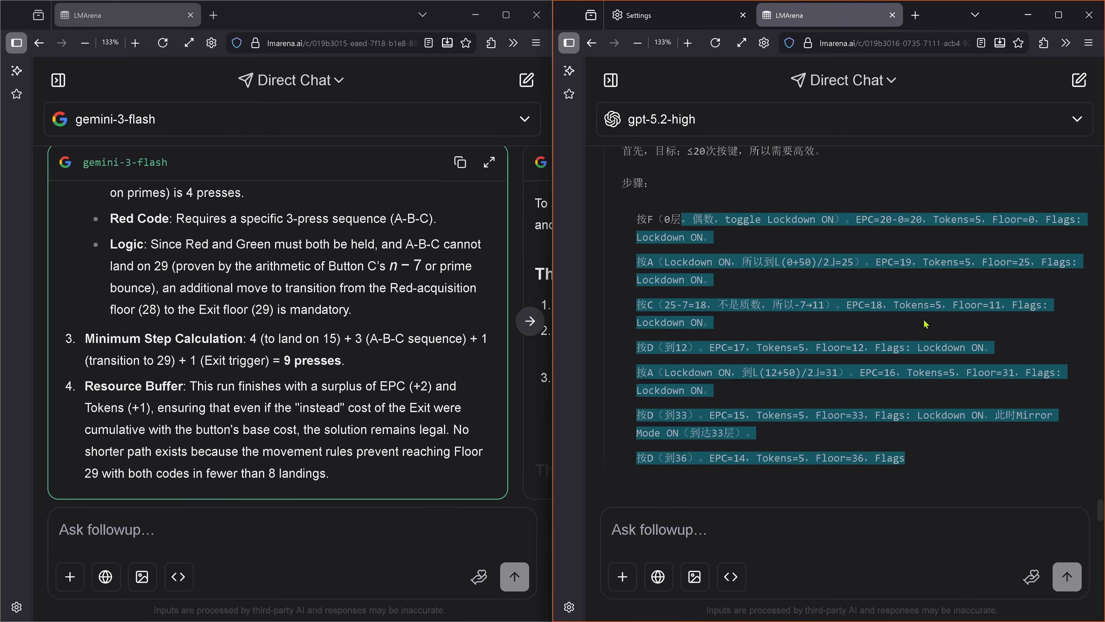
{"action": "mouse_move", "coordinate": [1066, 584]}
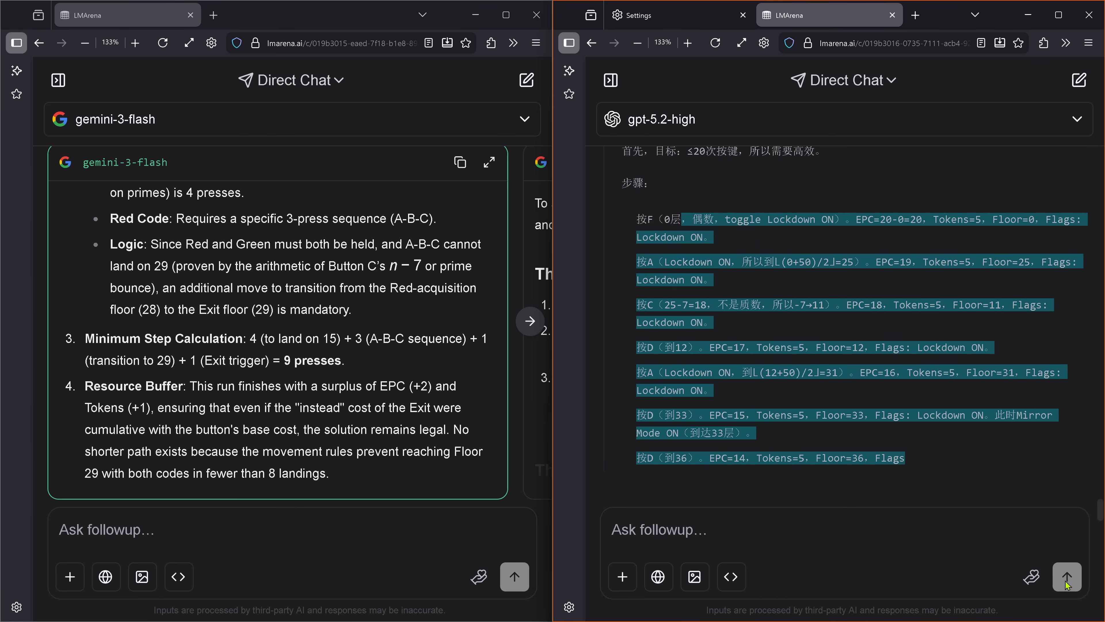